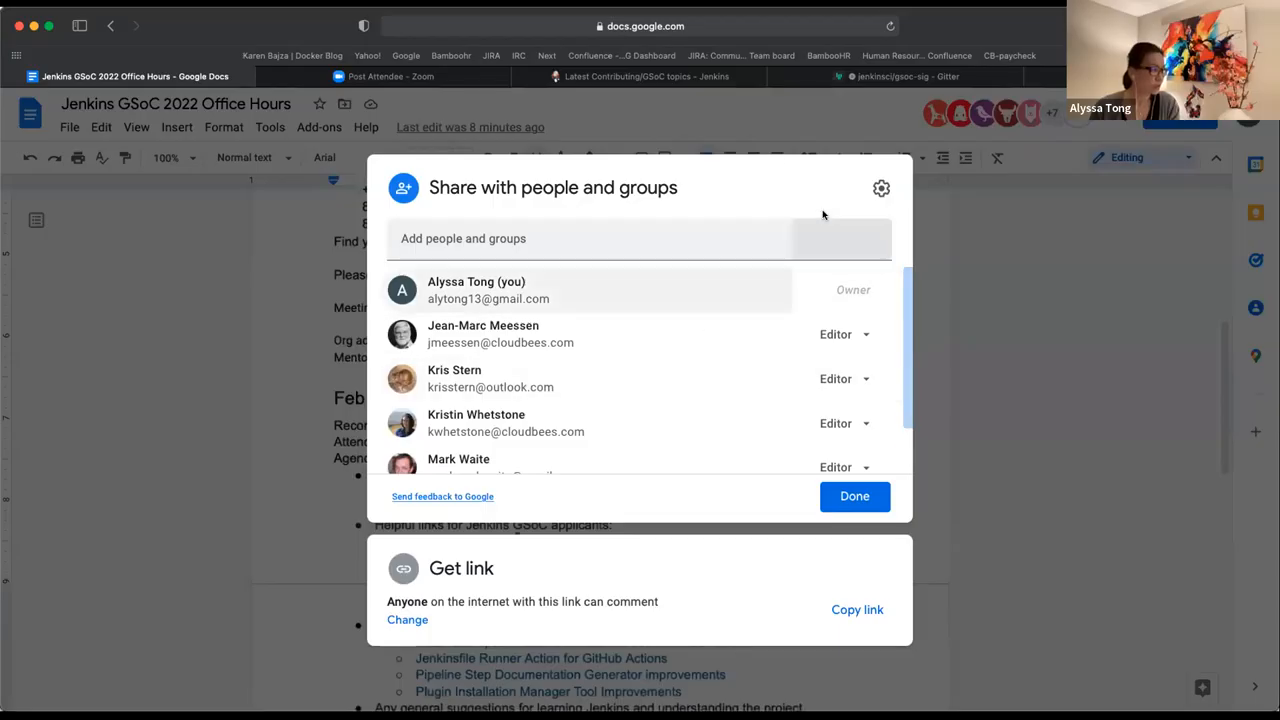
Close the 'Share with people and groups' dialog and scroll to the Feb 4 office-hours agenda.
left_click(854, 496)
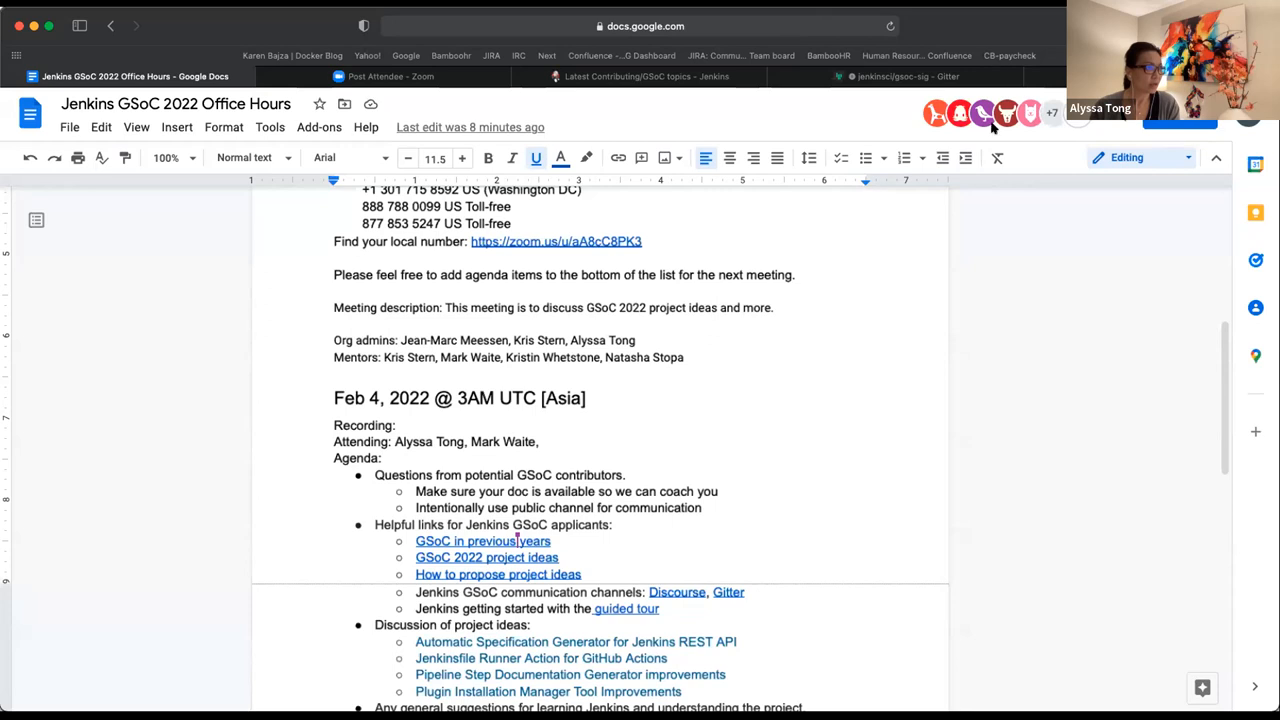
mouse_move(982, 112)
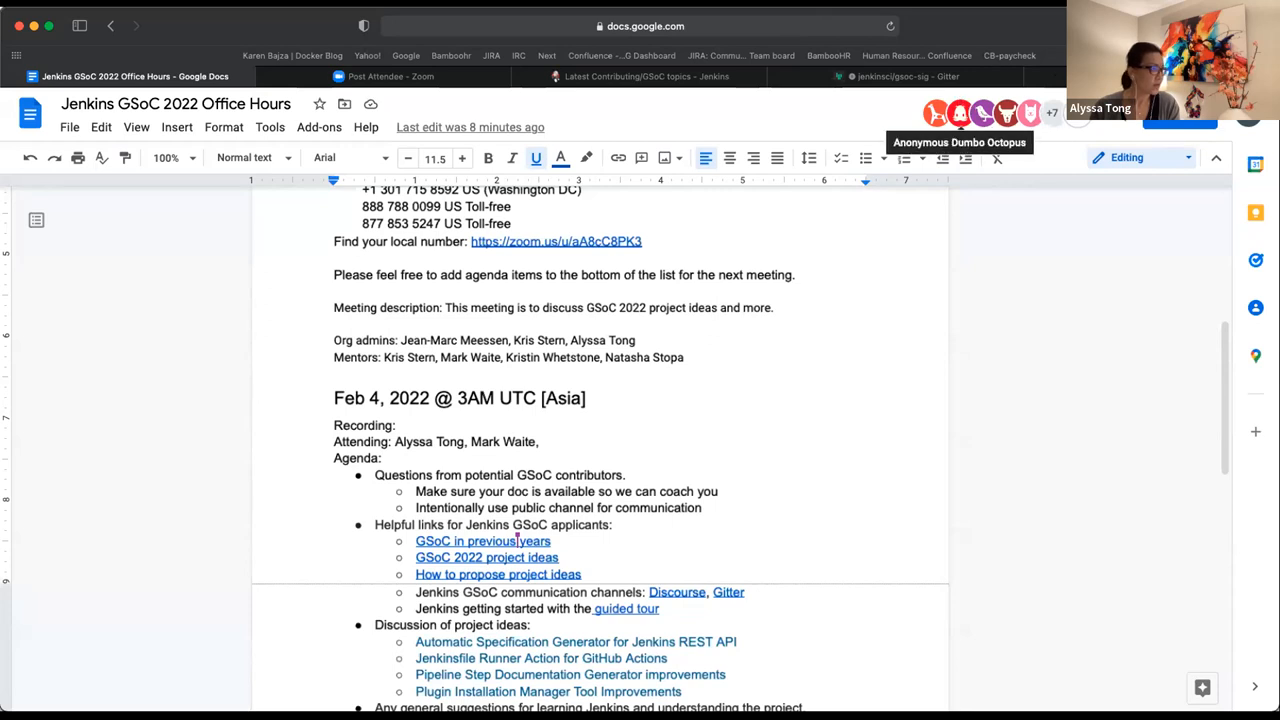
scroll("down", 3)
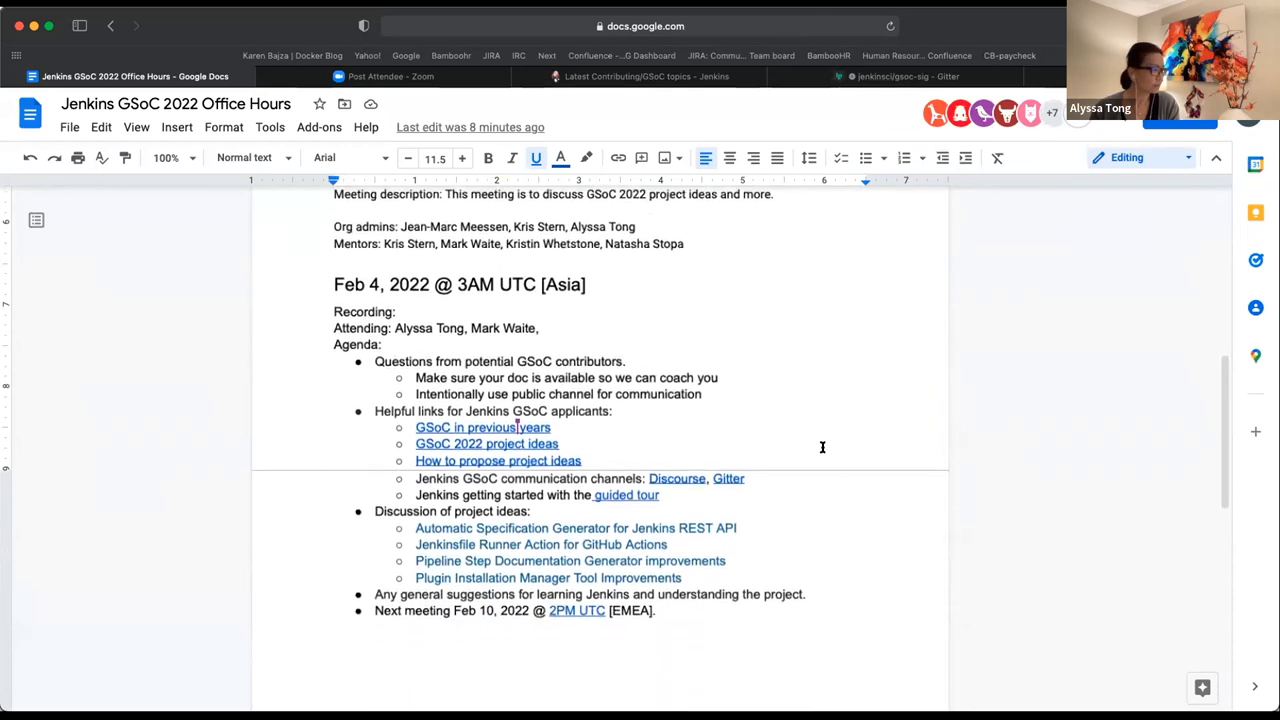
scroll("down", 3)
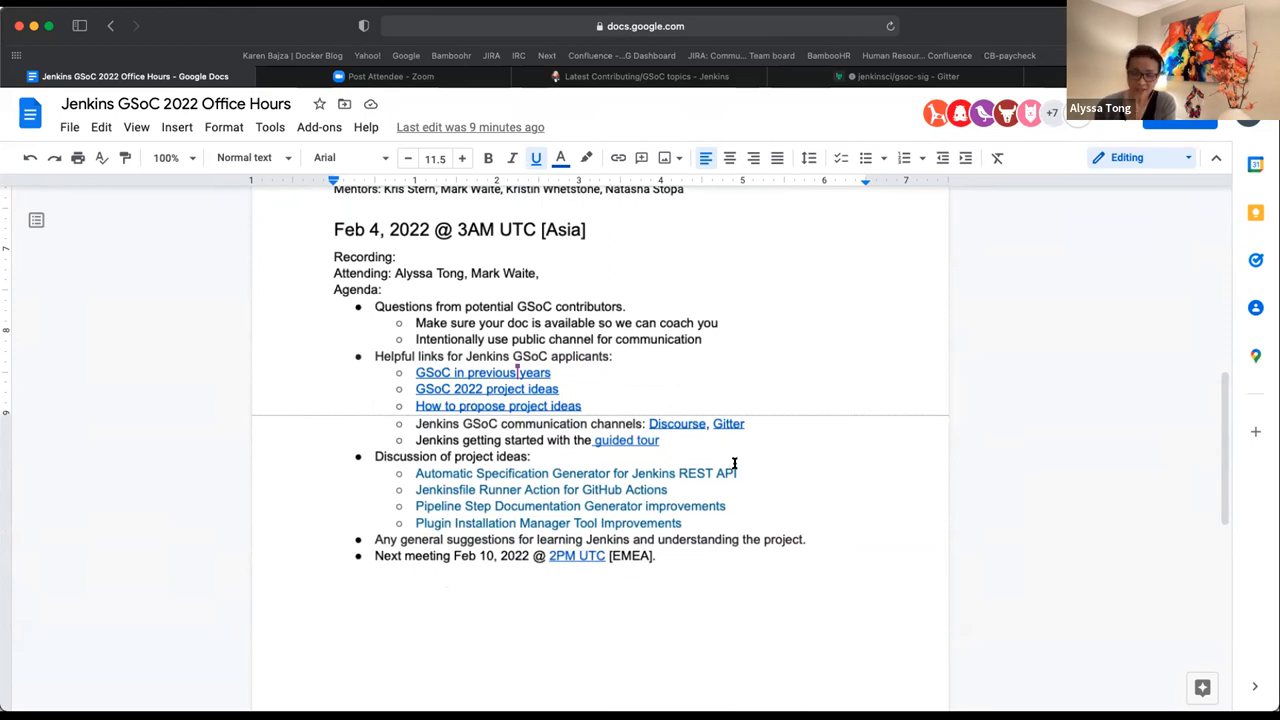
mouse_move(588, 392)
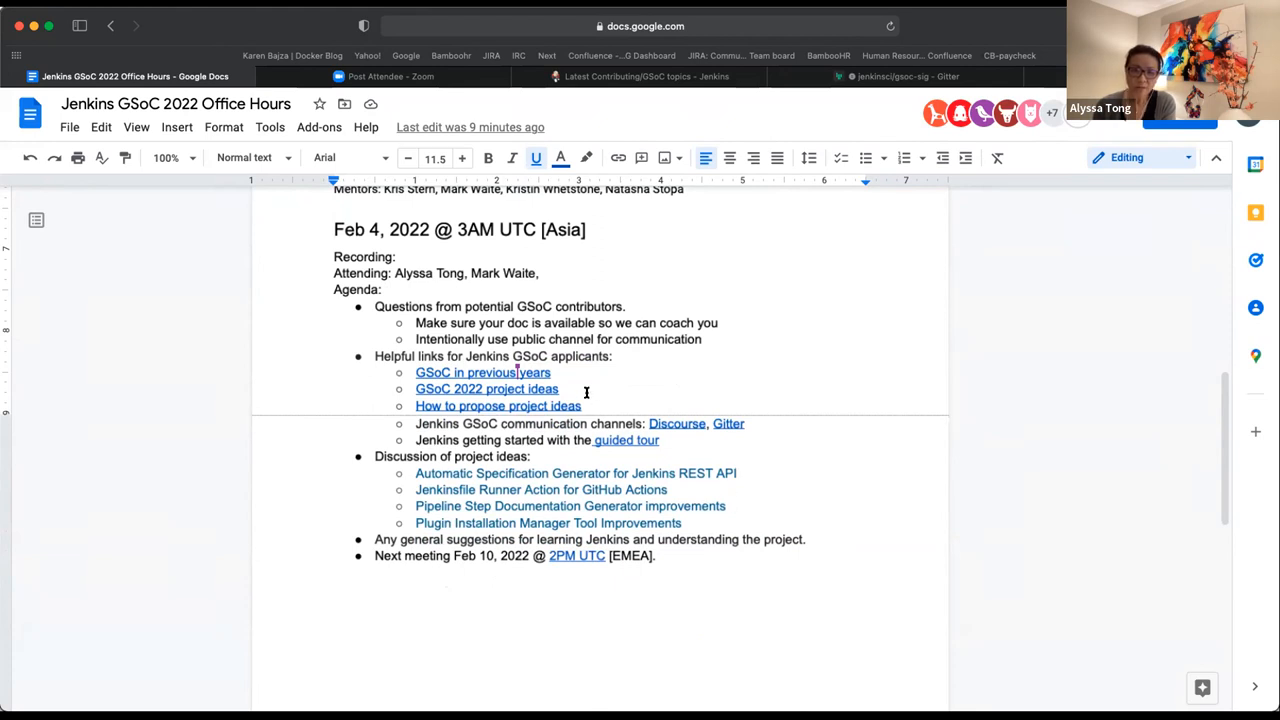
left_click(560, 388)
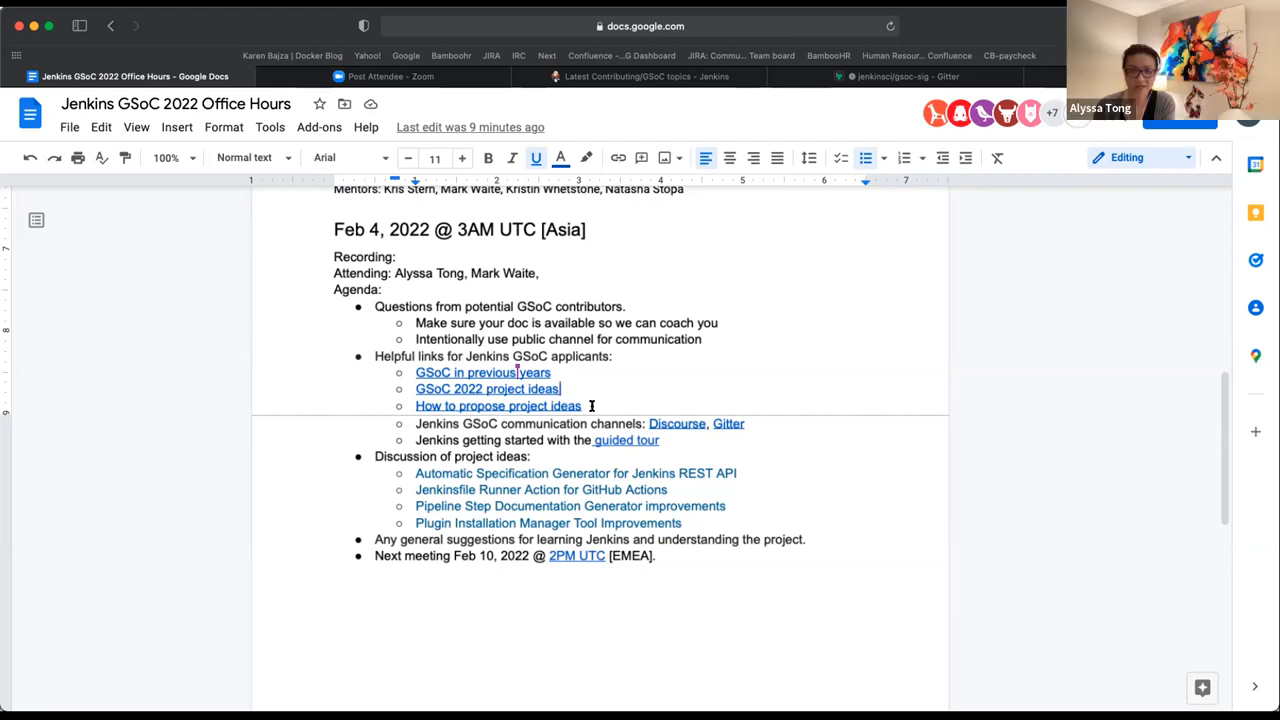
mouse_move(790, 428)
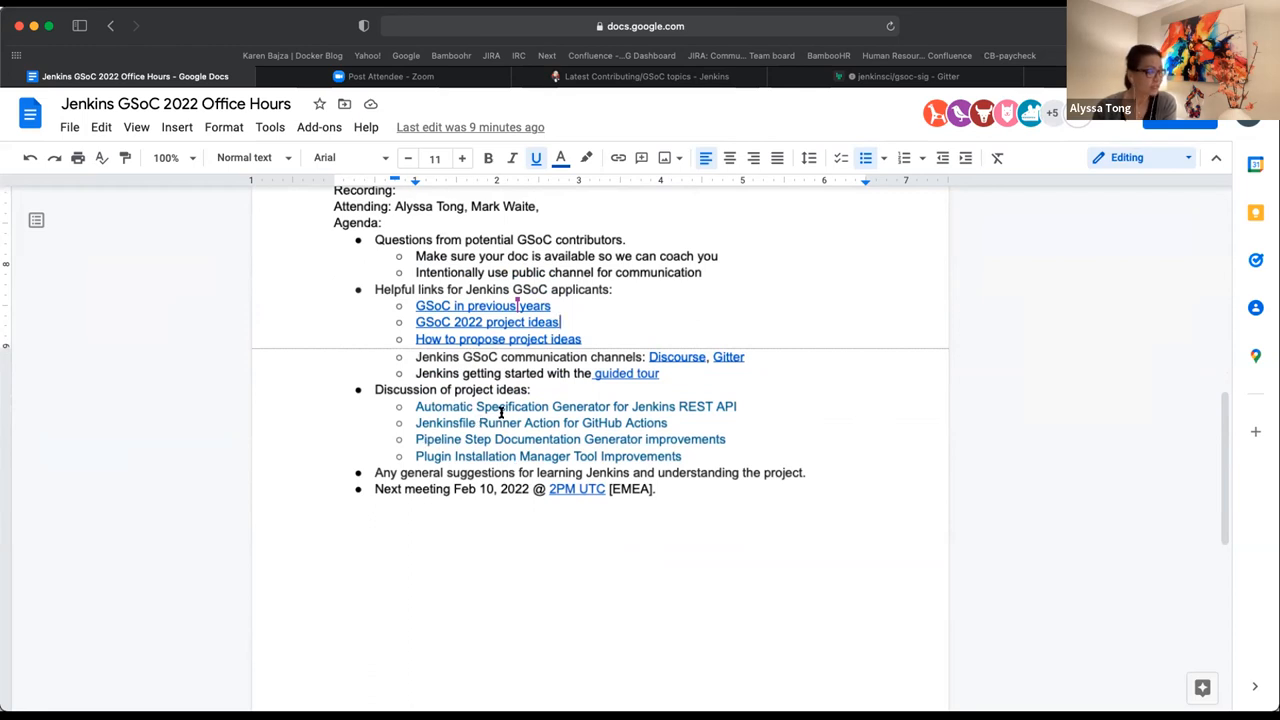
mouse_move(632, 412)
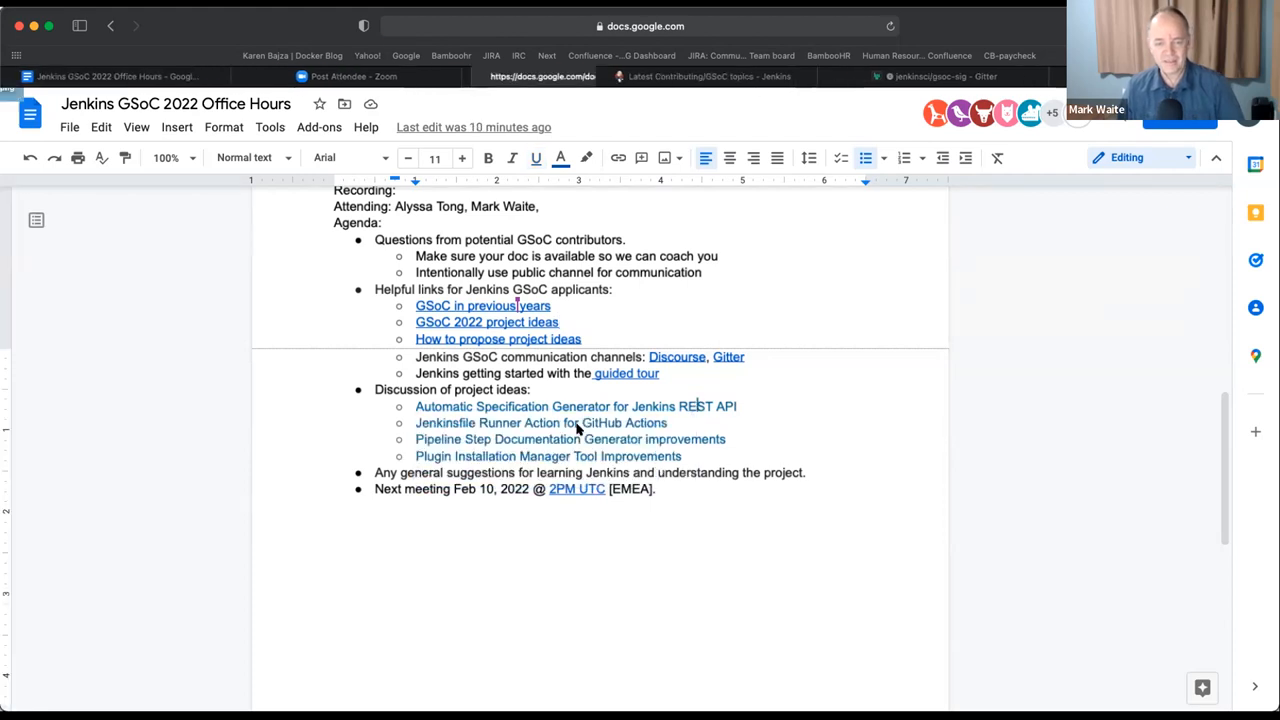
Switch to the 'Automatic Specification Generator for Jenkins REST API' tab and view its goal and skills.
left_click(576, 406)
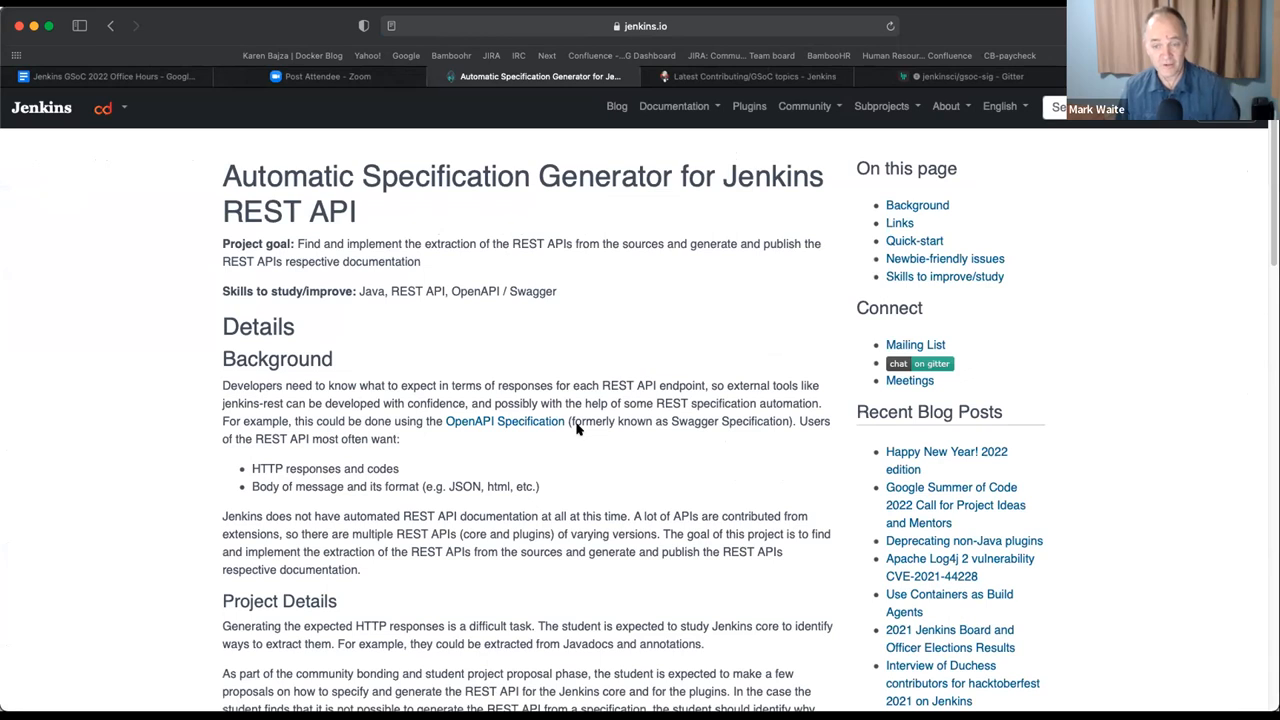
scroll("down", 3)
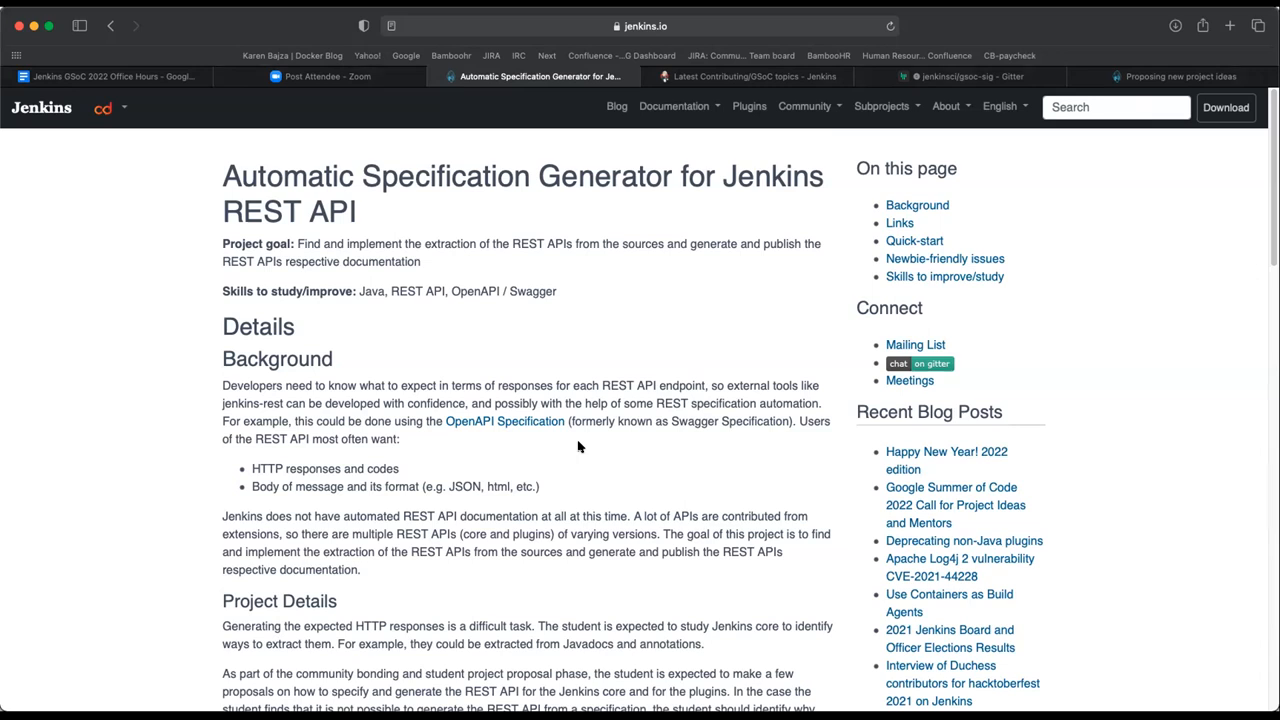
Scroll through the Background and Project Details sections of the REST API project page.
scroll("down", 3)
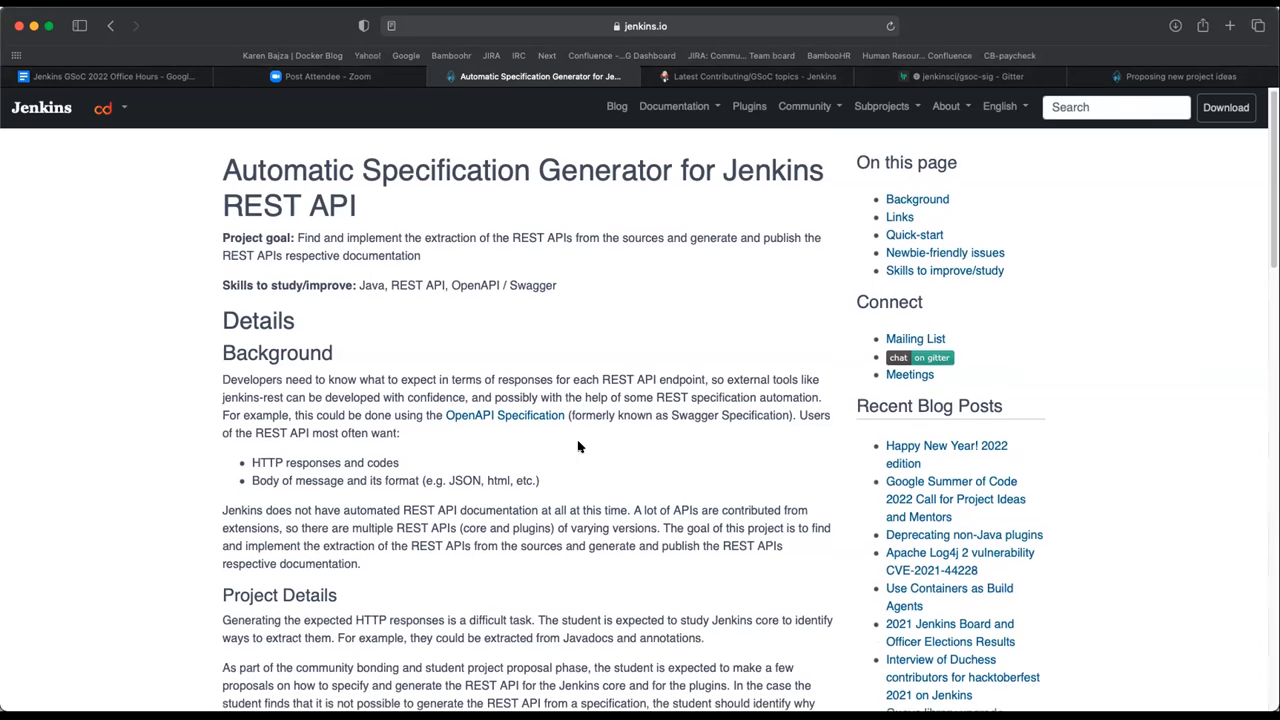
scroll("down", 3)
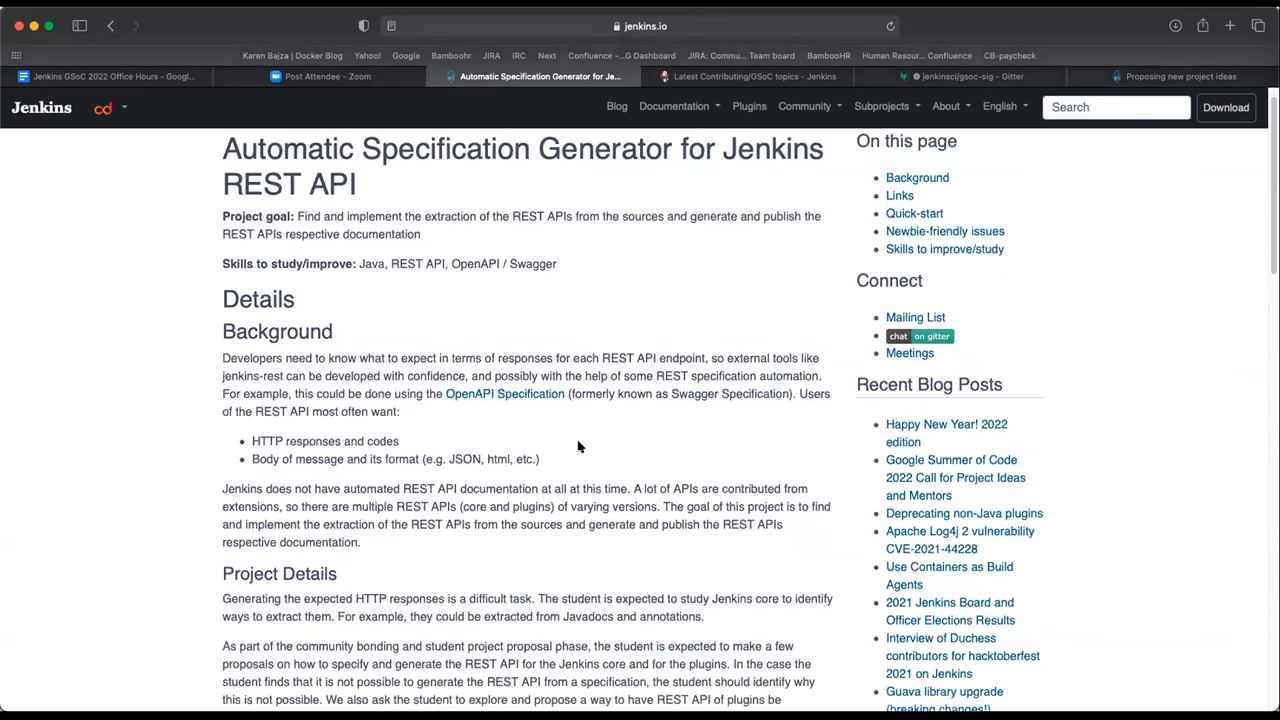
scroll("down", 3)
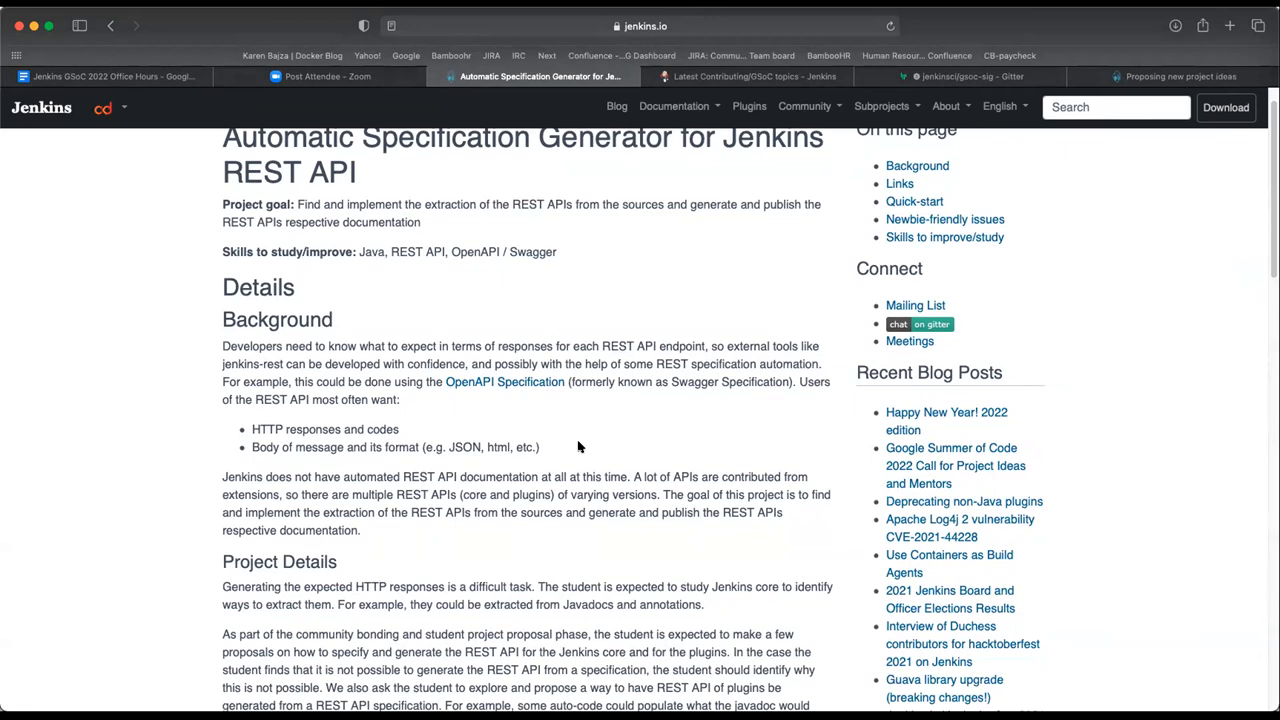
scroll("down", 3)
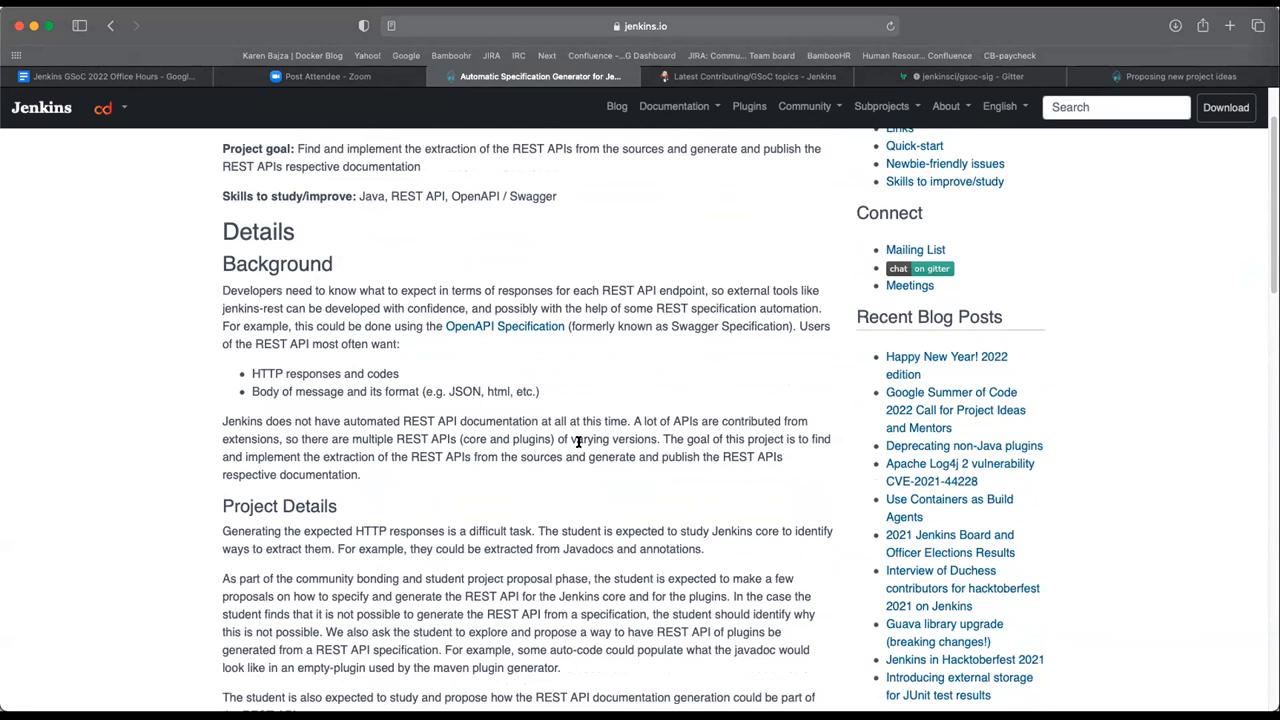
scroll("down", 3)
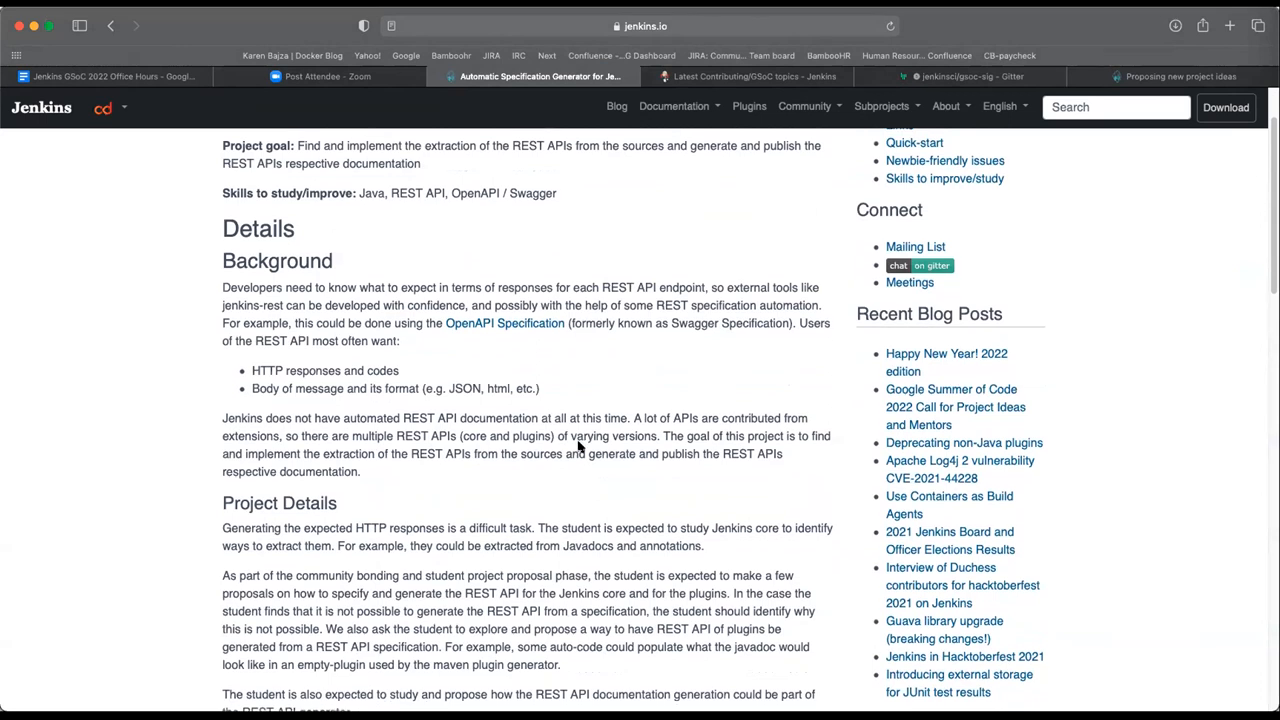
scroll("down", 3)
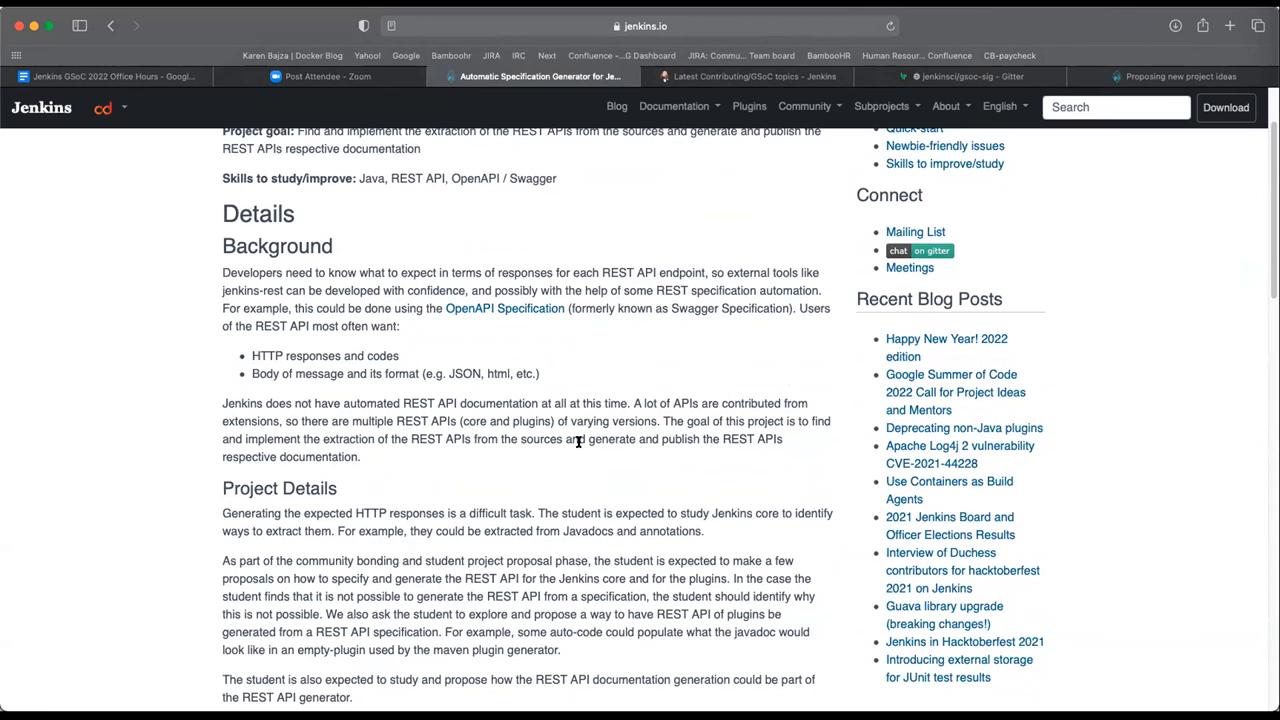
scroll("down", 3)
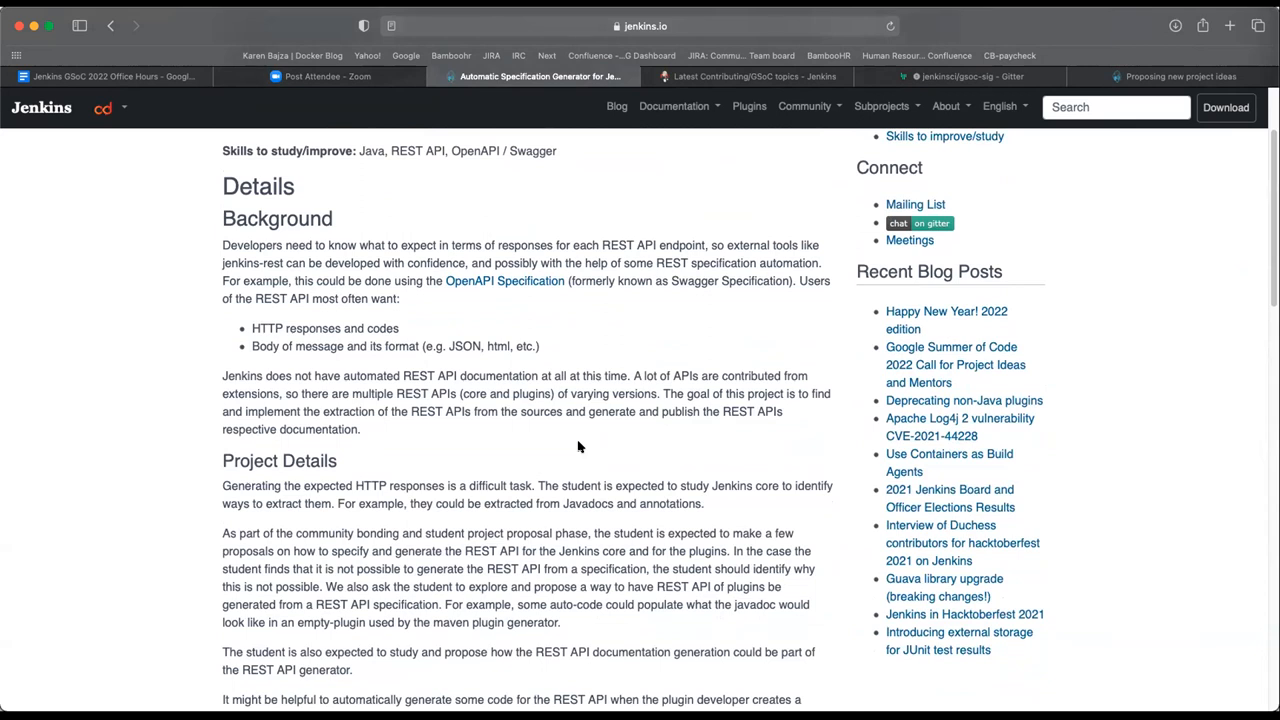
Continue down to the Links list of REST API documentation examples, reaching Quick-start.
scroll("down", 3)
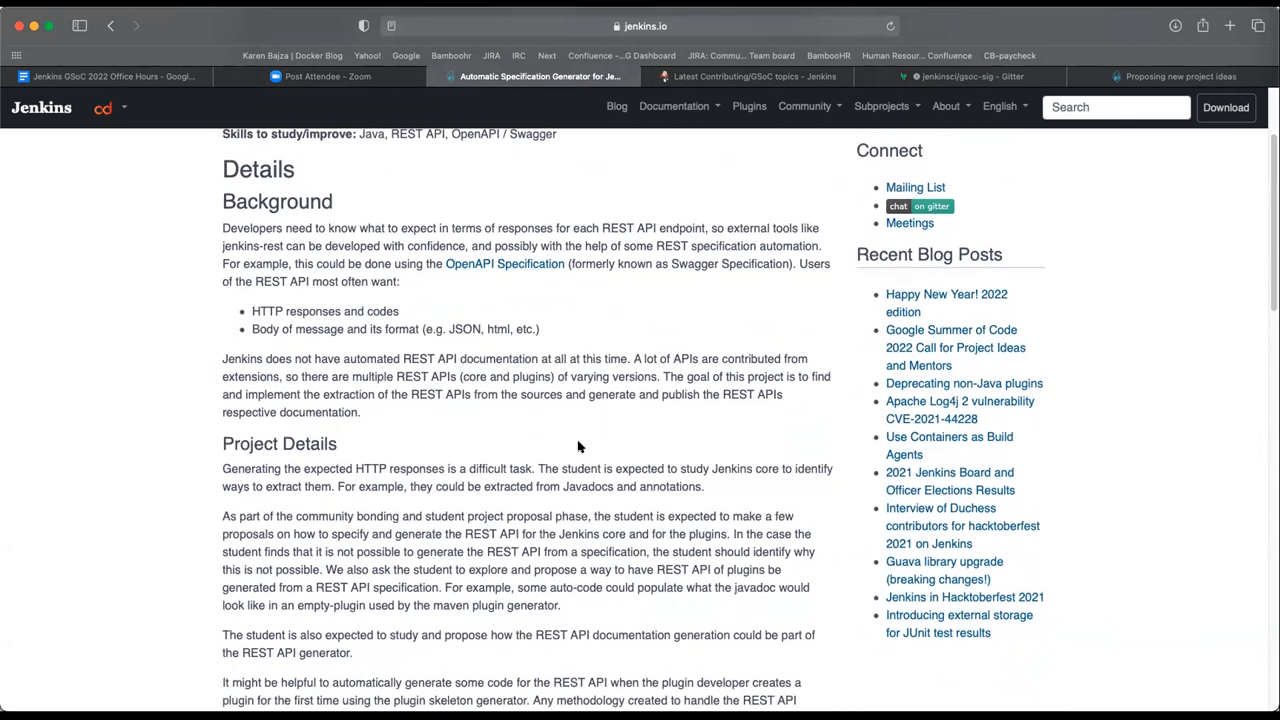
scroll("down", 3)
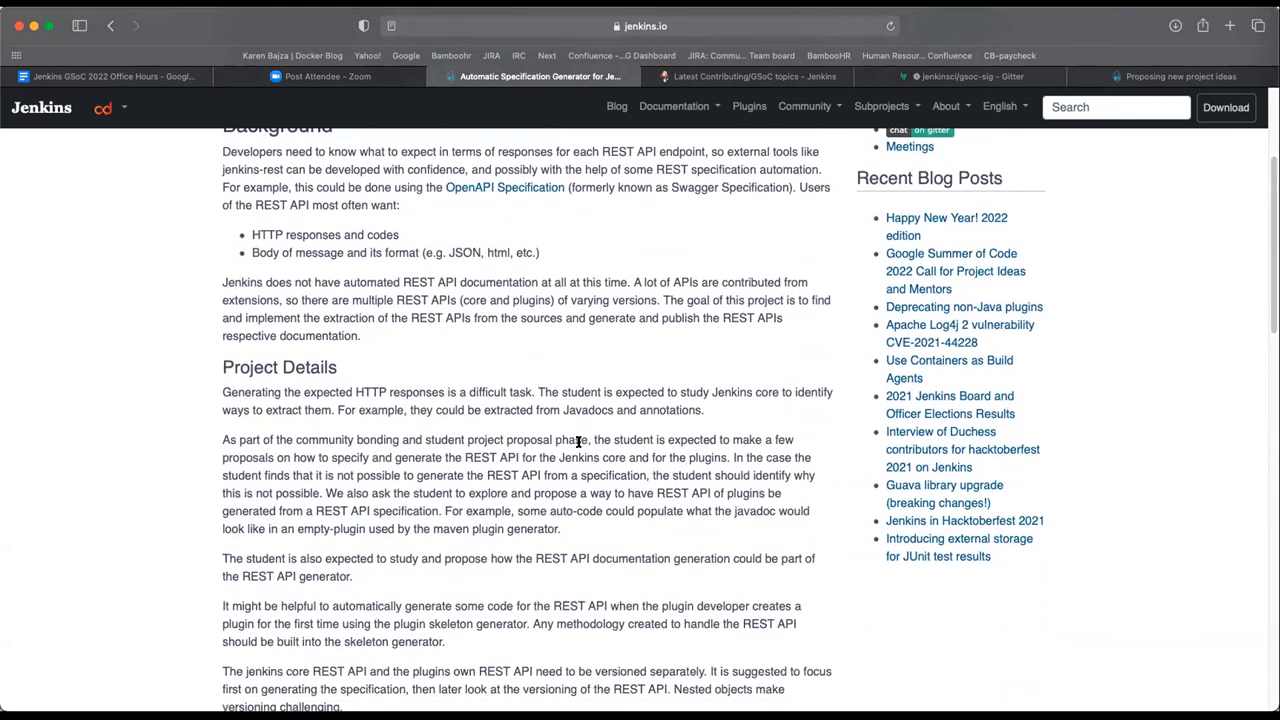
scroll("down", 3)
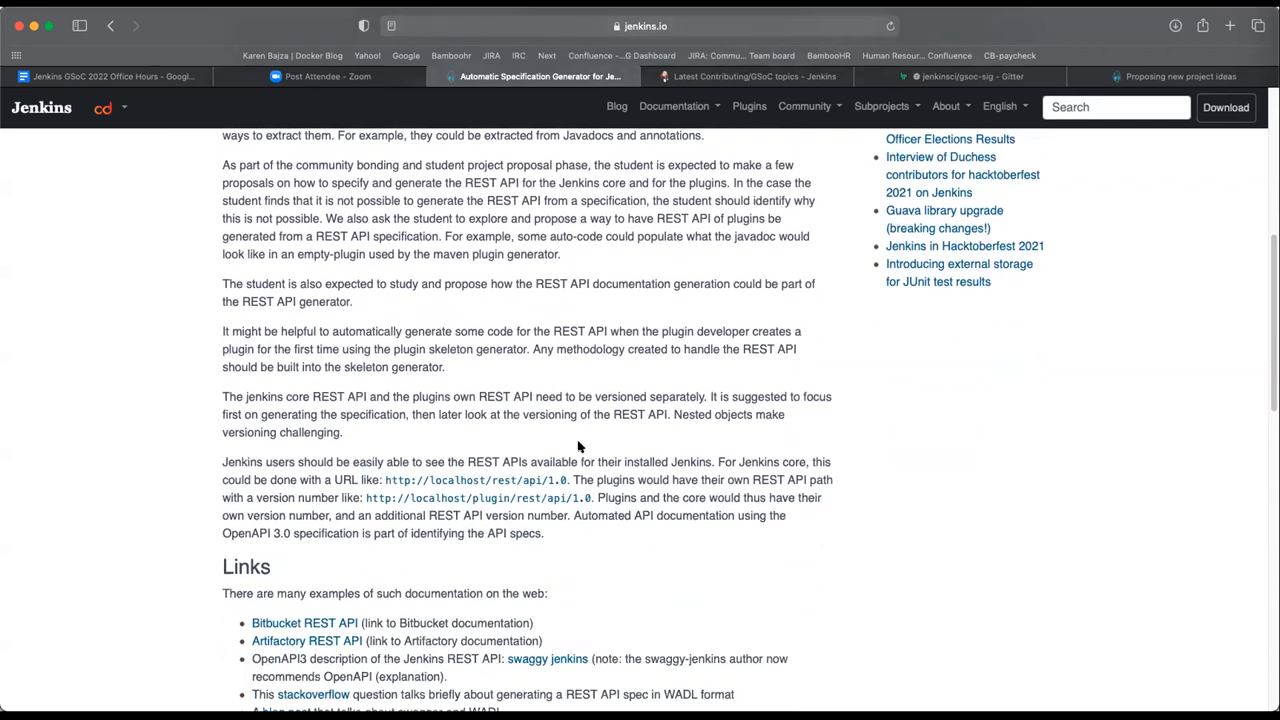
scroll("down", 3)
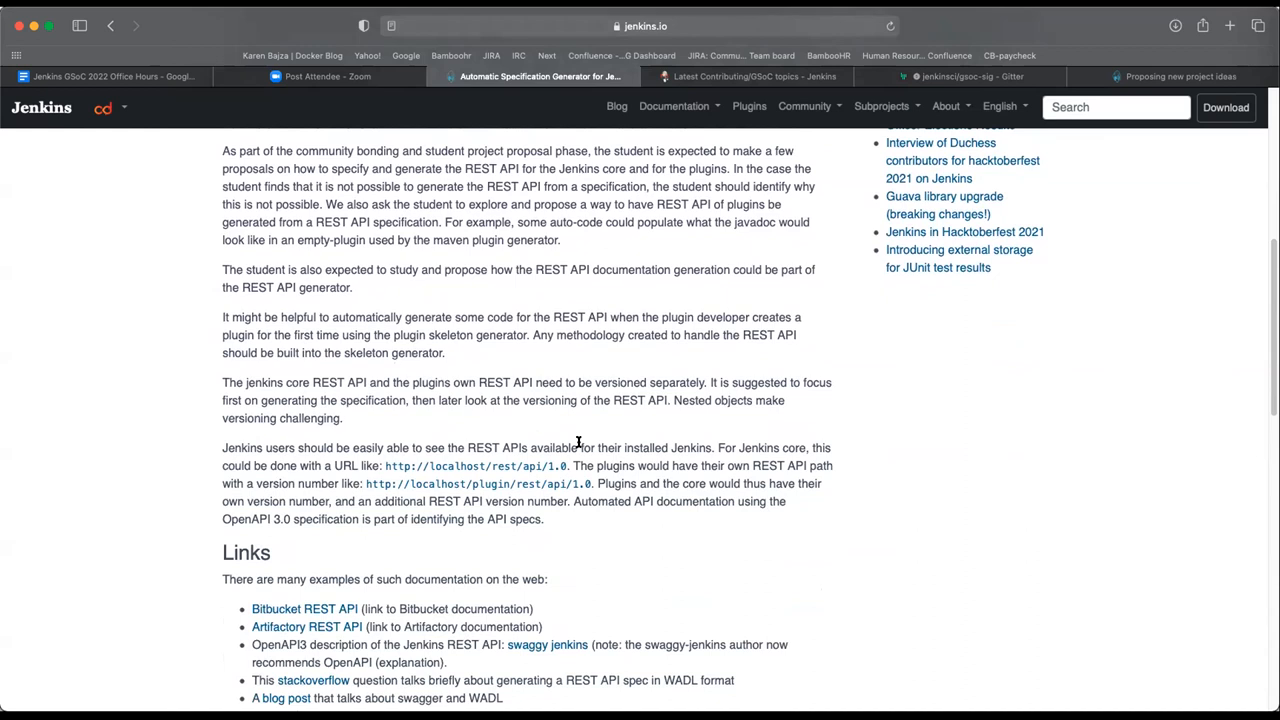
scroll("down", 3)
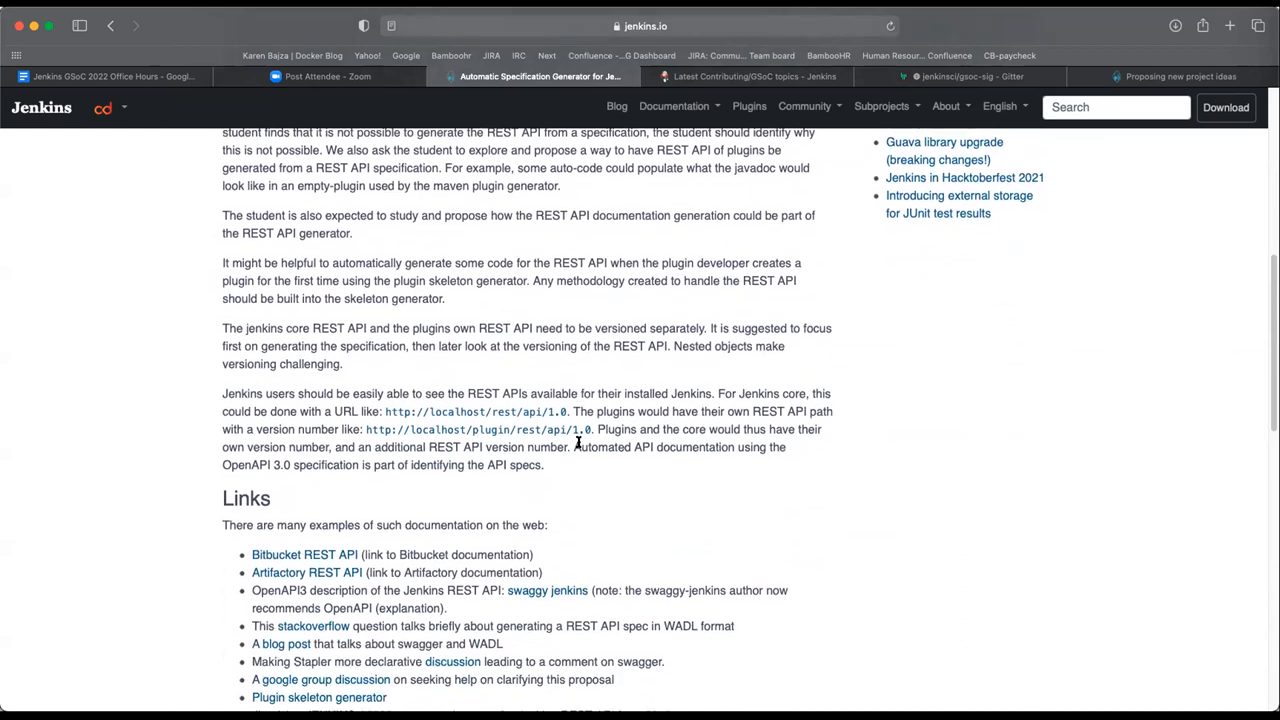
scroll("down", 3)
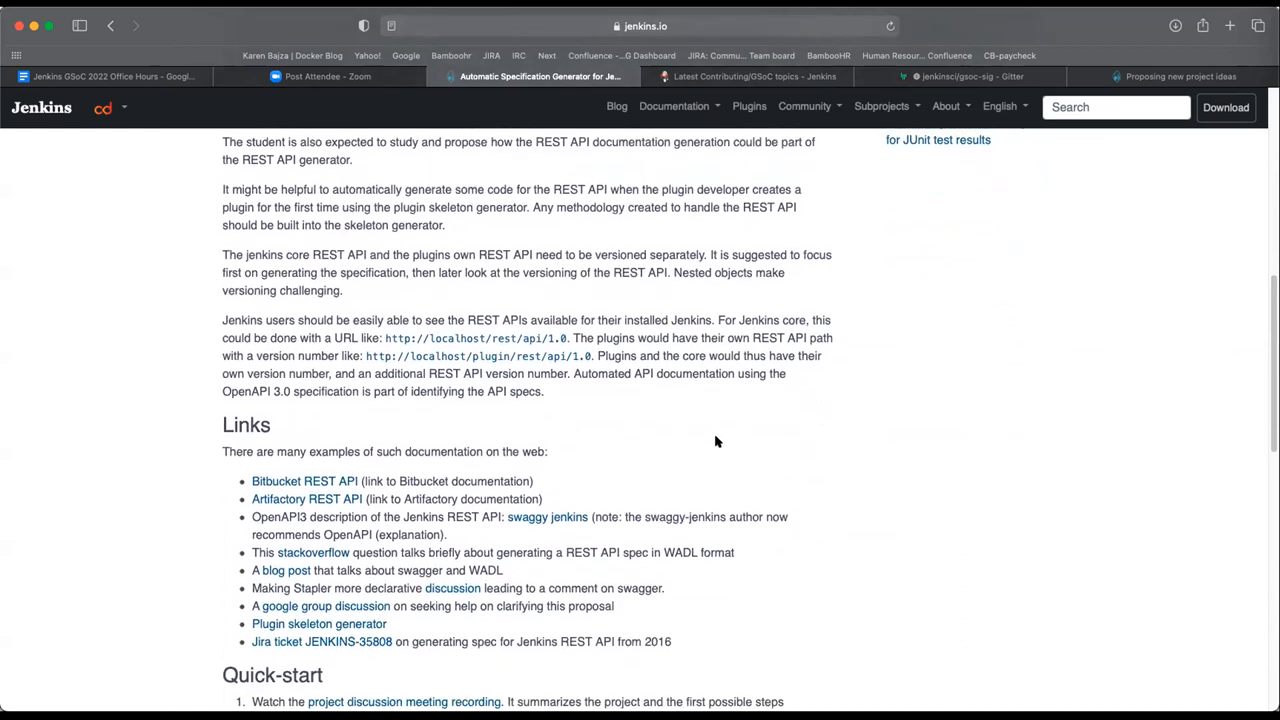
mouse_move(850, 430)
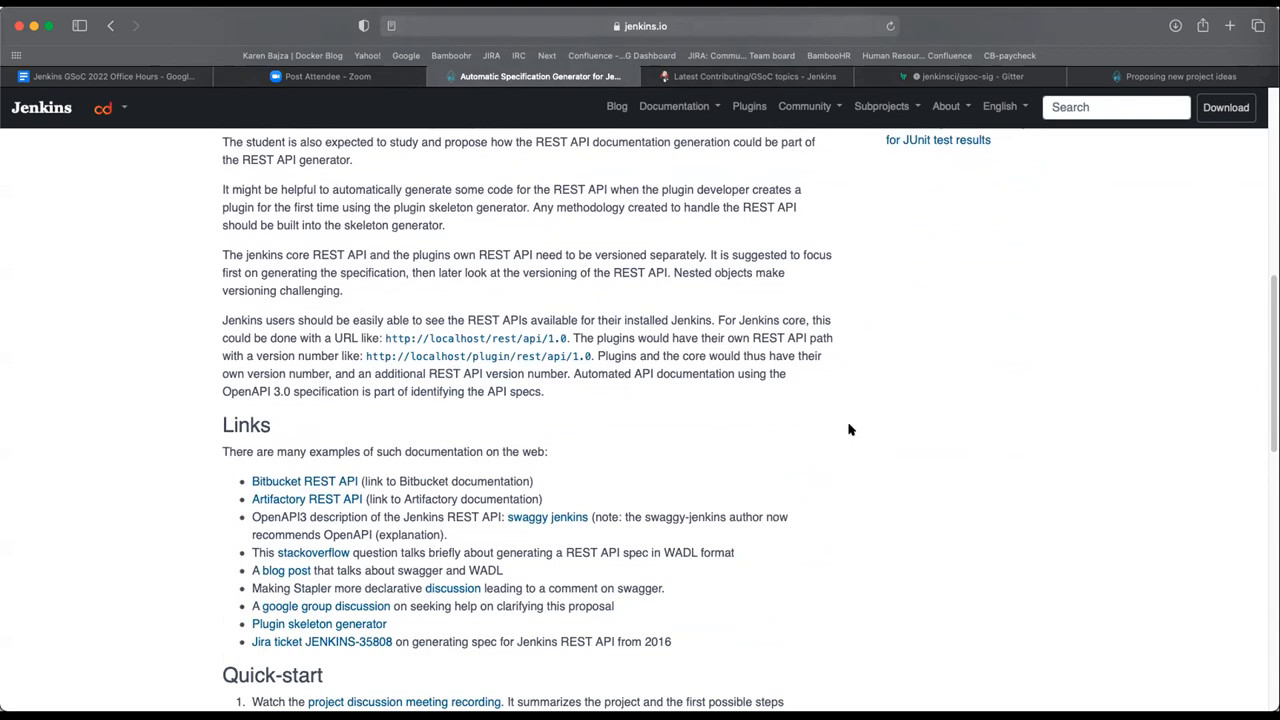
Scroll to the Quick-start, Newbie-friendly issues, Skills to improve and Potential Mentors sections.
scroll("down", 3)
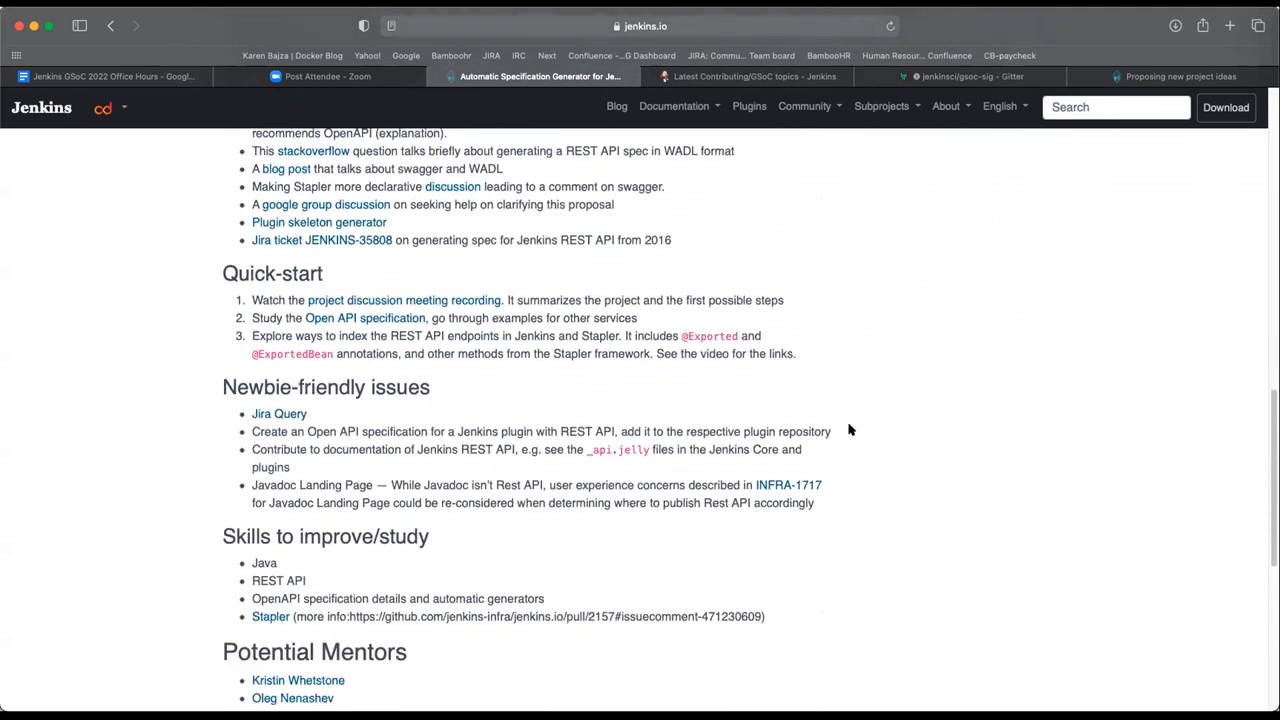
scroll("down", 3)
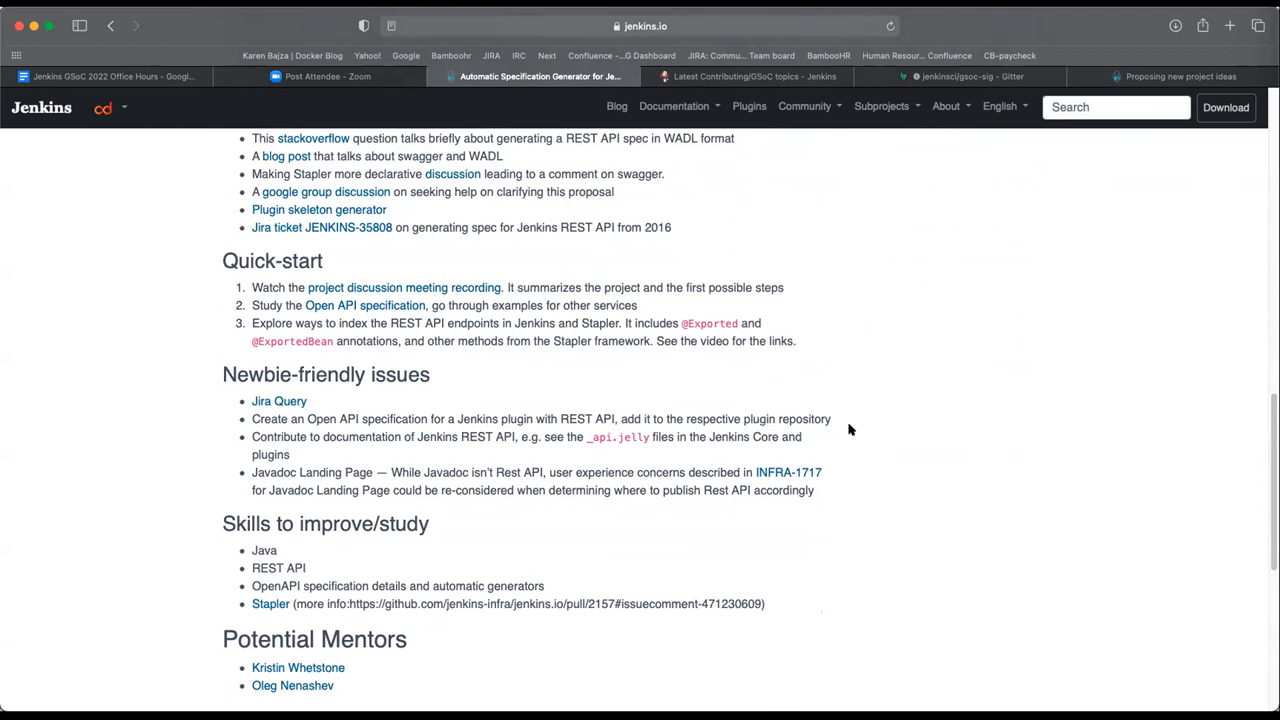
mouse_move(834, 448)
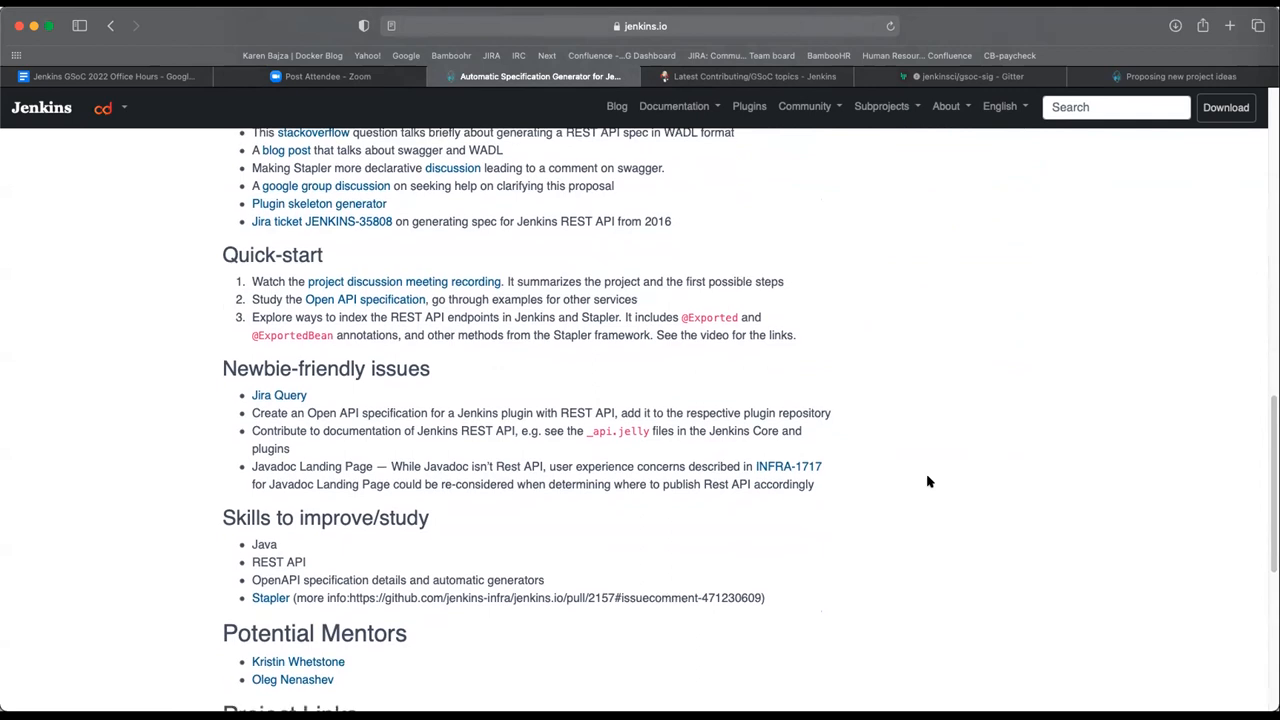
scroll("down", 3)
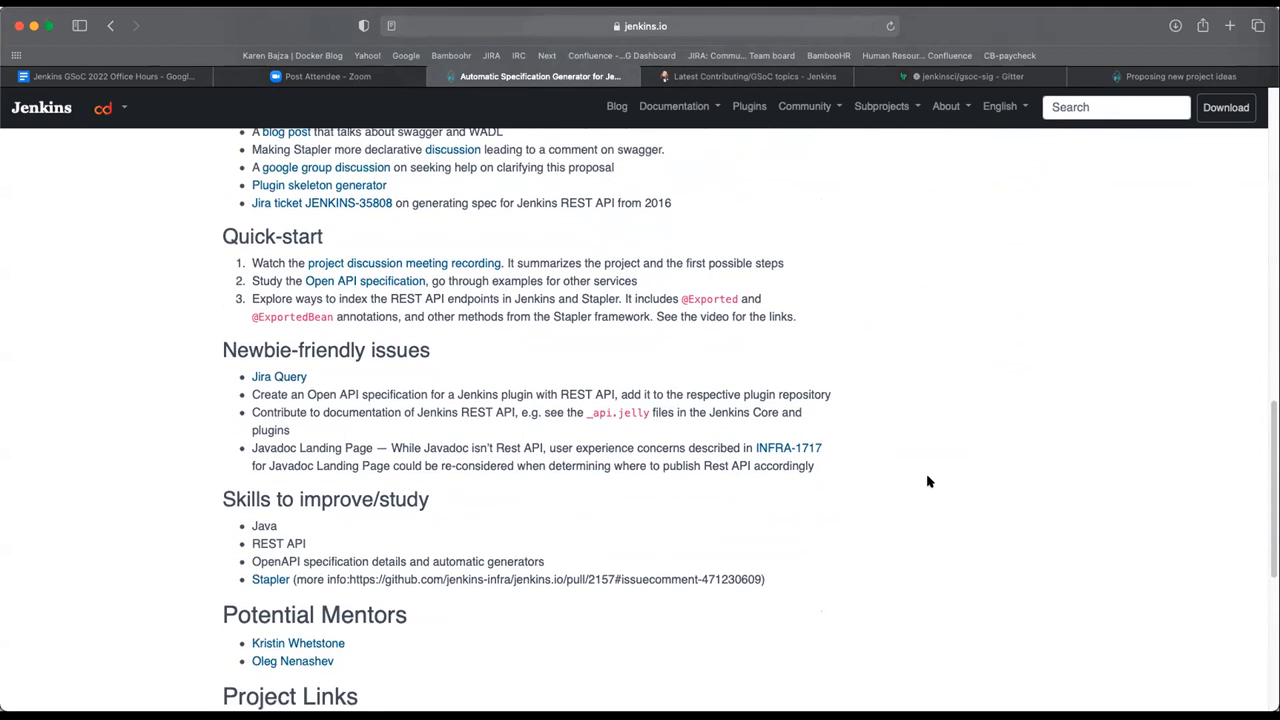
scroll("down", 3)
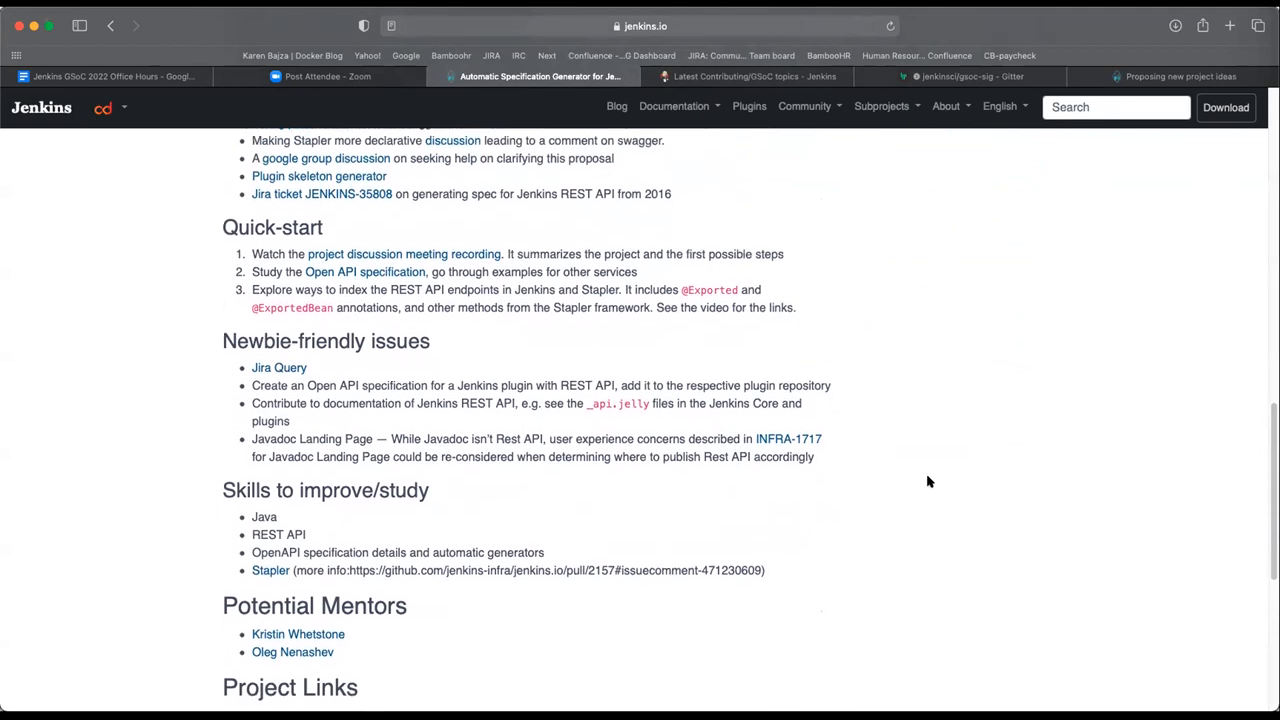
scroll("down", 3)
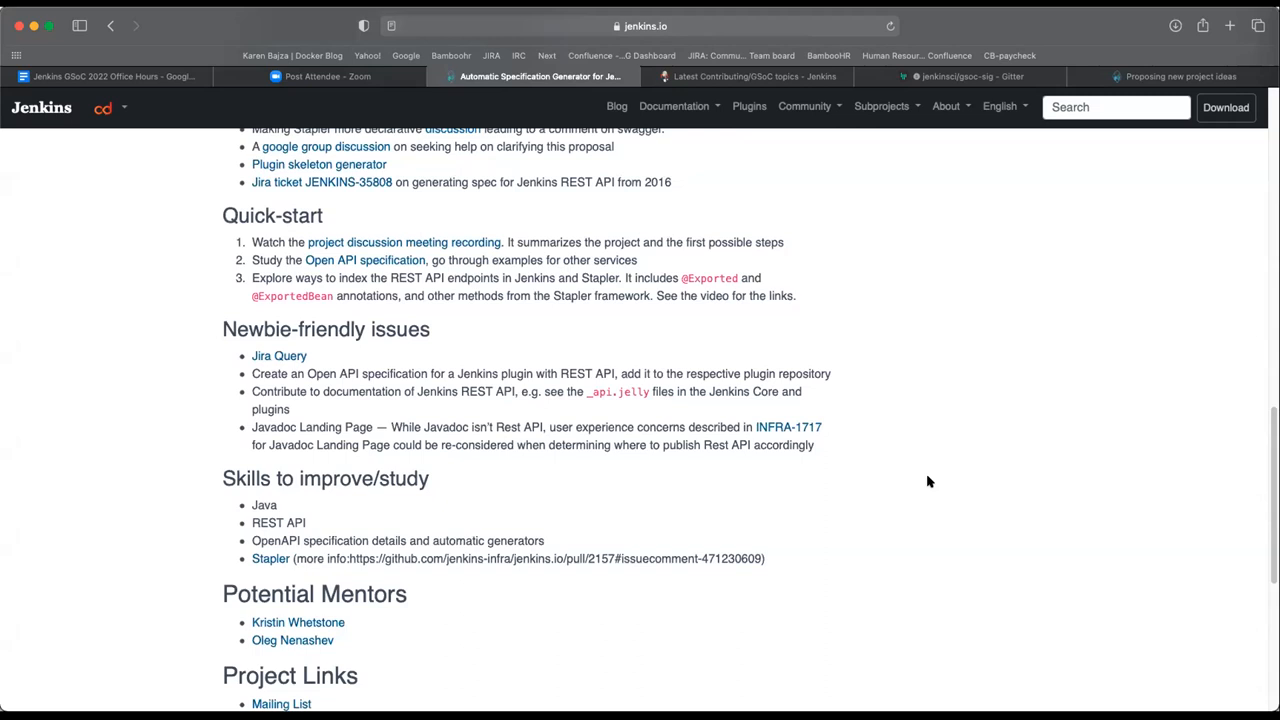
scroll("up", 3)
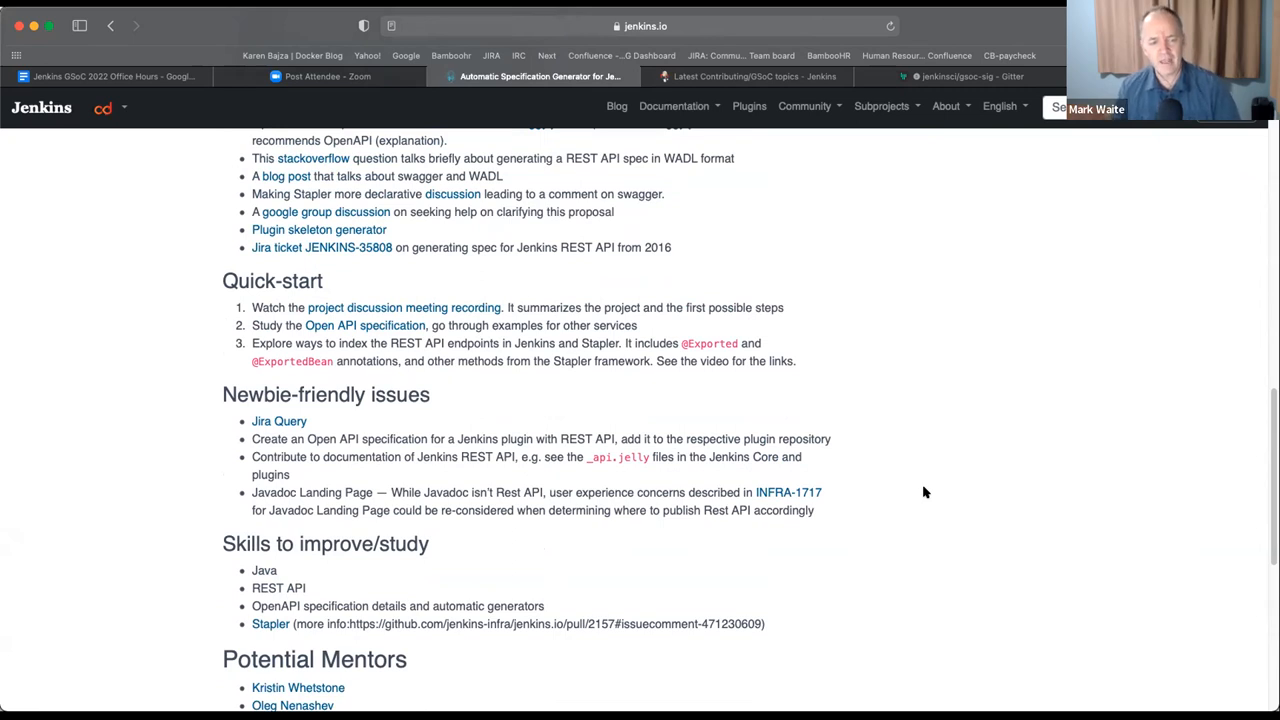
Scroll to the page end showing Project Links, Organization Links and the site footer.
scroll("down", 3)
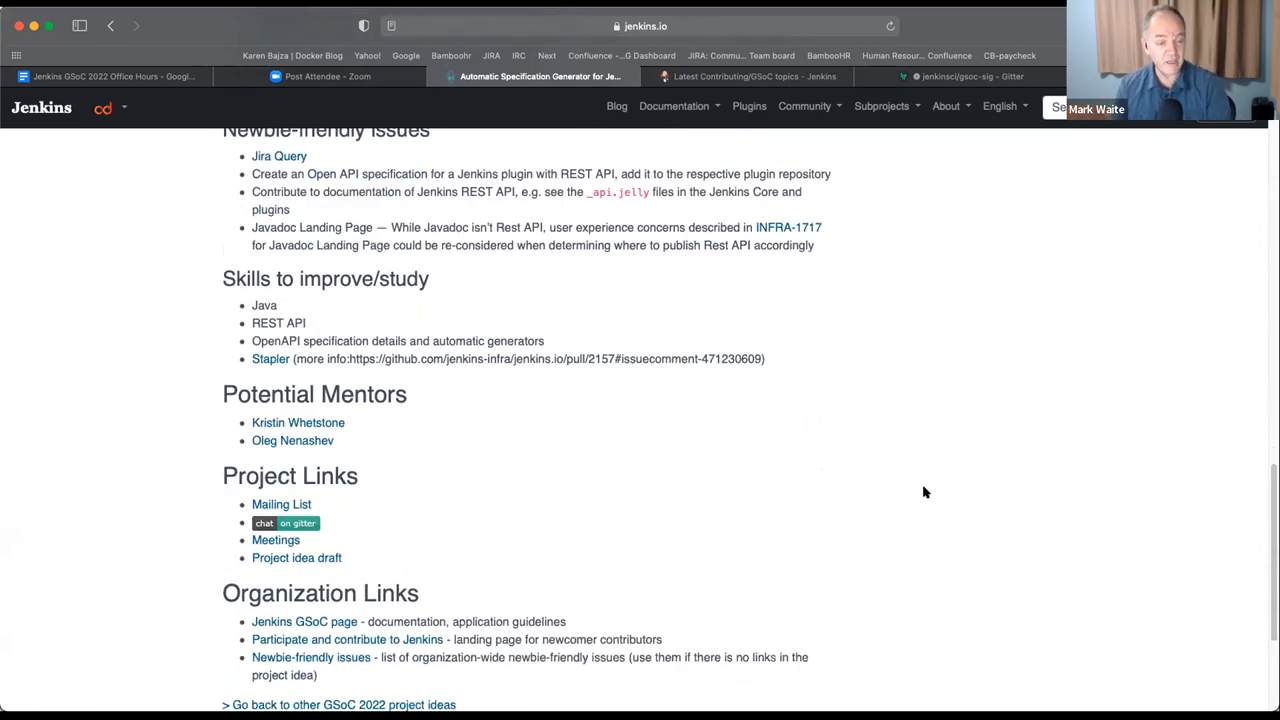
scroll("down", 3)
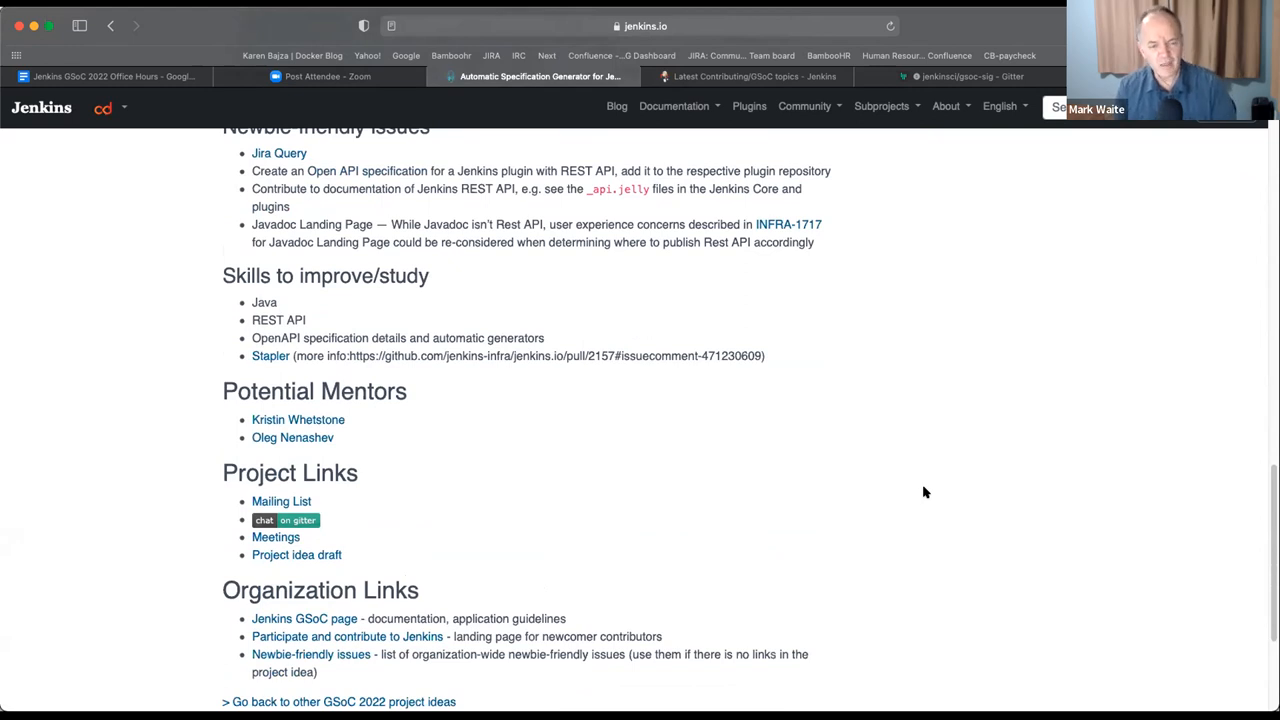
scroll("down", 3)
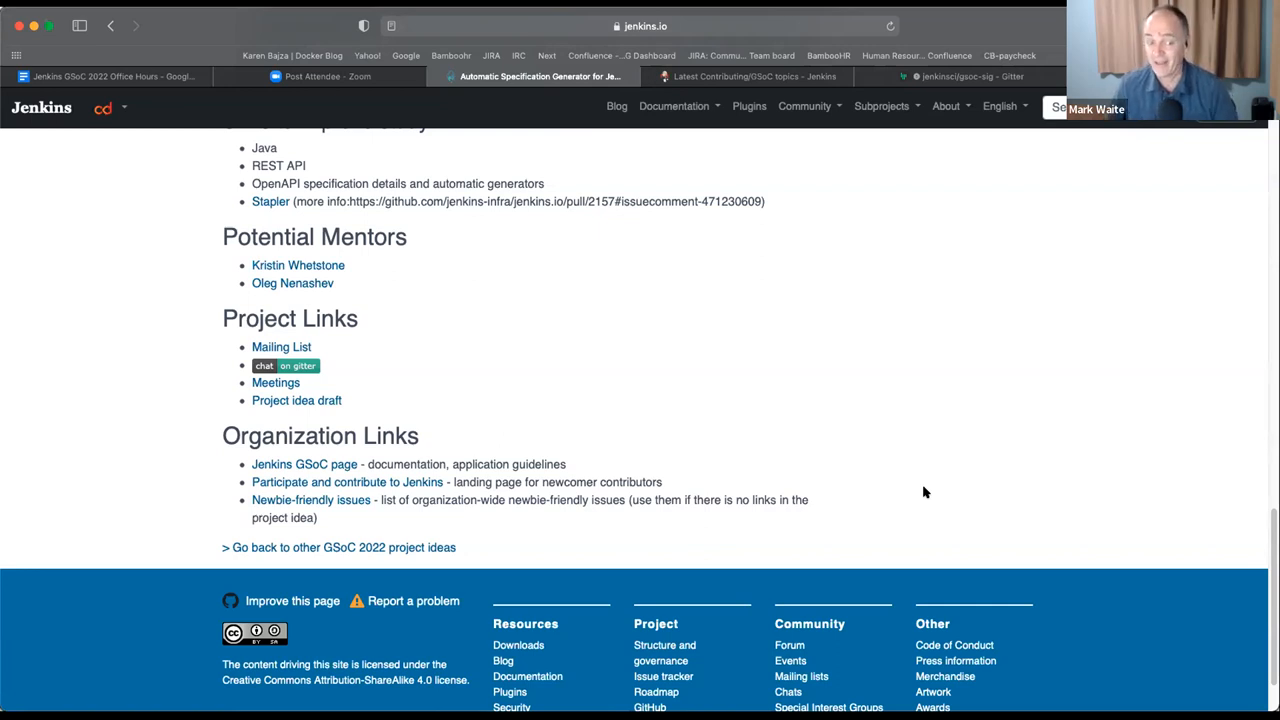
mouse_move(938, 288)
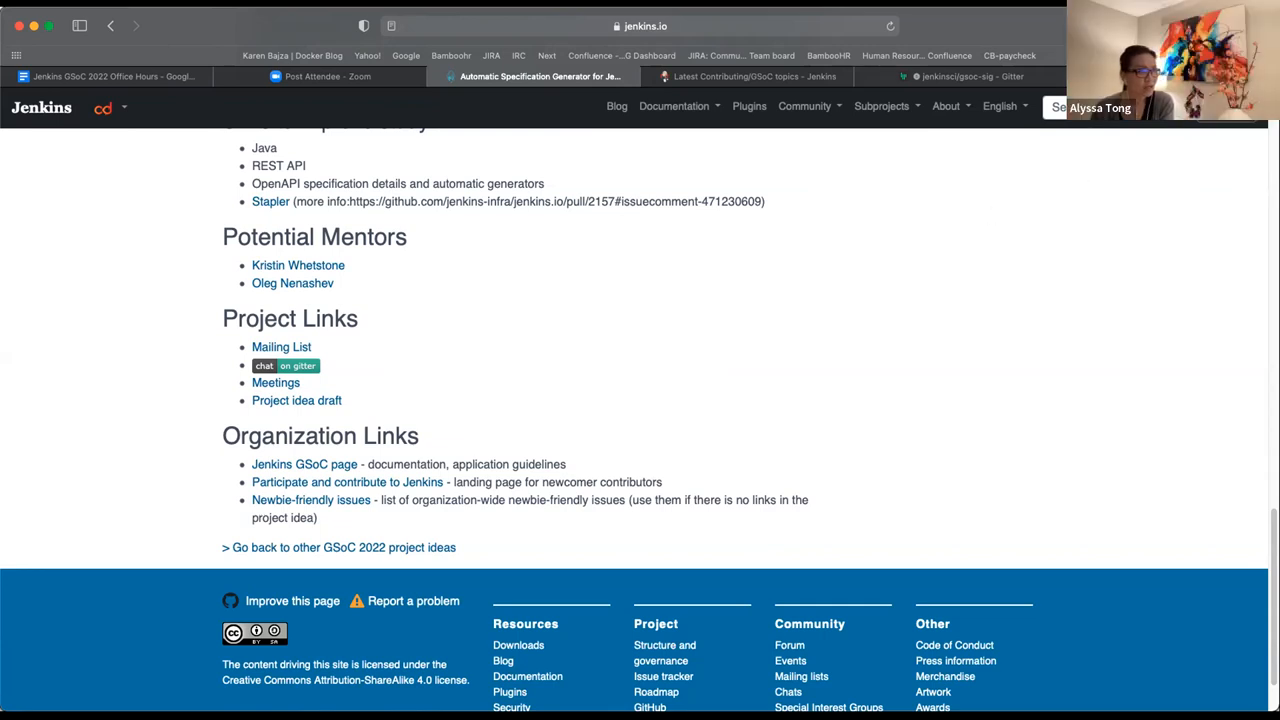
mouse_move(836, 286)
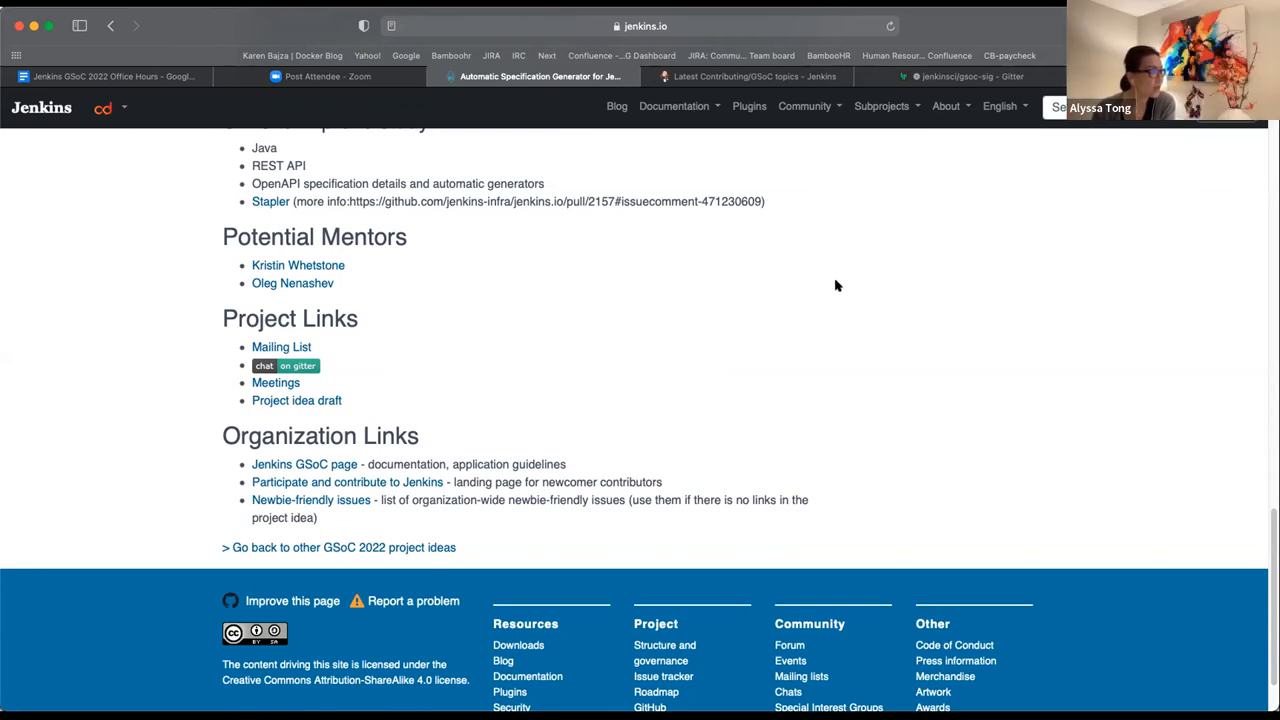
mouse_move(708, 280)
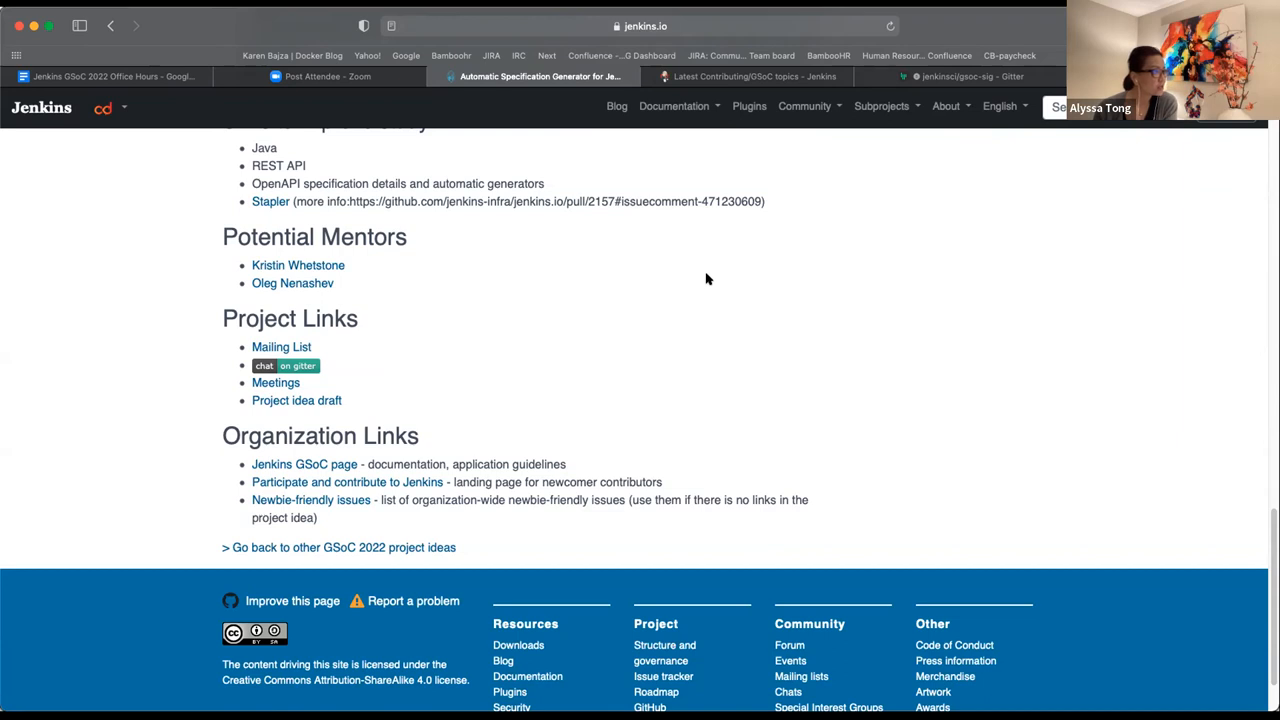
mouse_move(624, 244)
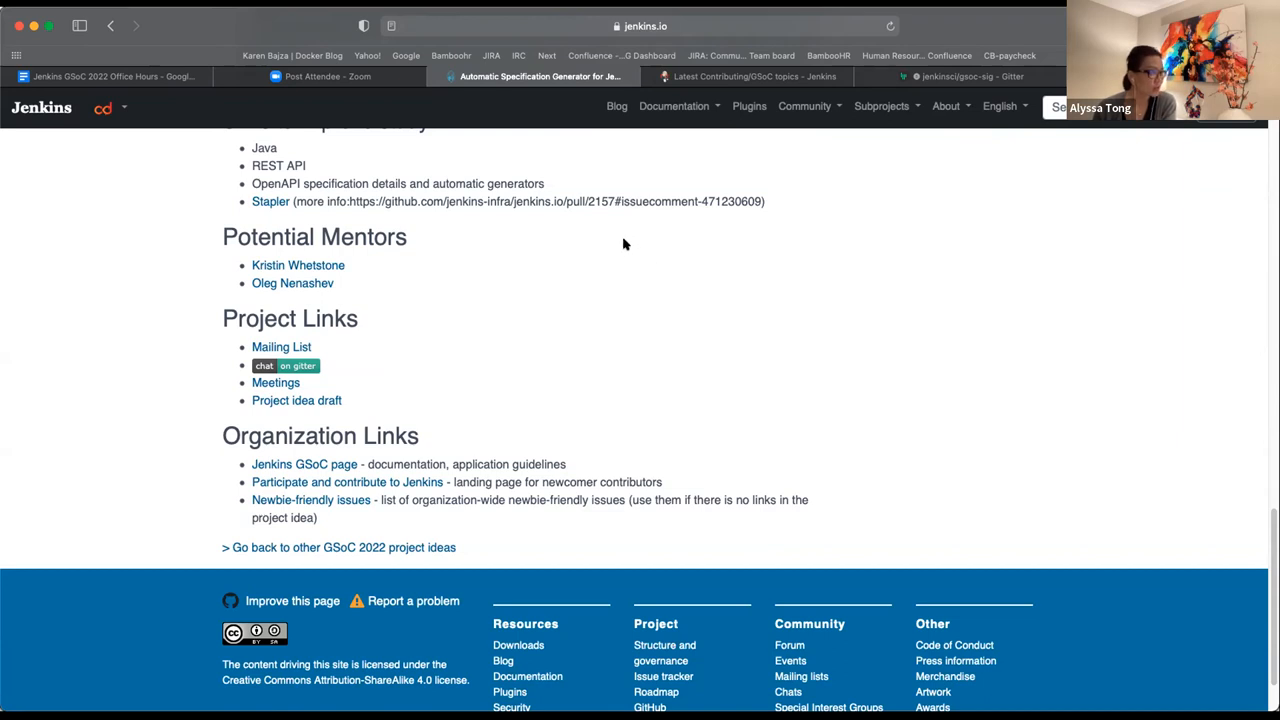
mouse_move(988, 296)
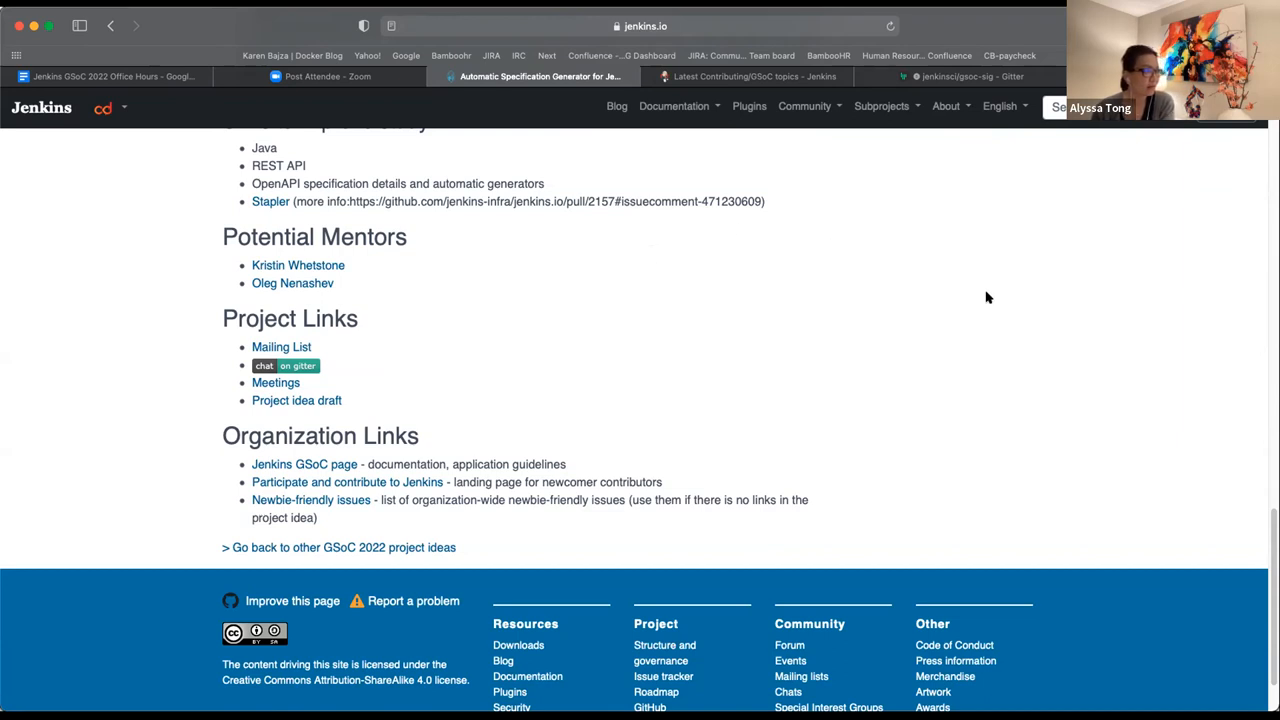
mouse_move(684, 380)
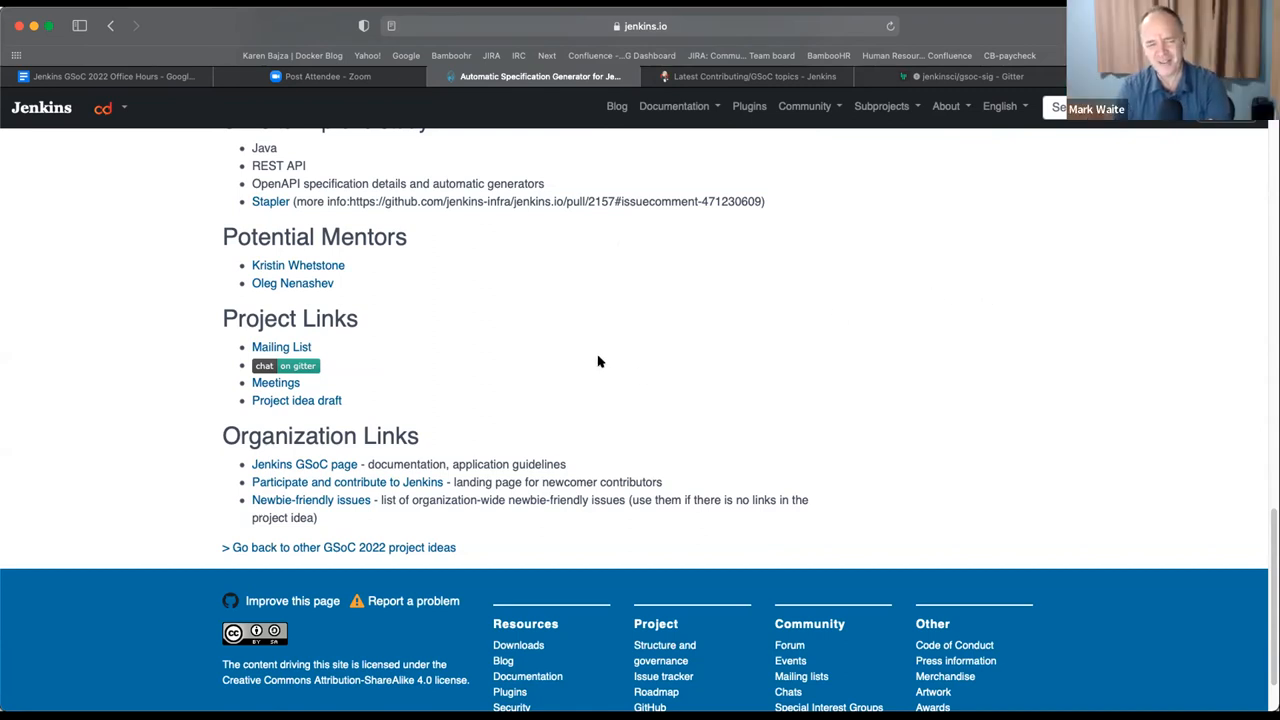
mouse_move(604, 362)
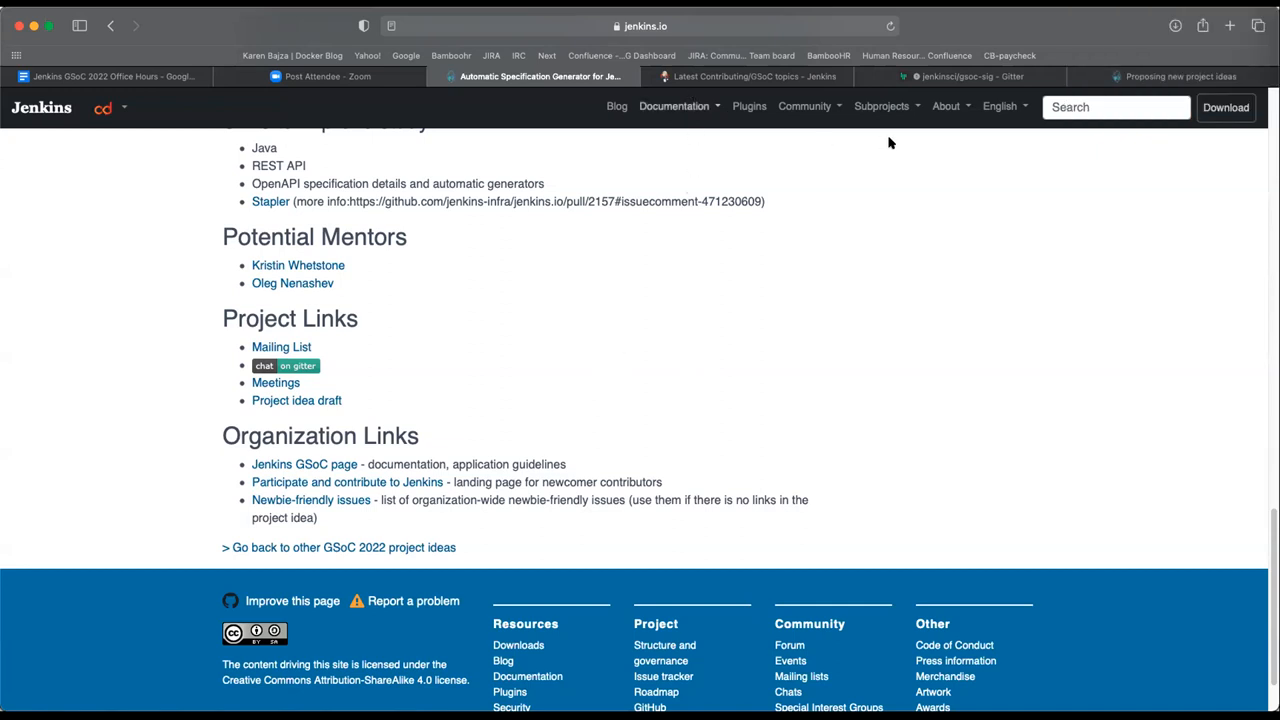
mouse_move(958, 558)
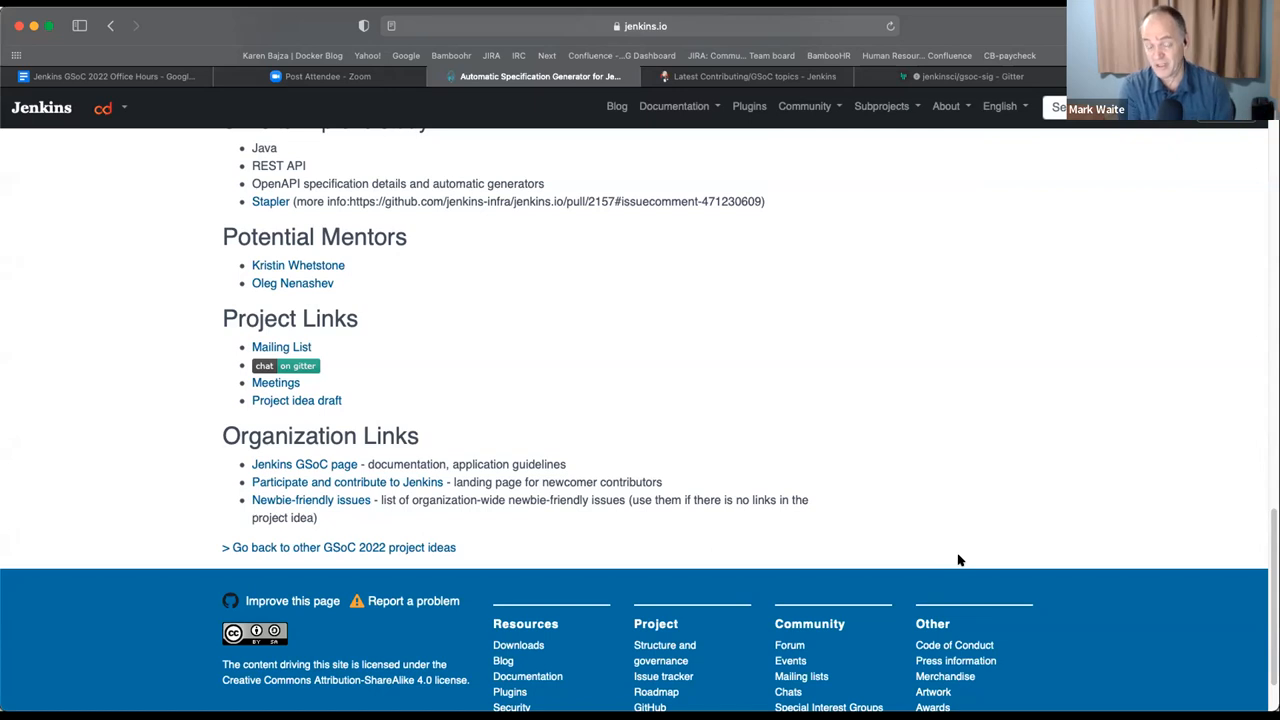
mouse_move(1094, 304)
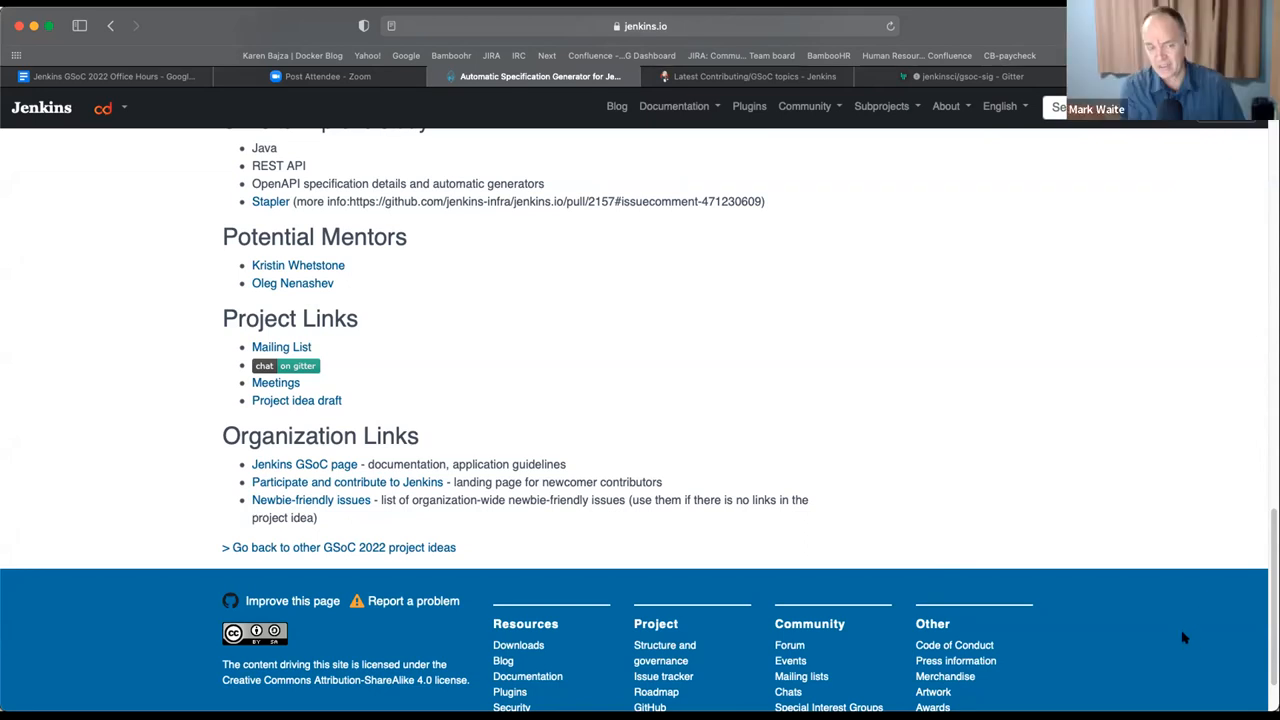
mouse_move(1190, 148)
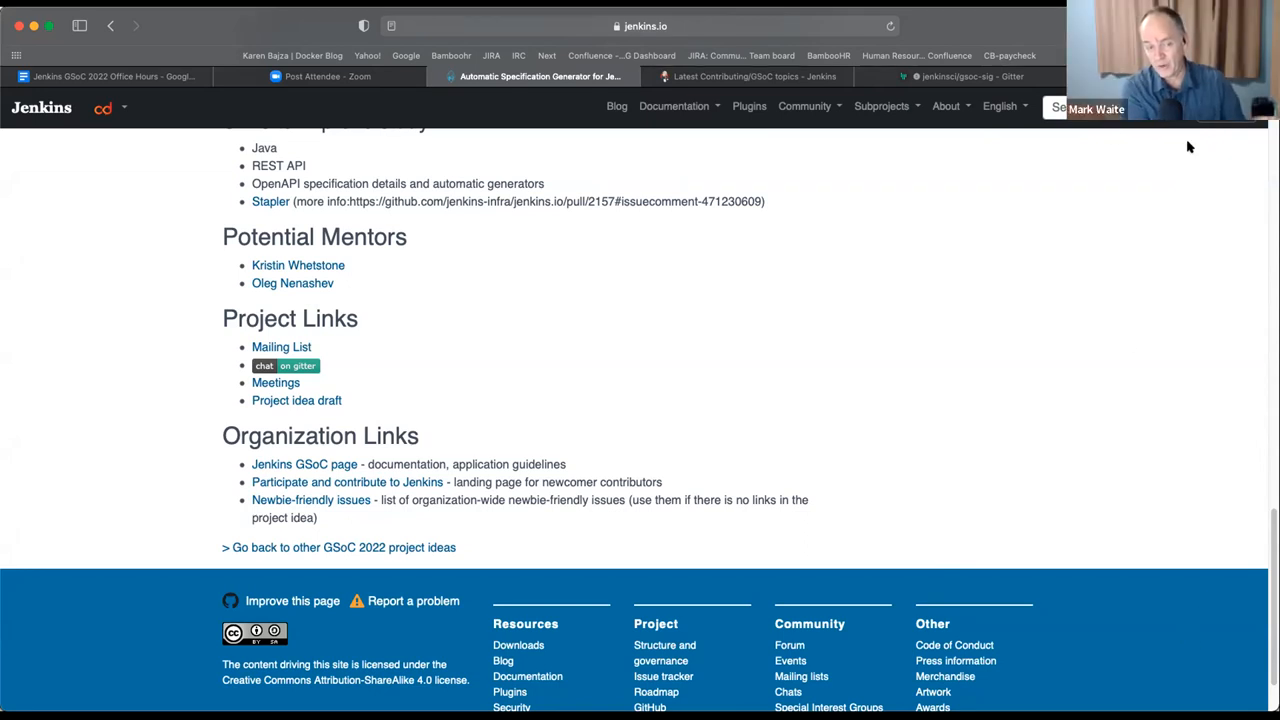
mouse_move(1124, 564)
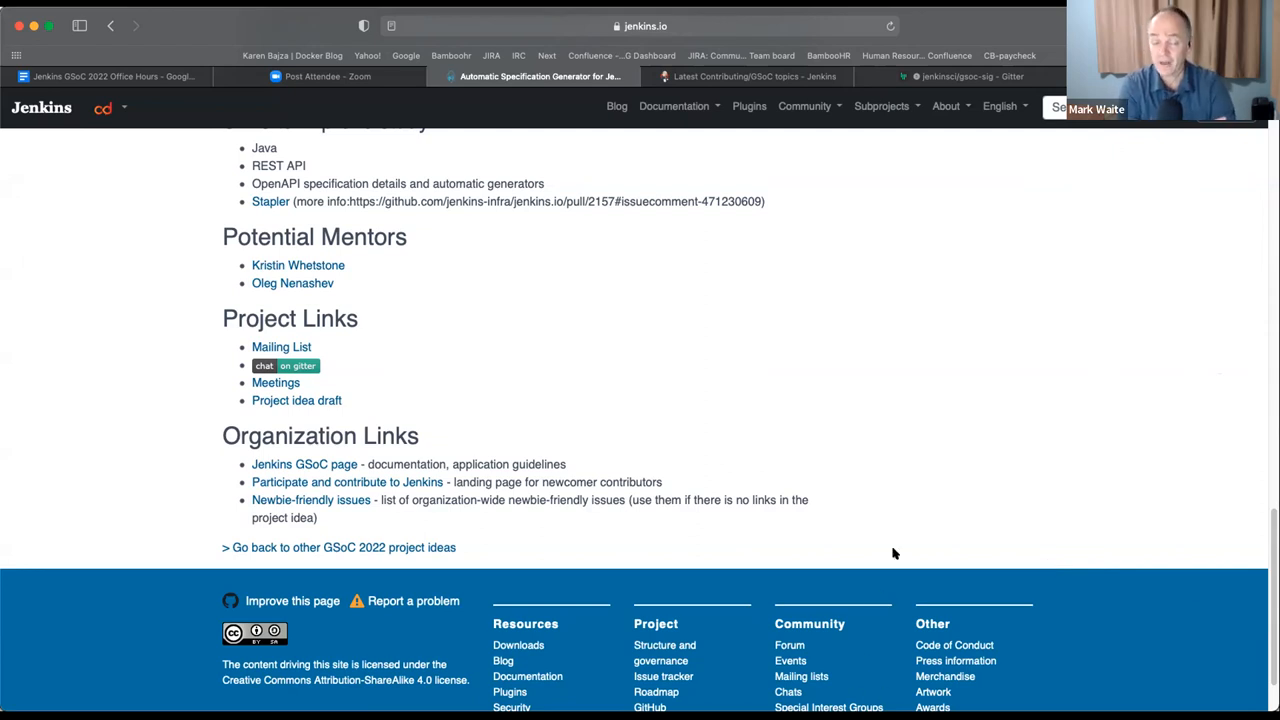
mouse_move(898, 540)
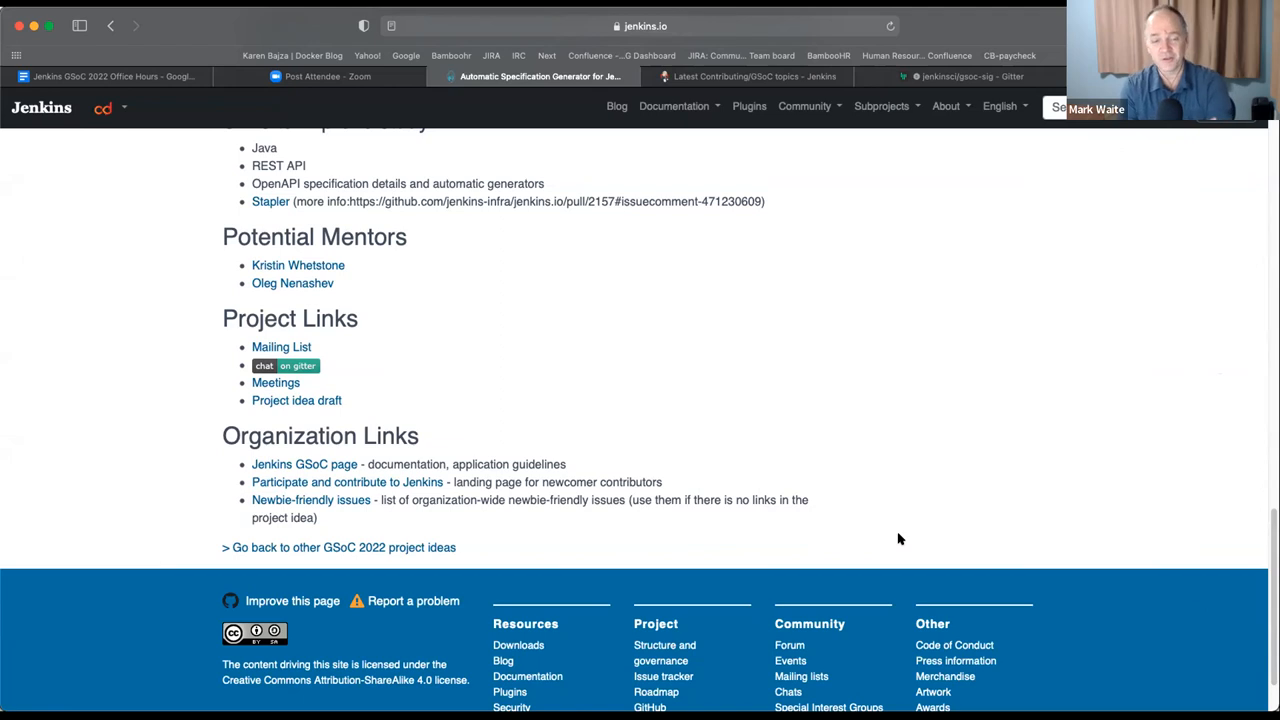
mouse_move(726, 146)
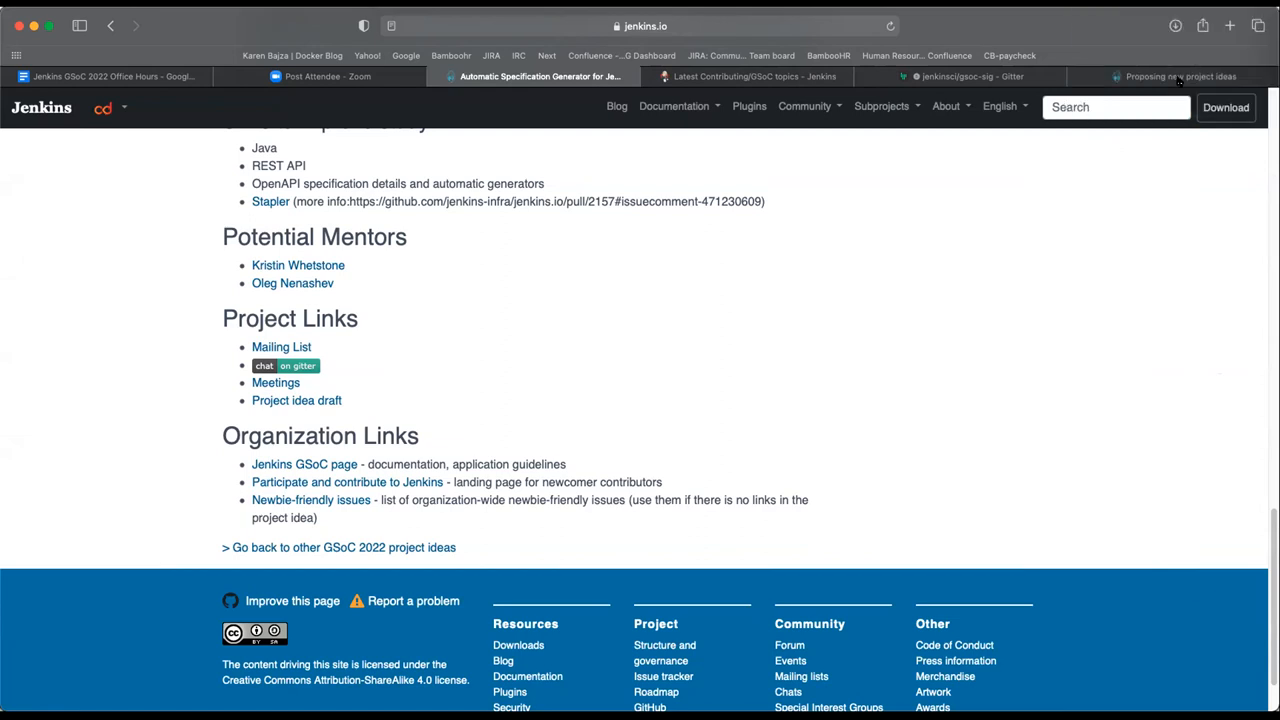
mouse_move(1216, 96)
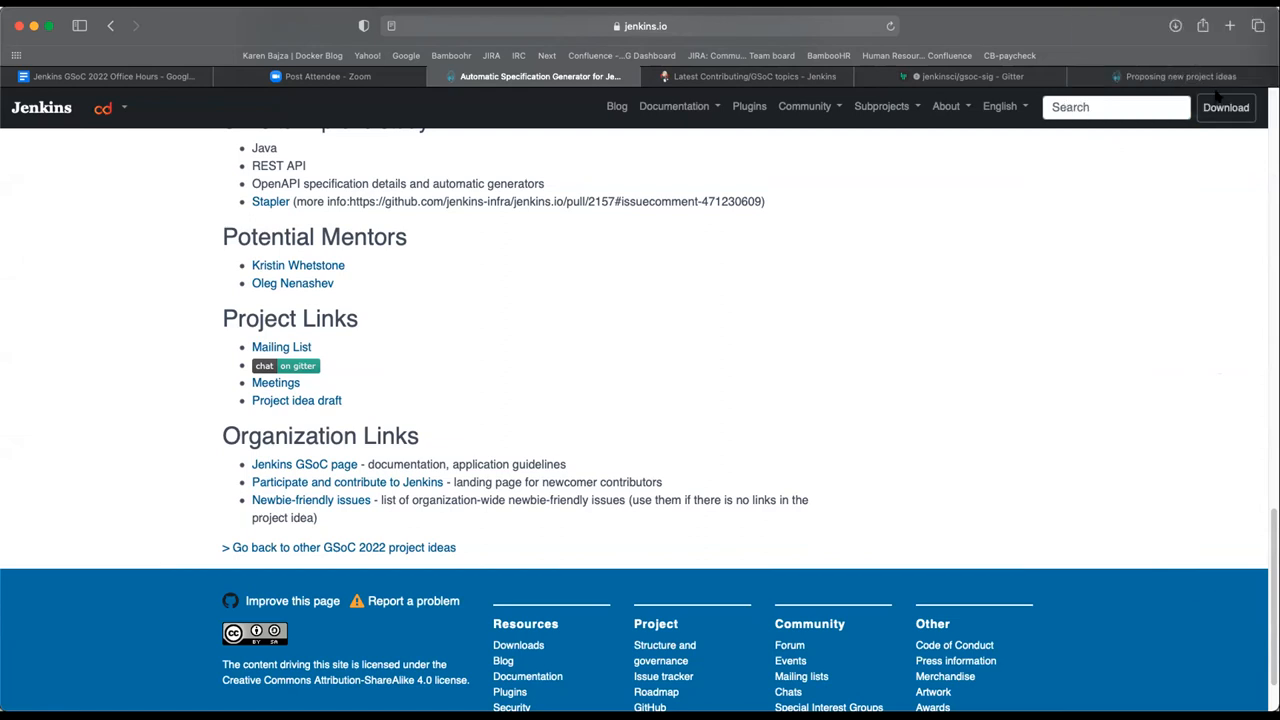
mouse_move(1080, 278)
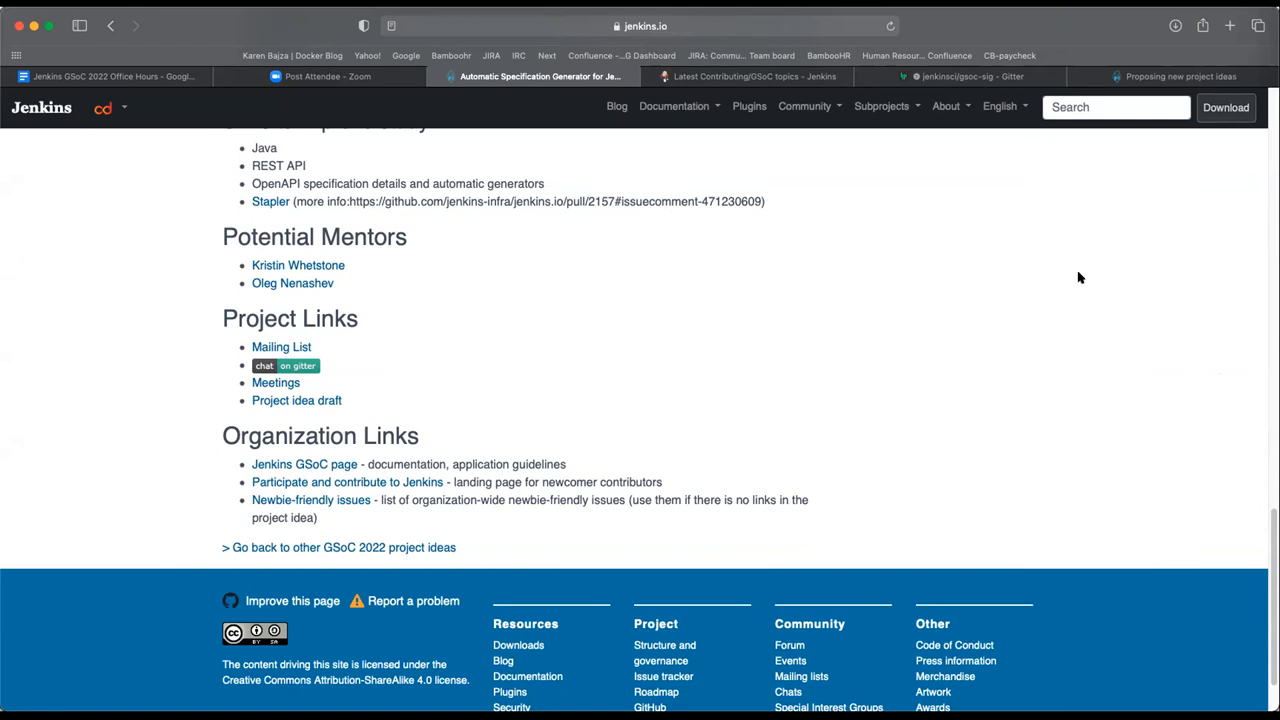
mouse_move(808, 352)
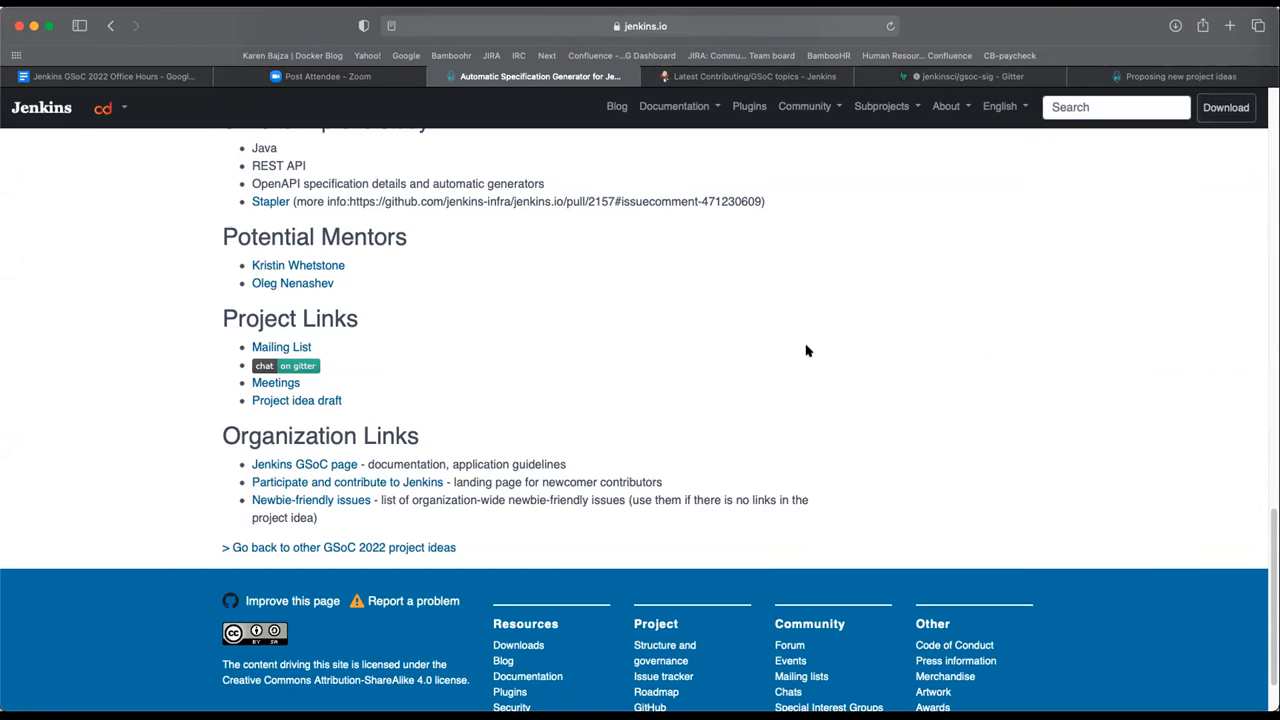
mouse_move(830, 302)
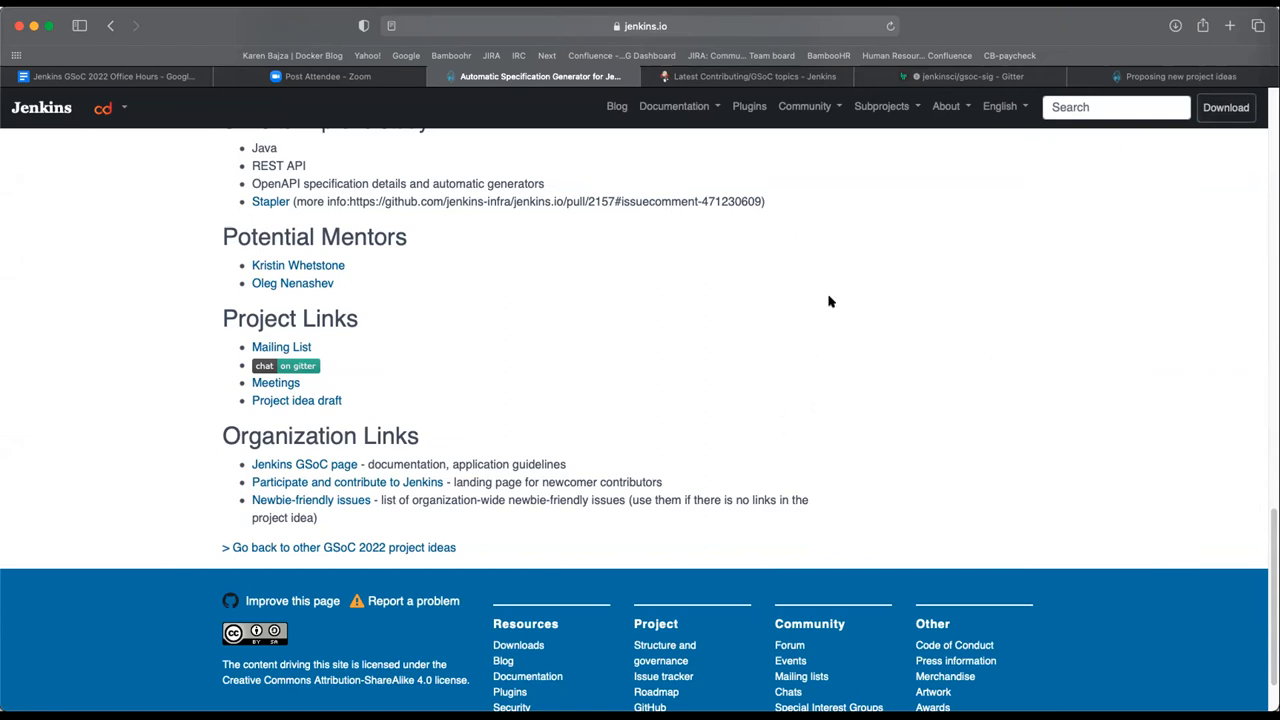
mouse_move(728, 164)
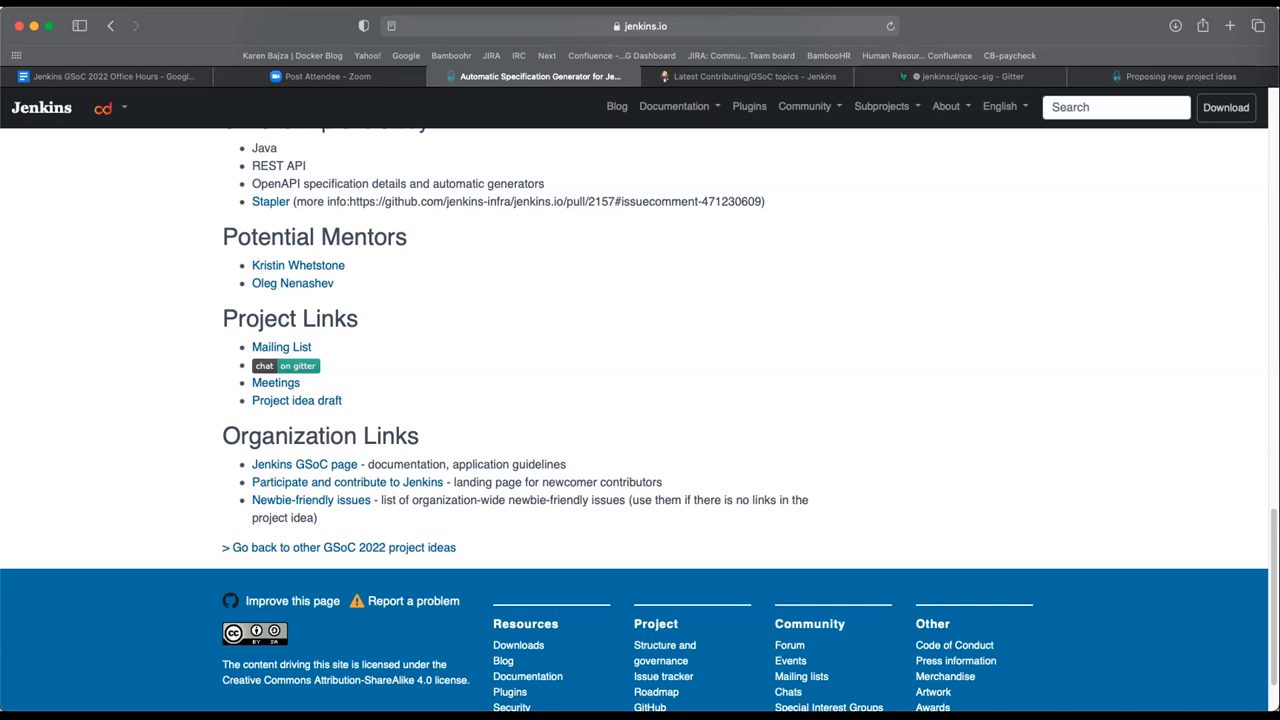
Scroll back up to the project page title, goal, skills and Background.
scroll("up", 3)
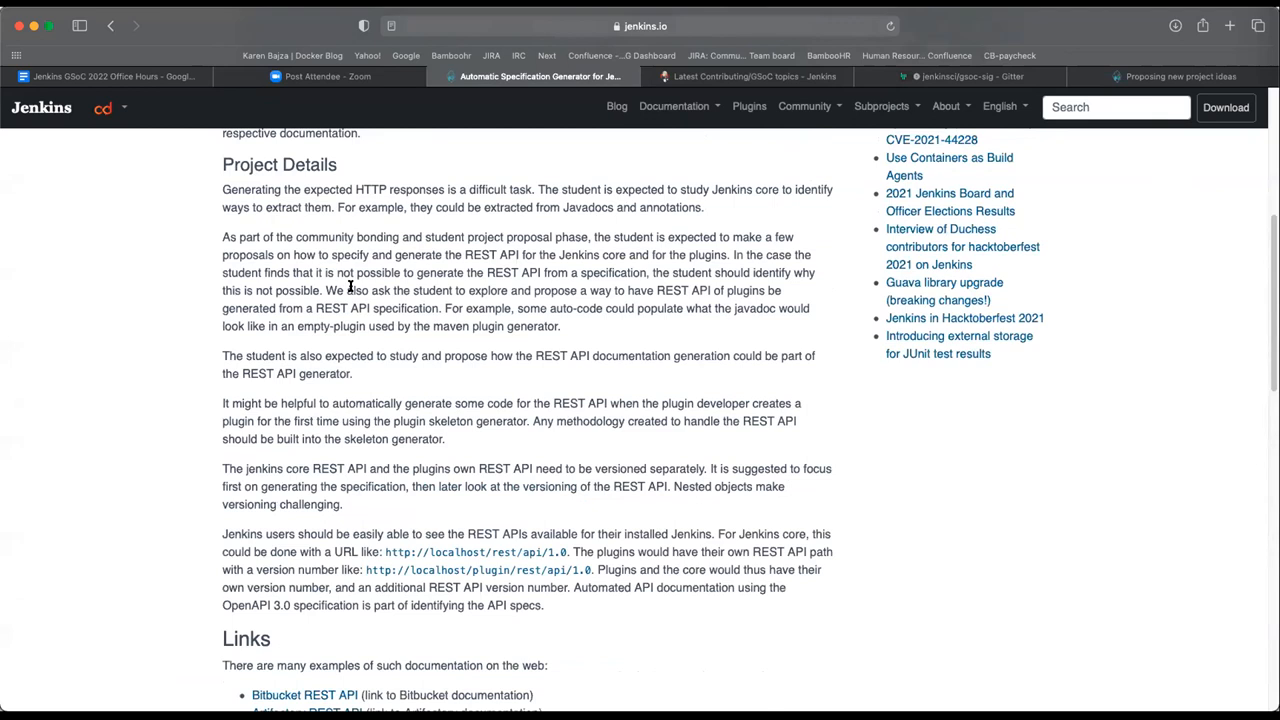
scroll("up", 3)
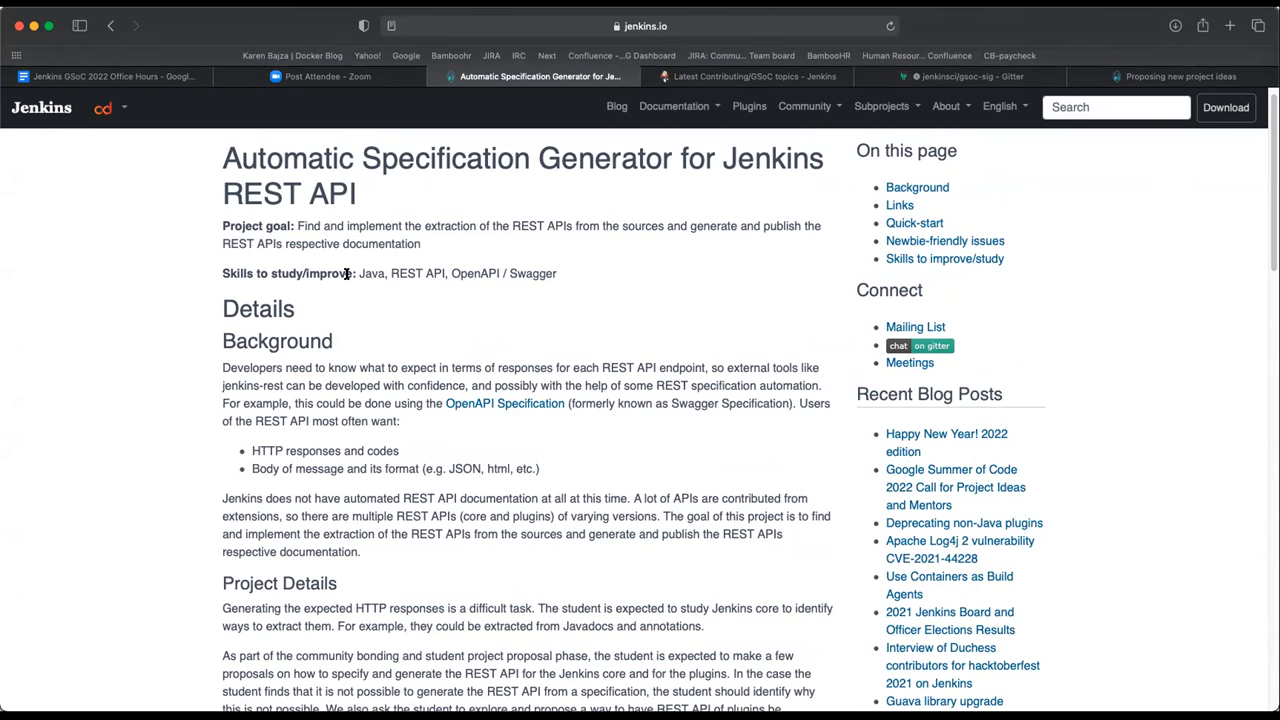
mouse_move(372, 298)
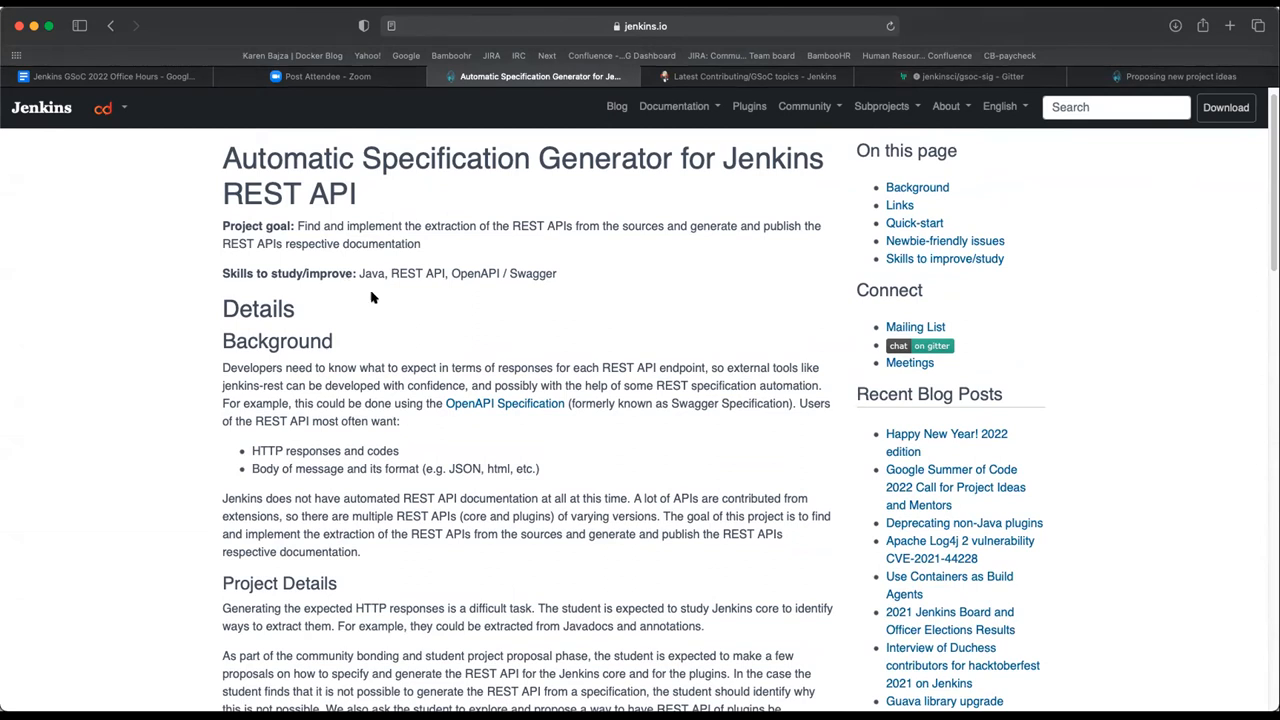
mouse_move(1176, 640)
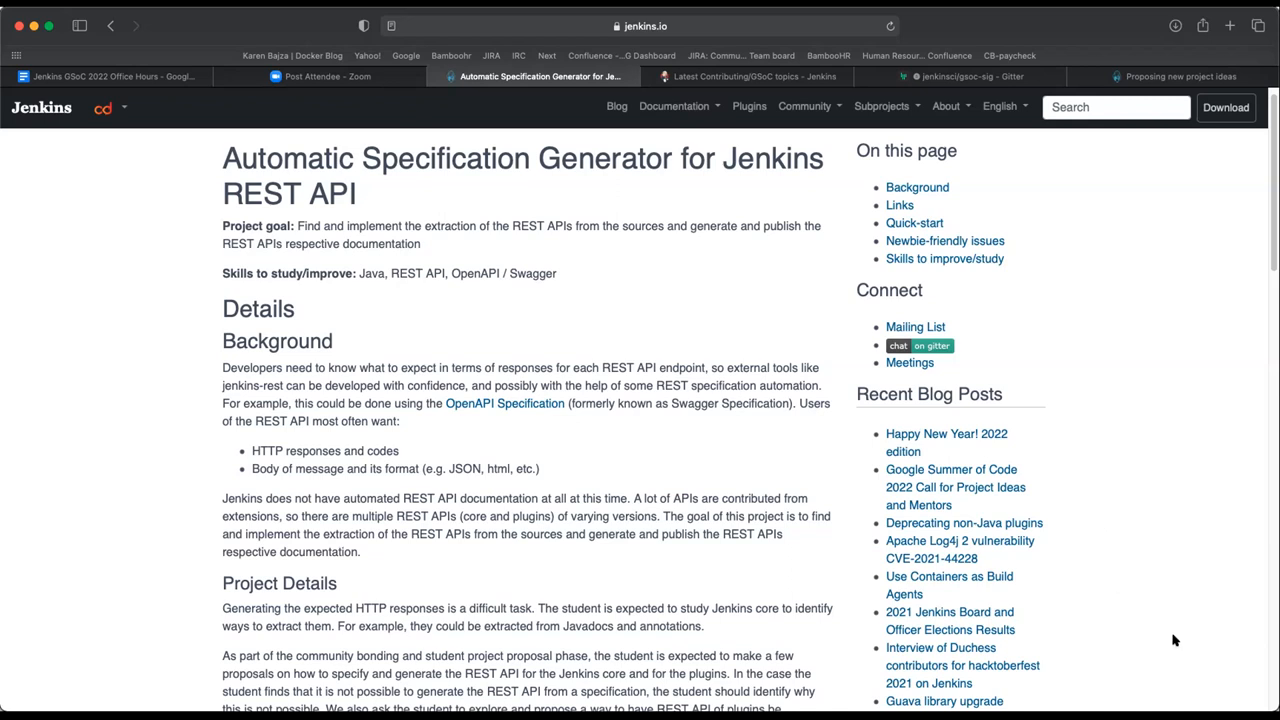
mouse_move(1178, 636)
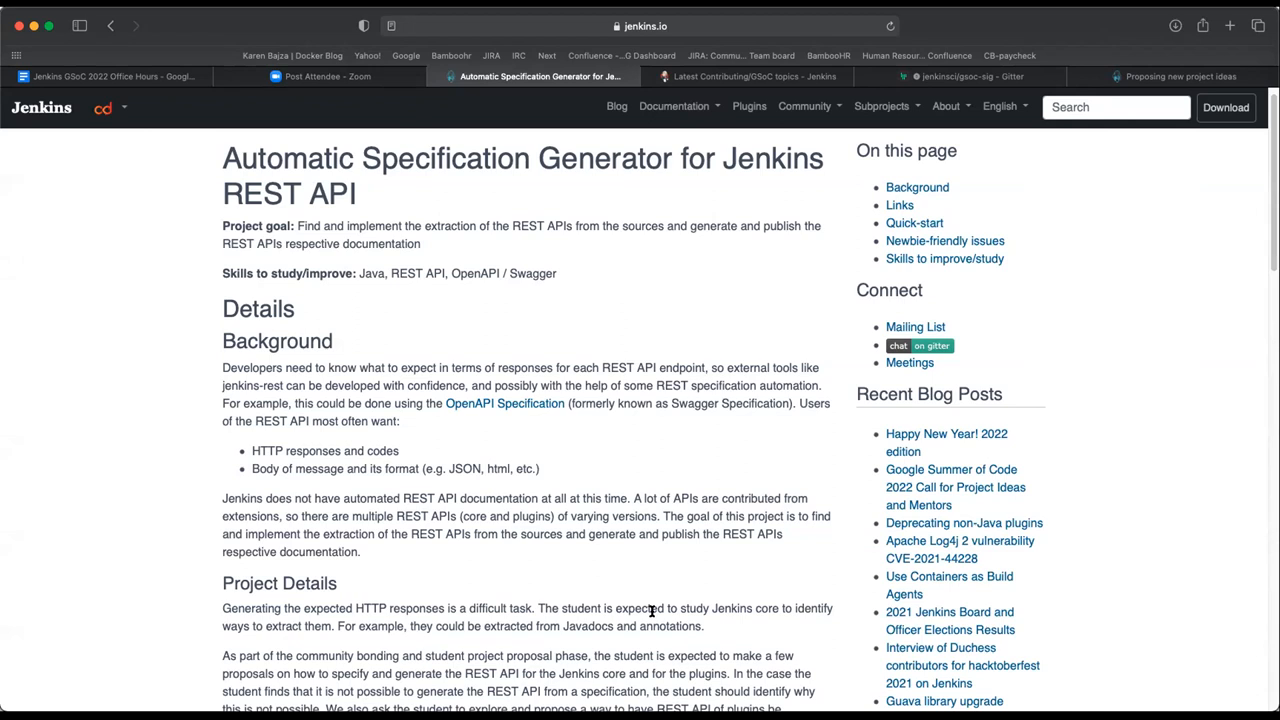
mouse_move(944, 552)
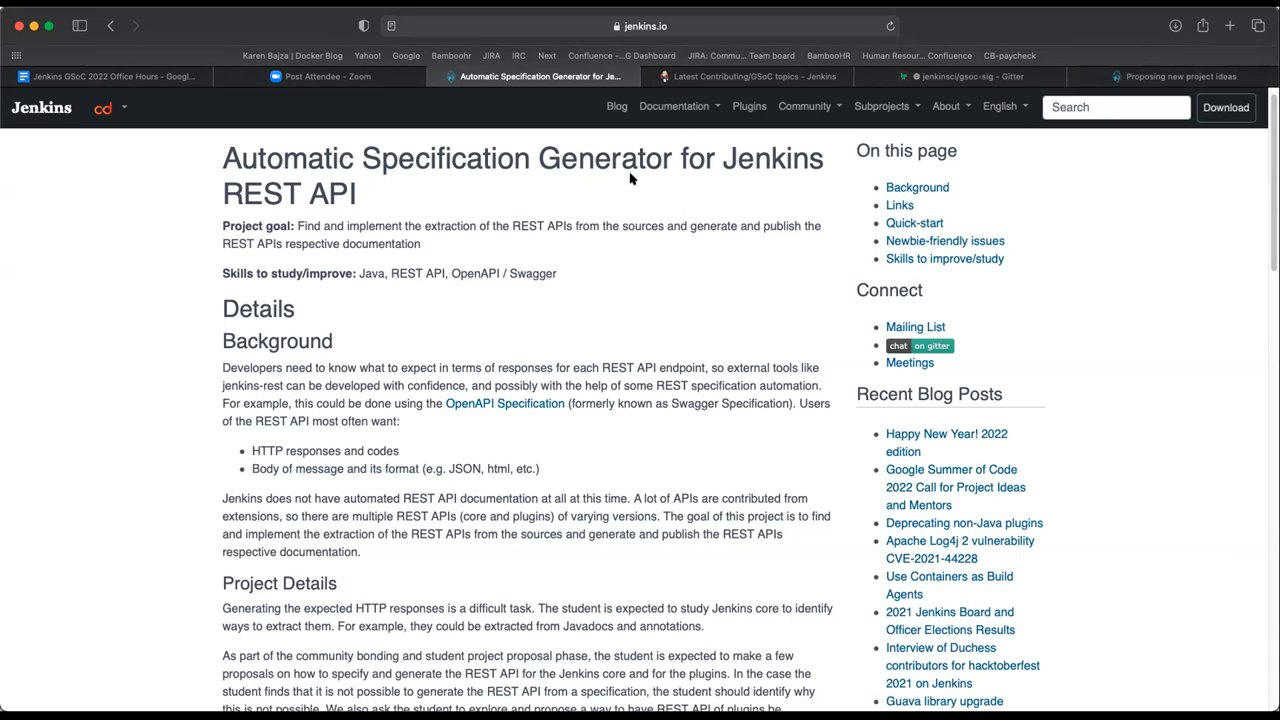
mouse_move(248, 104)
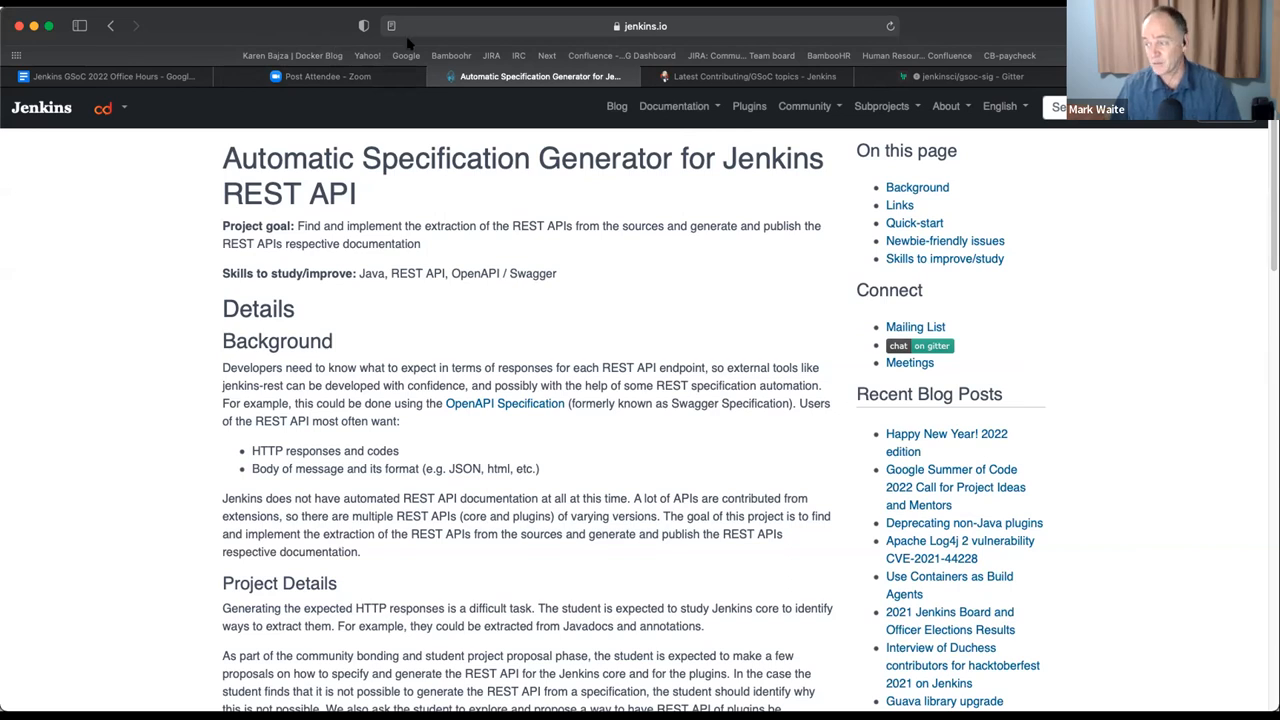
mouse_move(544, 28)
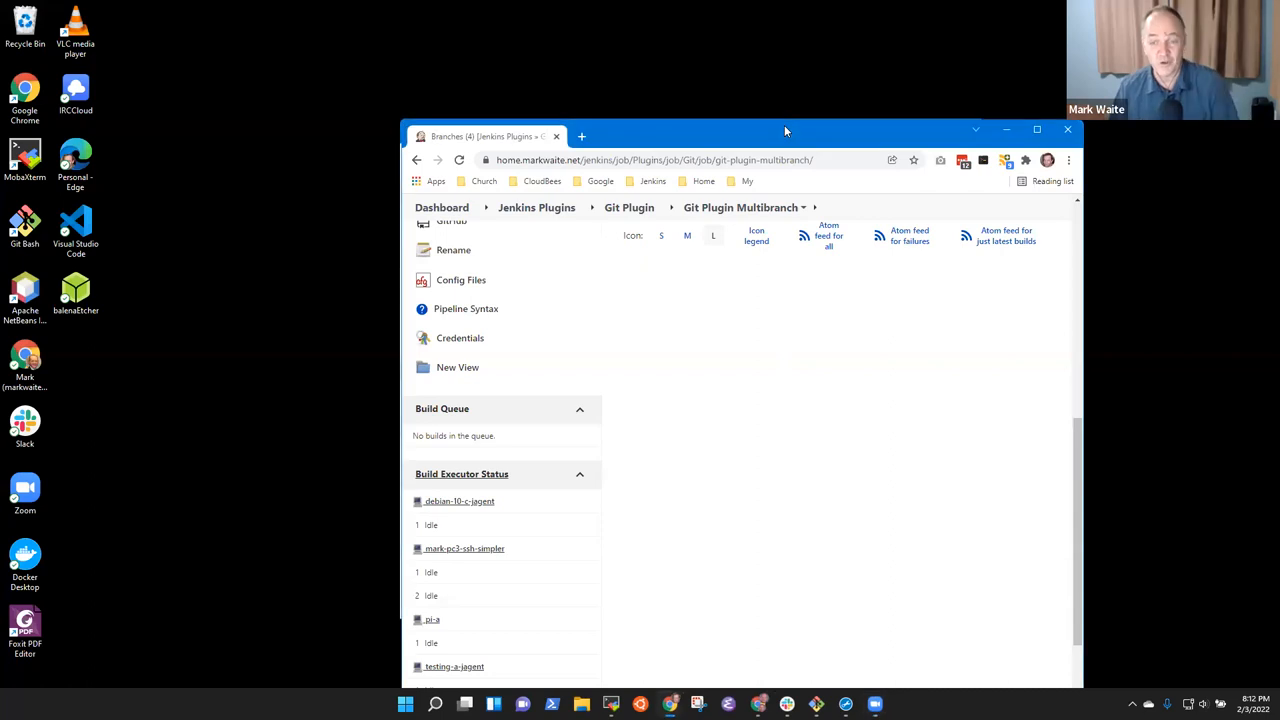
Open the Jenkins Plugins folder from the live Jenkins 2.332 dashboard.
left_click(1036, 130)
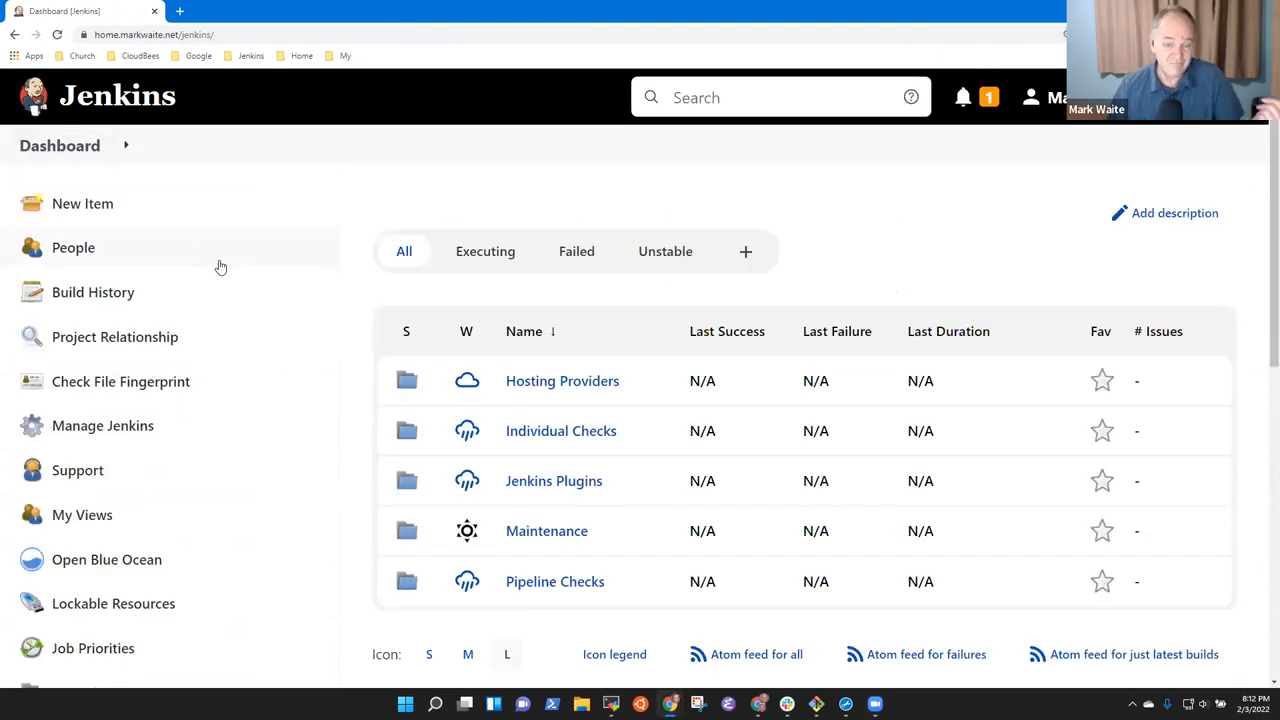
mouse_move(102, 424)
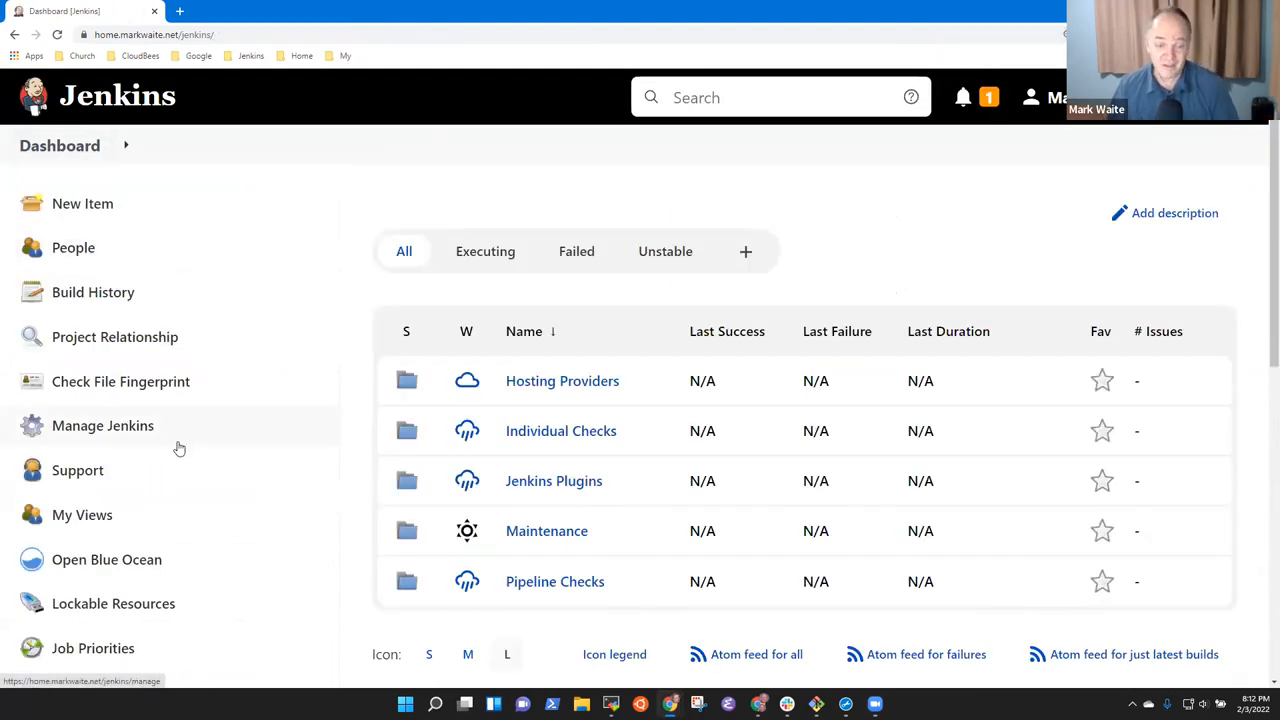
left_click(554, 480)
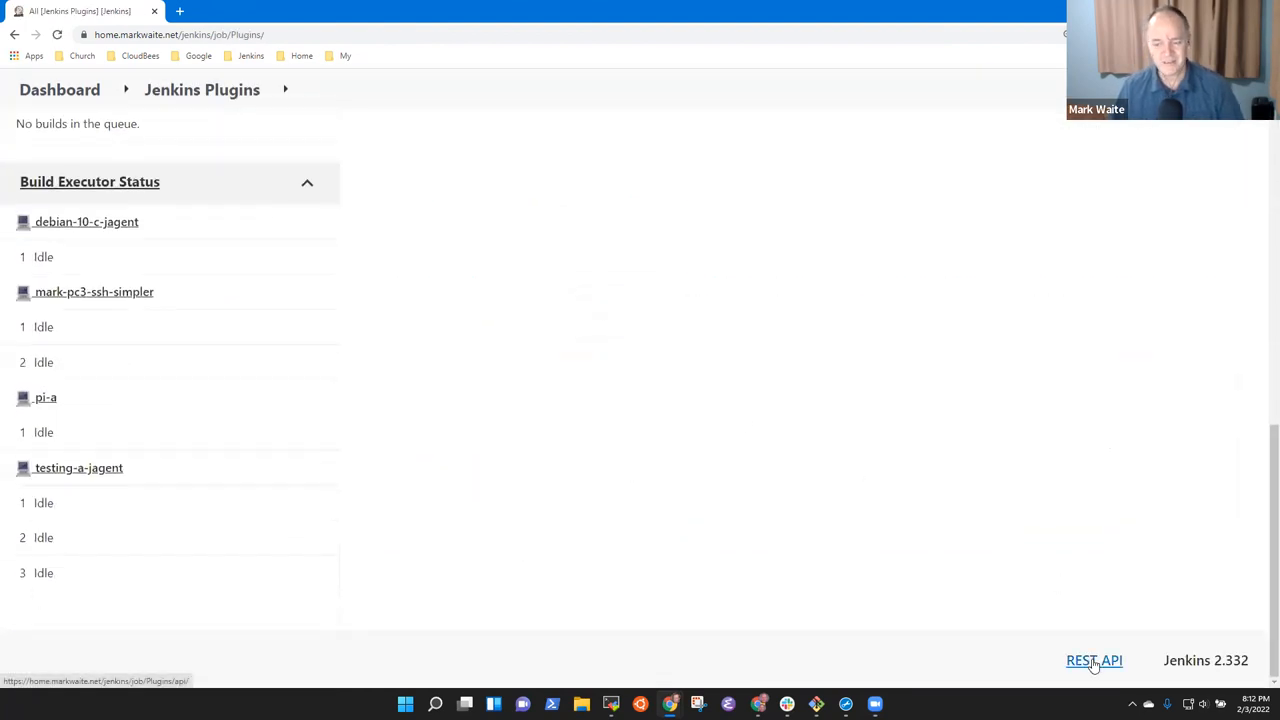
Open the folder's REST API help page and read its XML, JSON and Python API sections.
left_click(1094, 660)
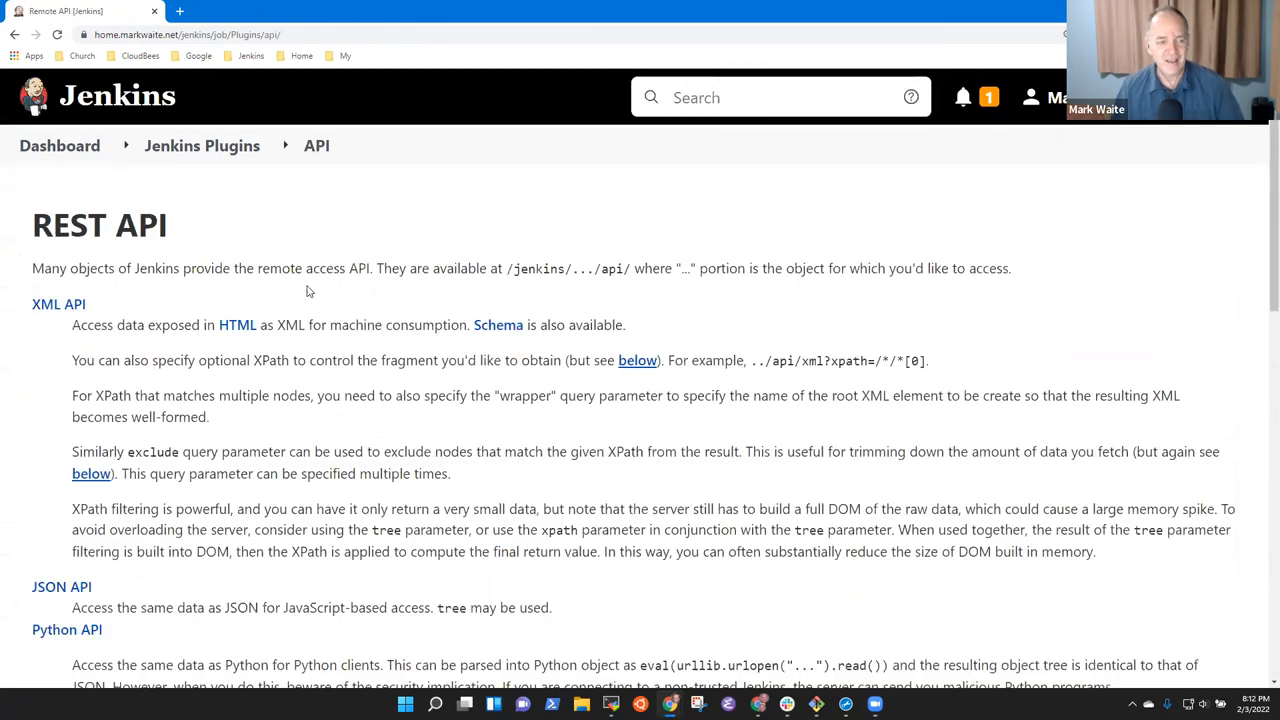
scroll("down", 3)
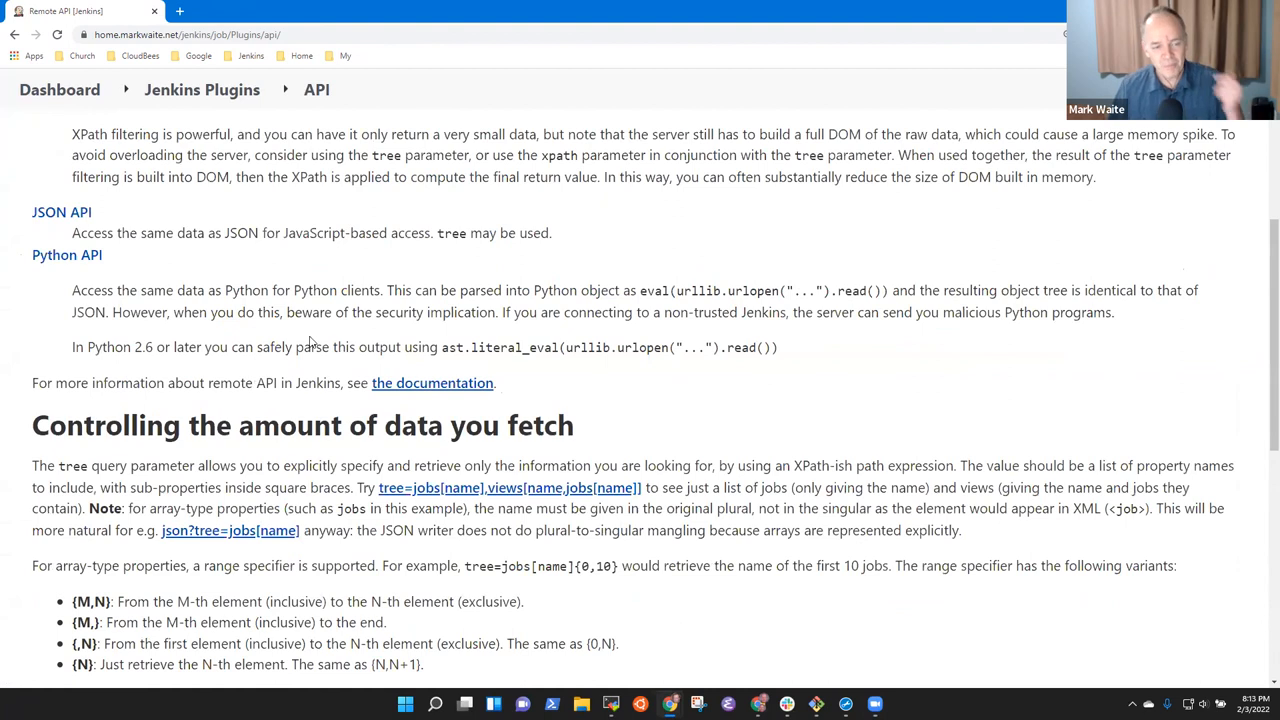
scroll("up", 3)
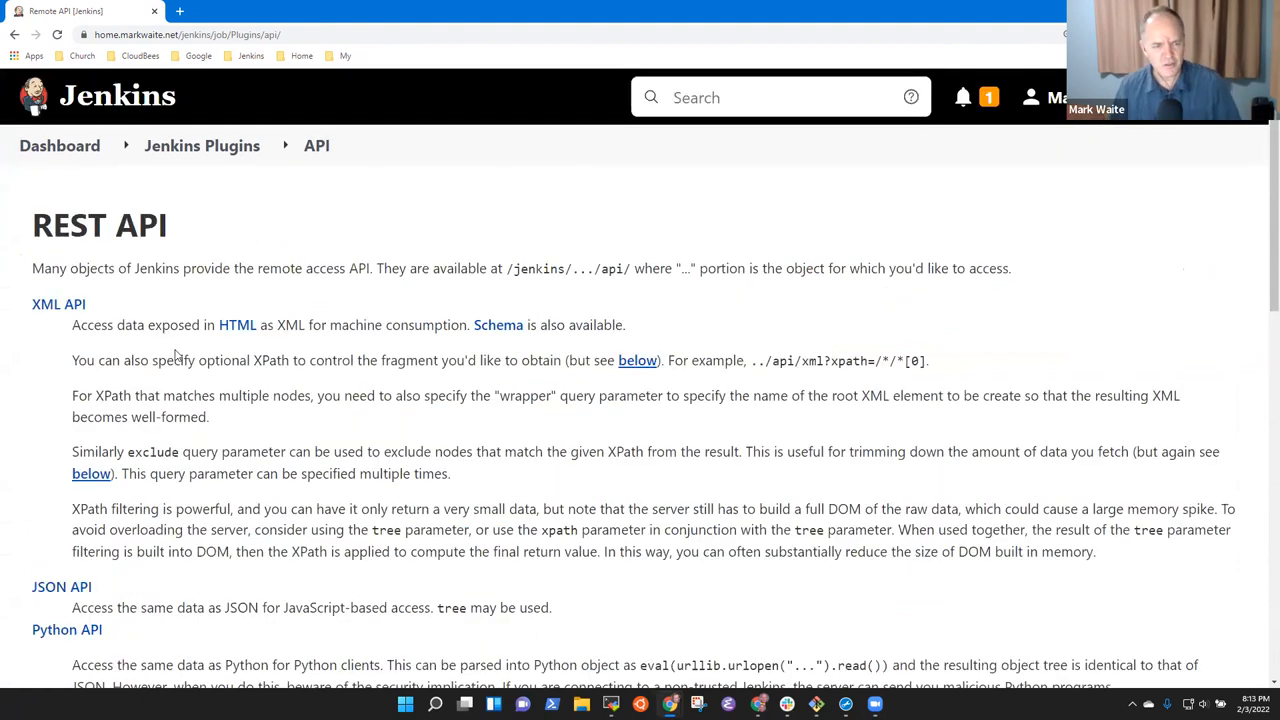
scroll("down", 3)
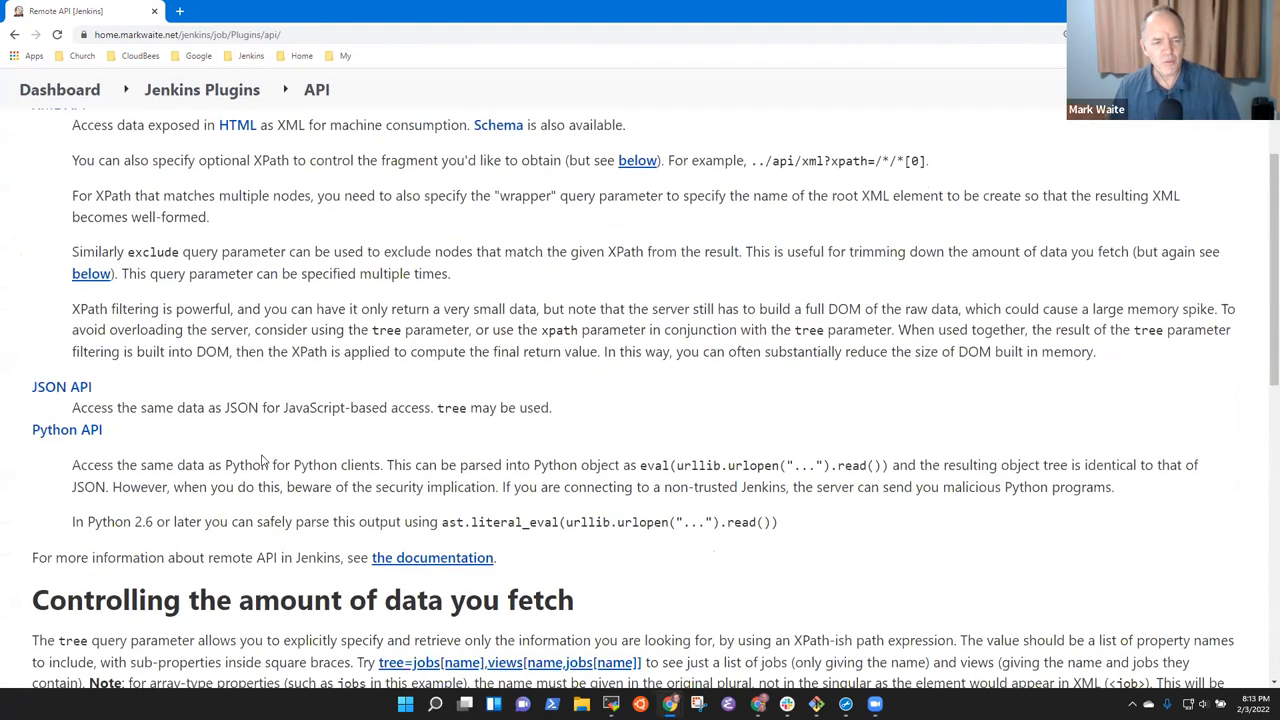
scroll("down", 3)
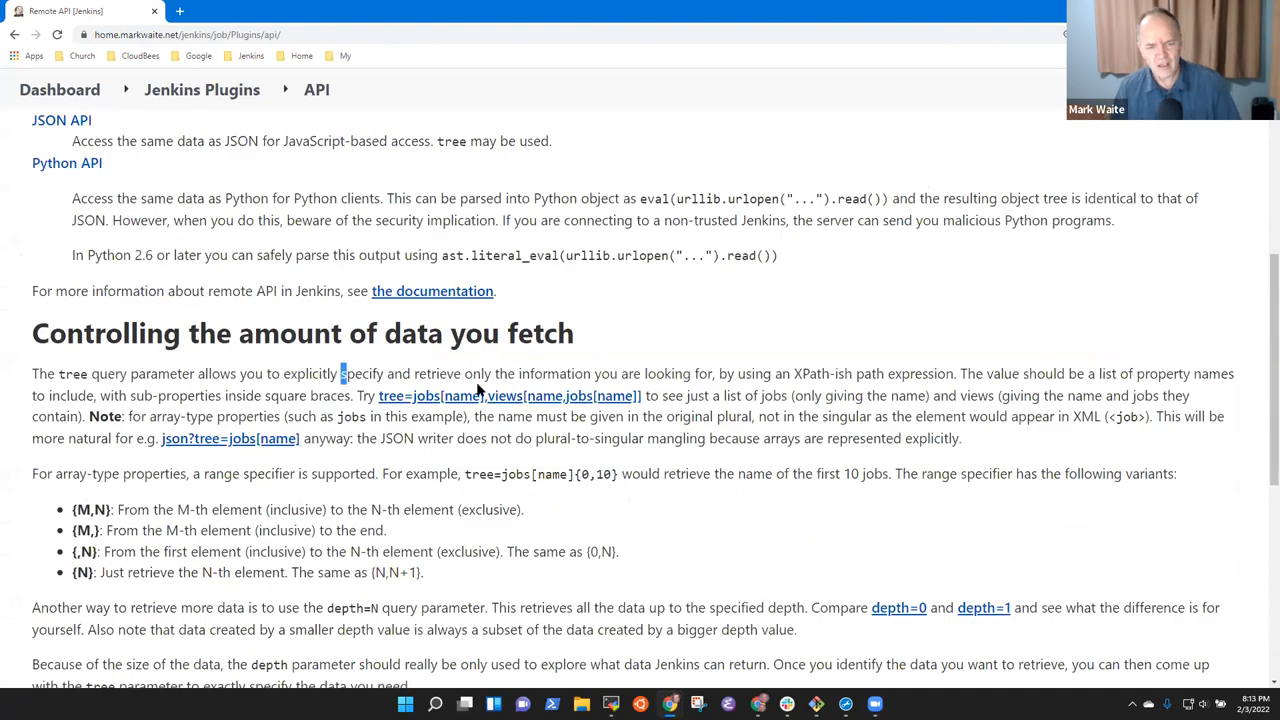
scroll("down", 3)
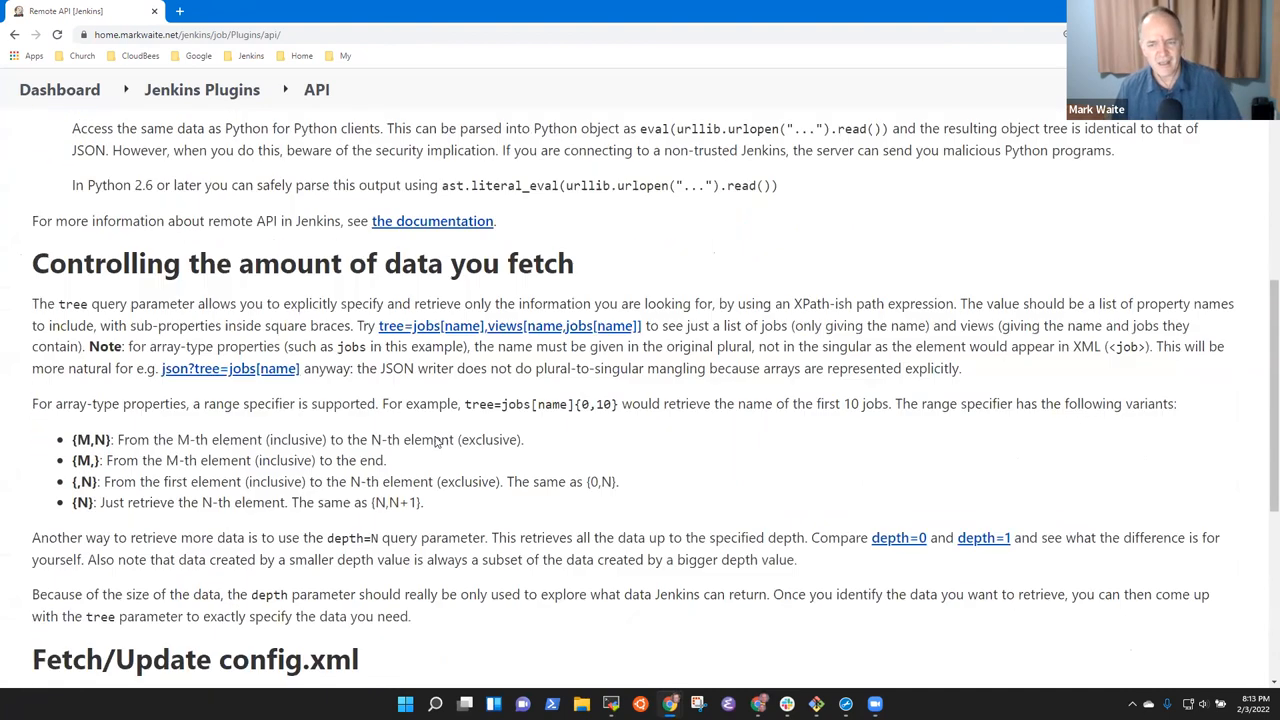
scroll("down", 3)
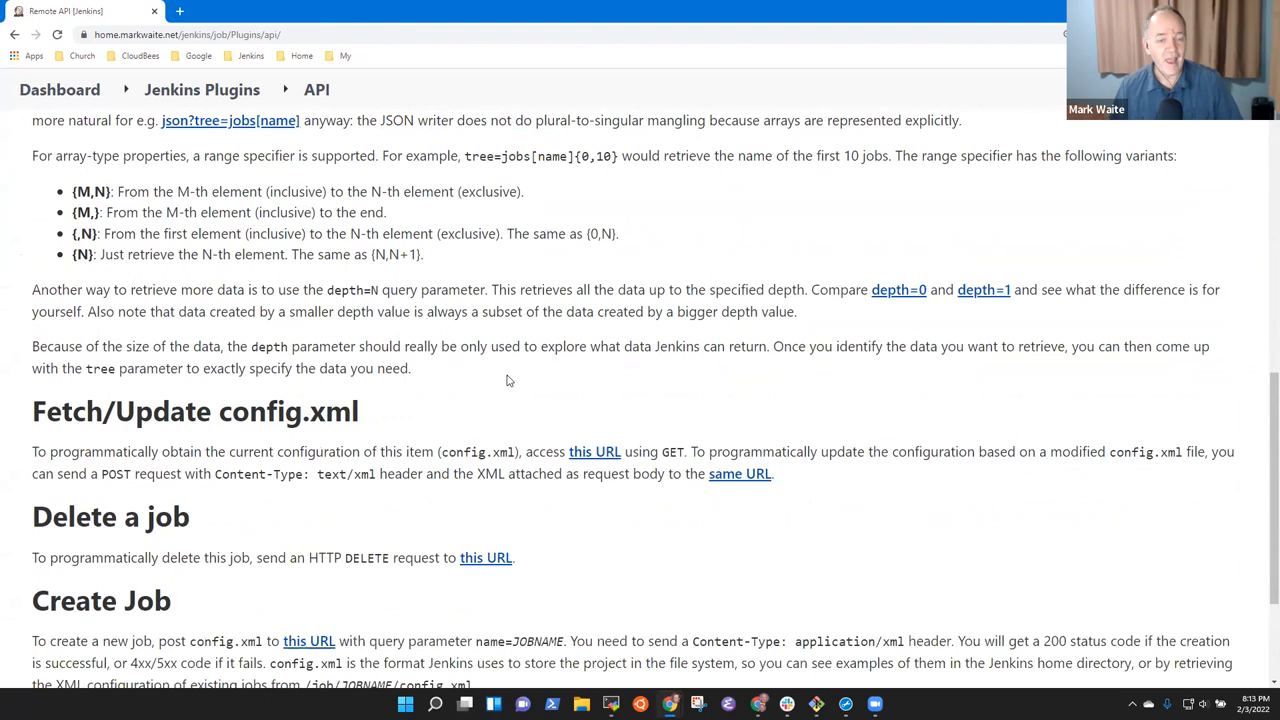
scroll("down", 3)
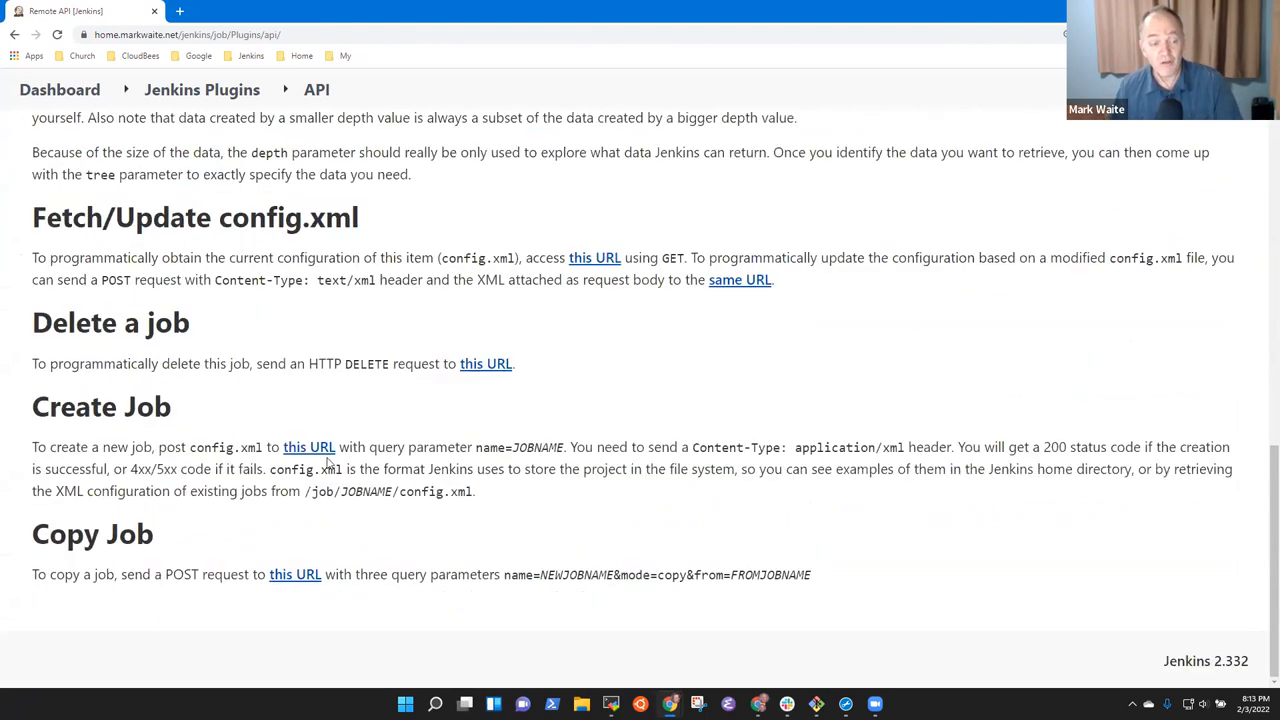
mouse_move(156, 228)
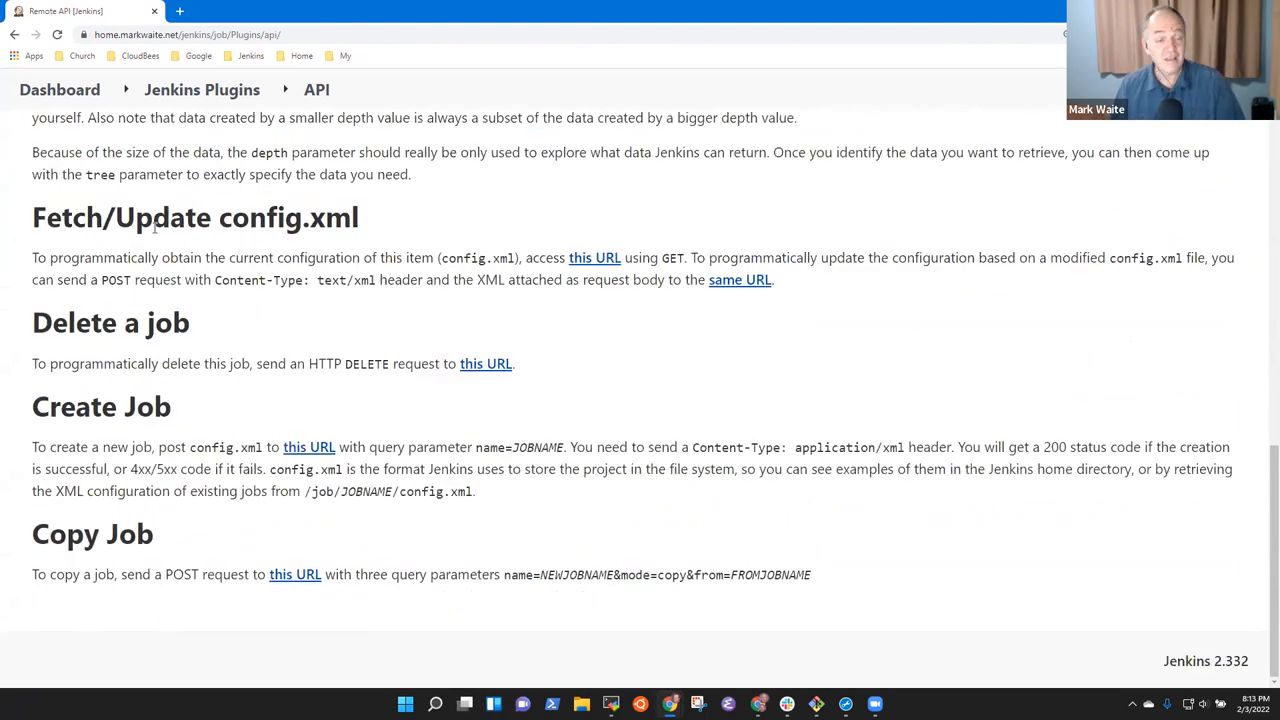
scroll("down", 3)
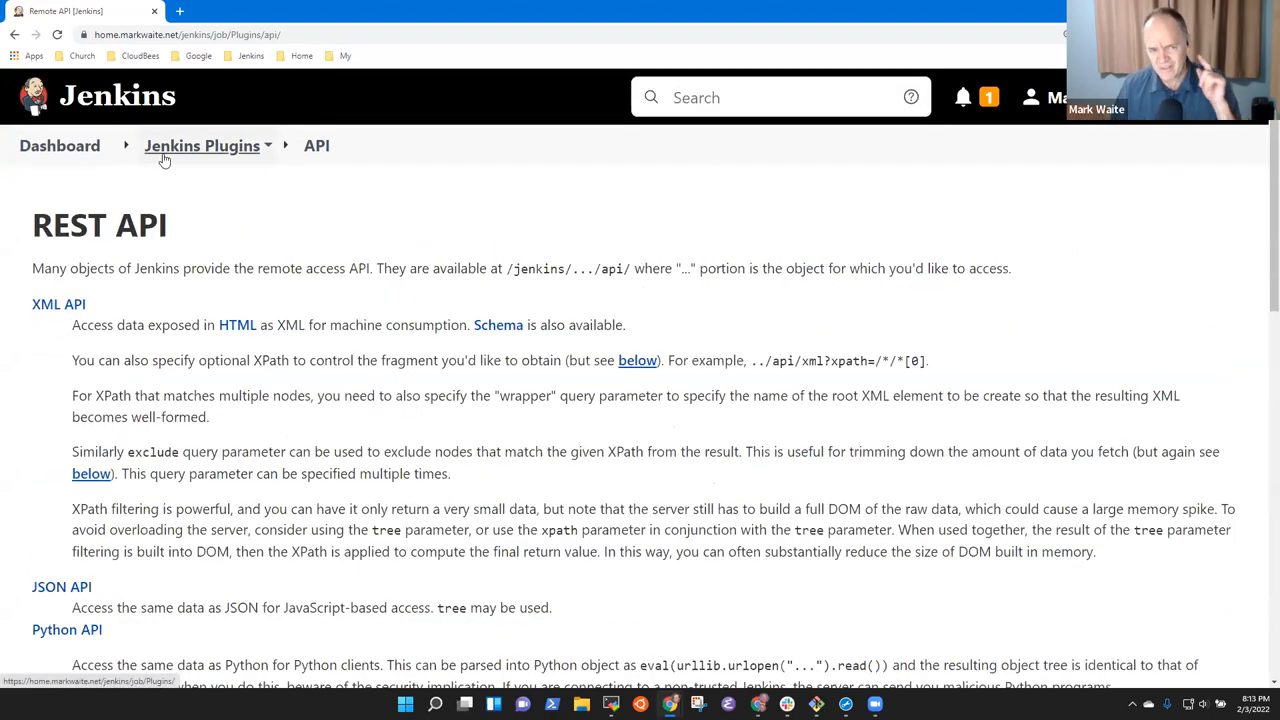
mouse_move(212, 176)
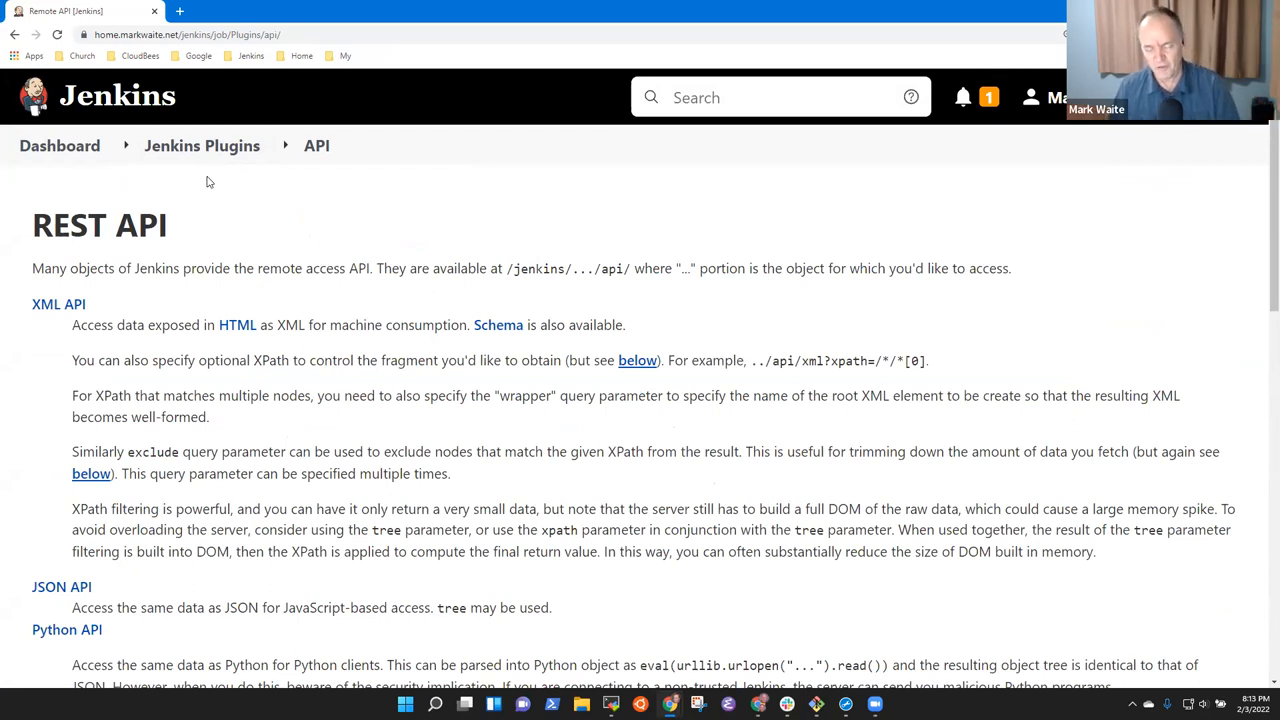
mouse_move(202, 192)
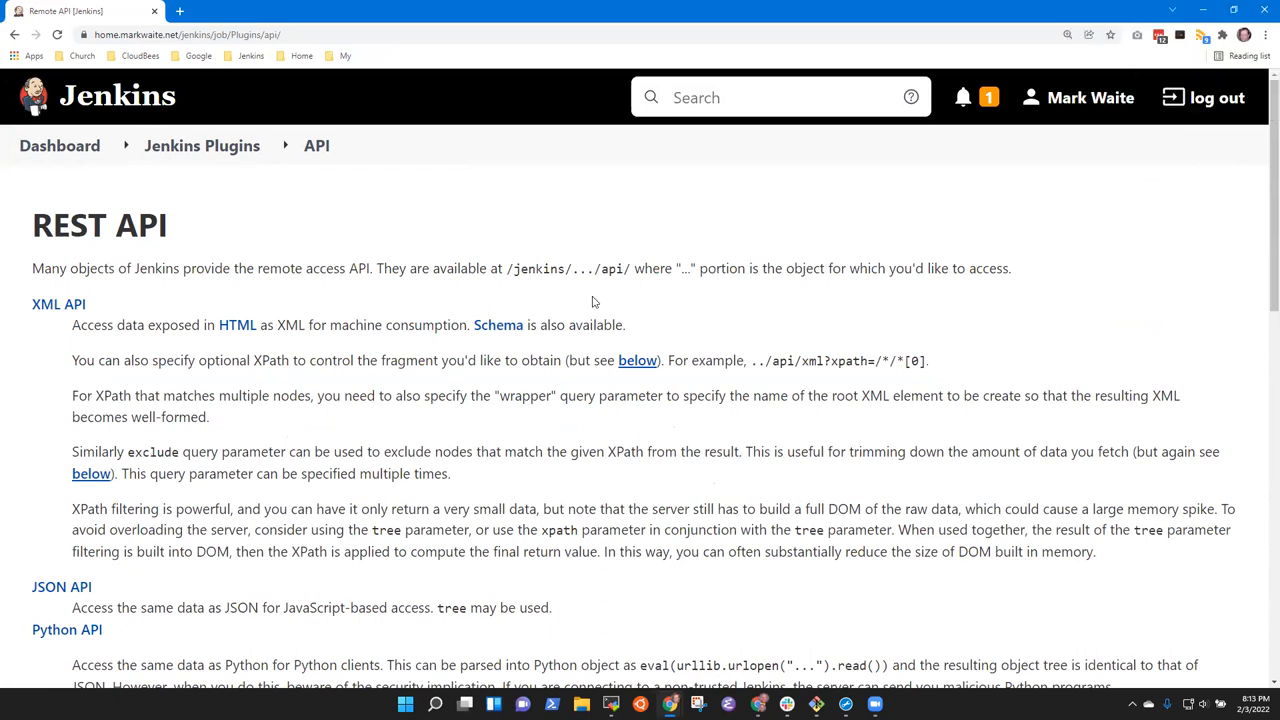
mouse_move(748, 318)
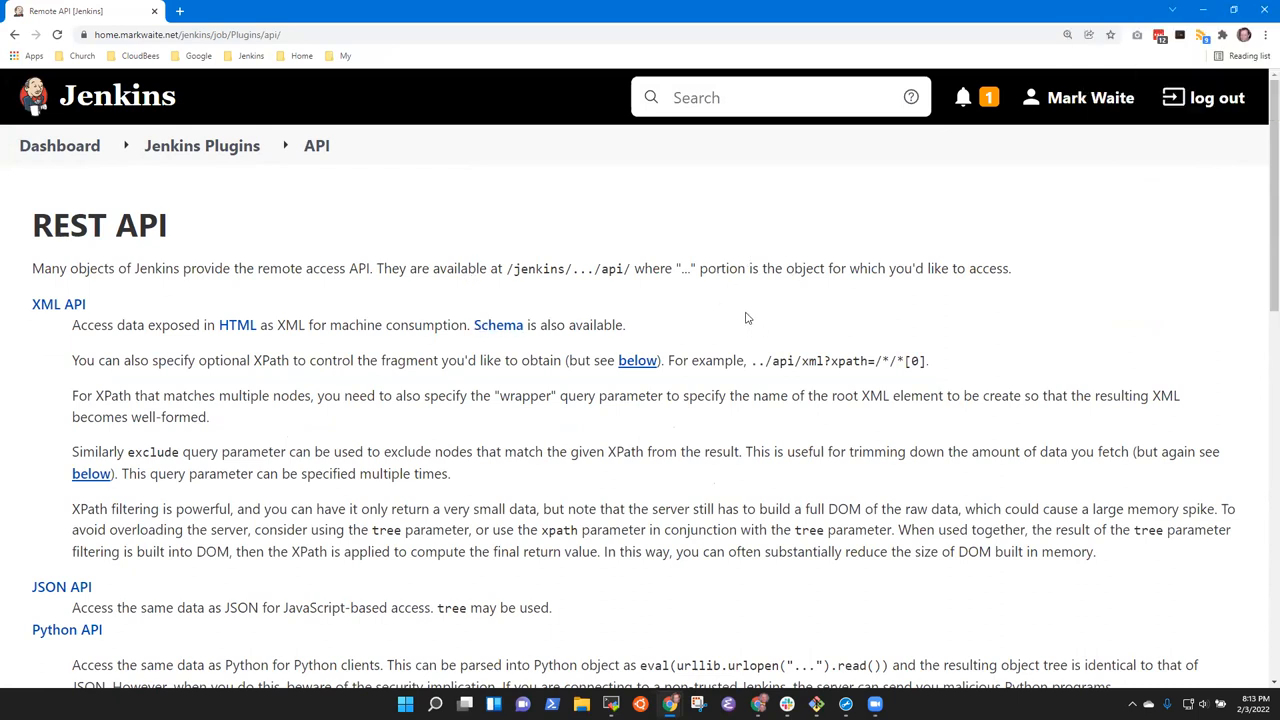
mouse_move(714, 390)
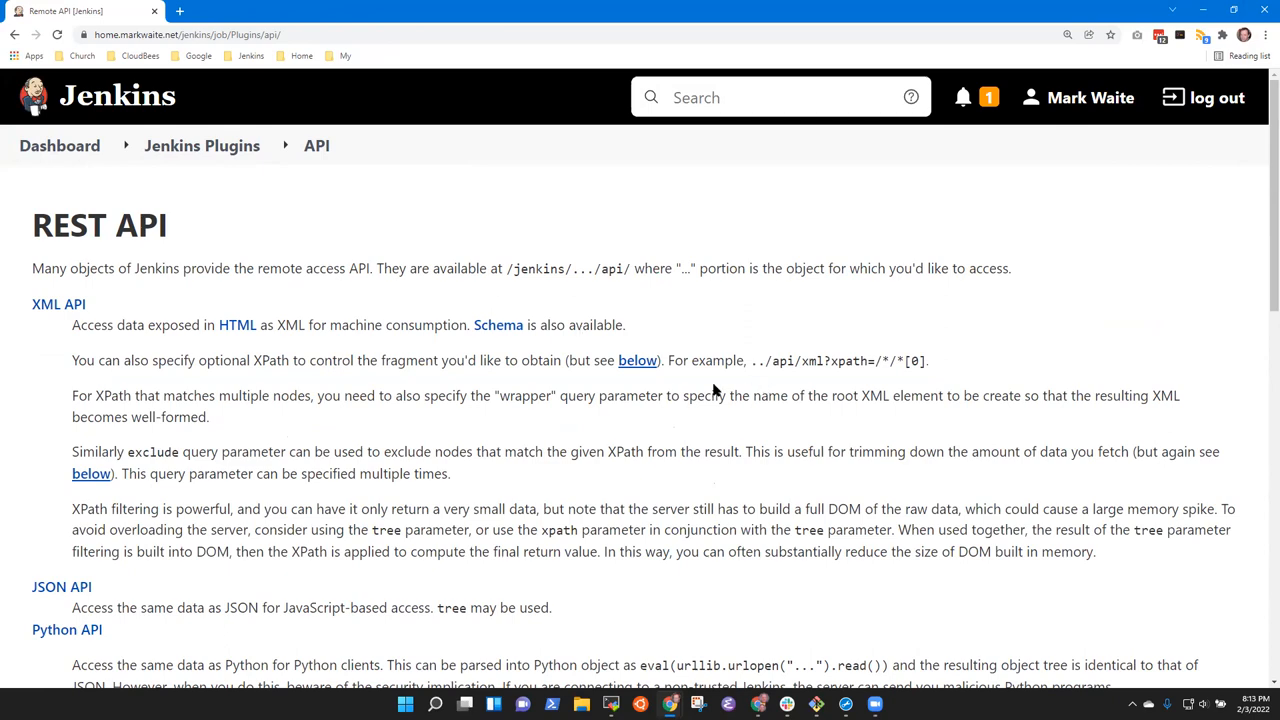
scroll("down", 3)
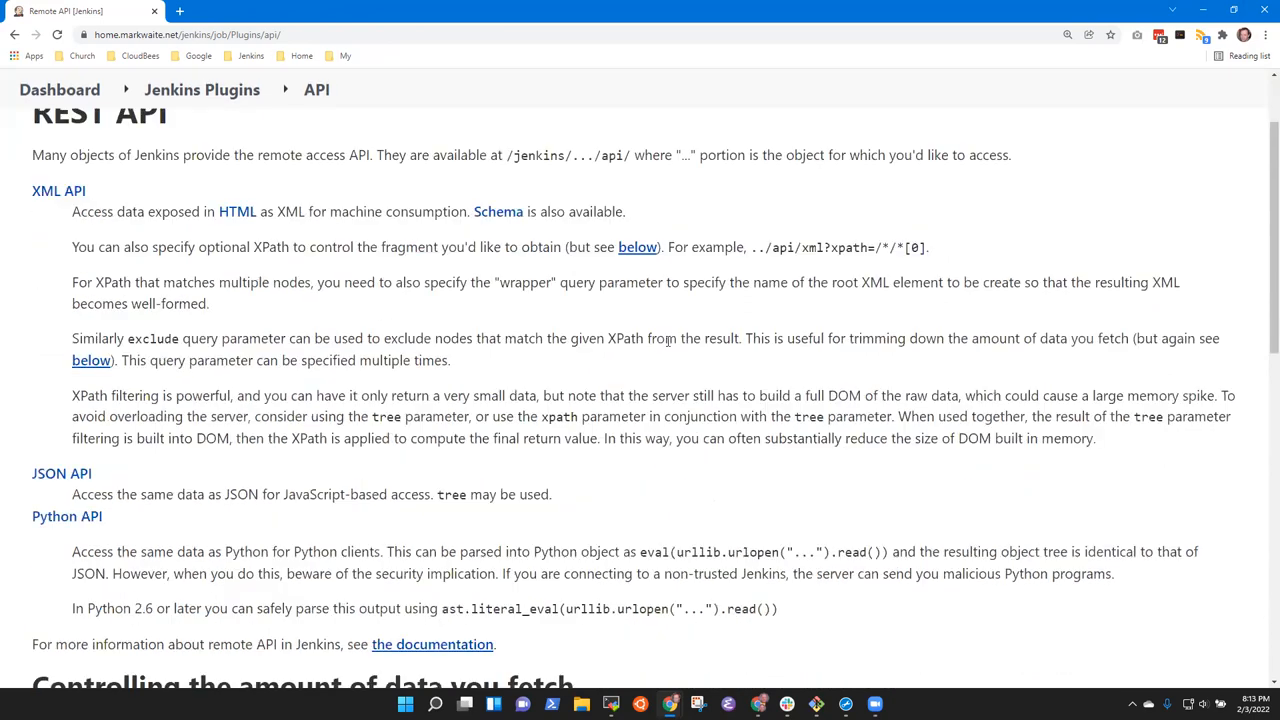
scroll("down", 3)
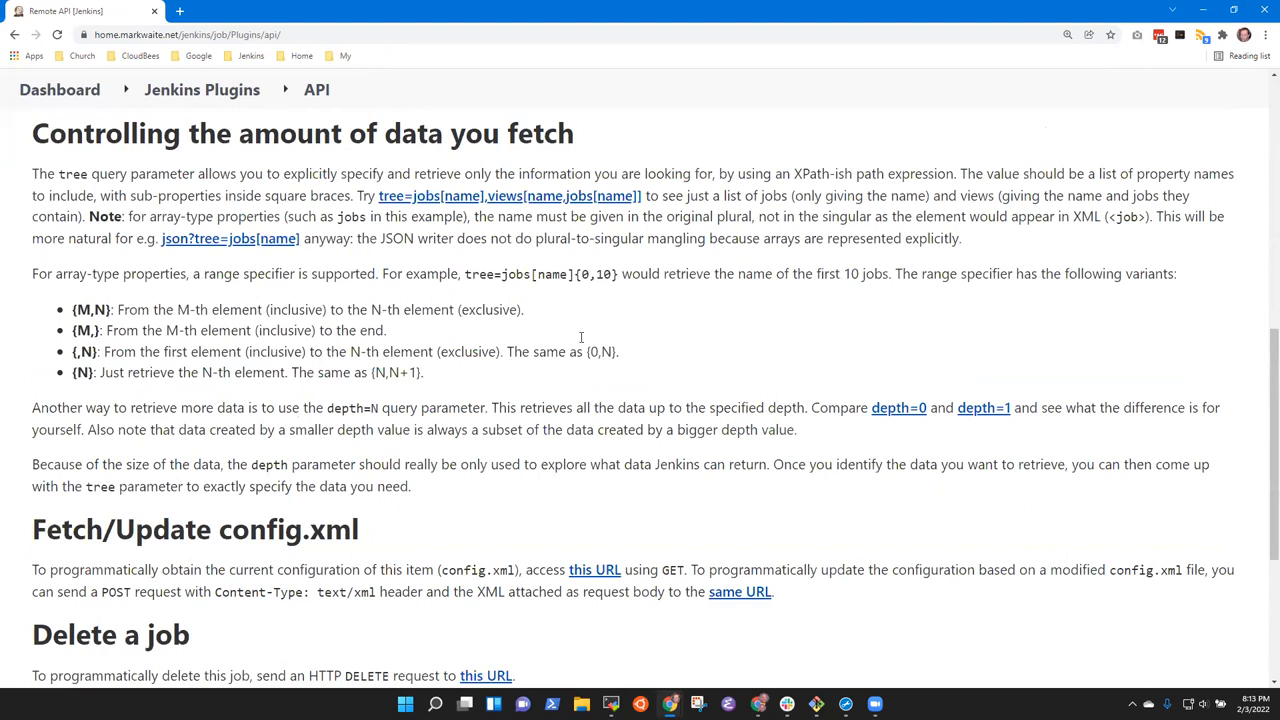
scroll("up", 3)
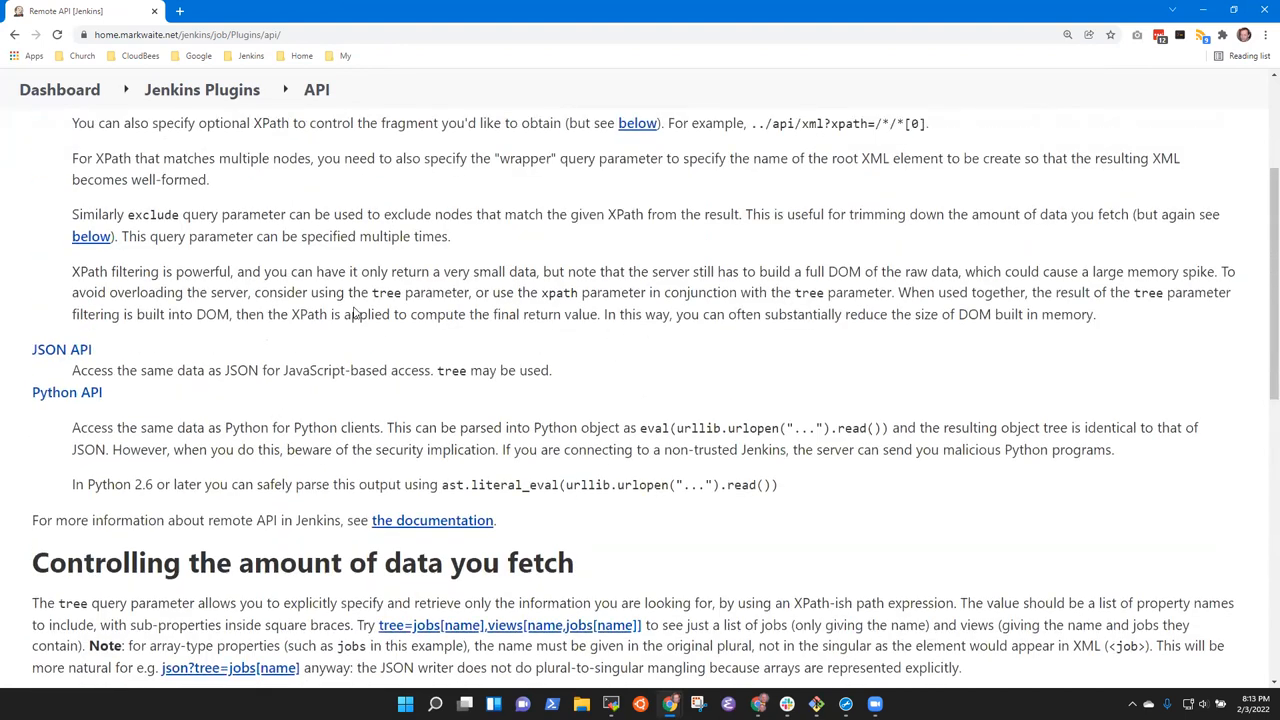
scroll("up", 3)
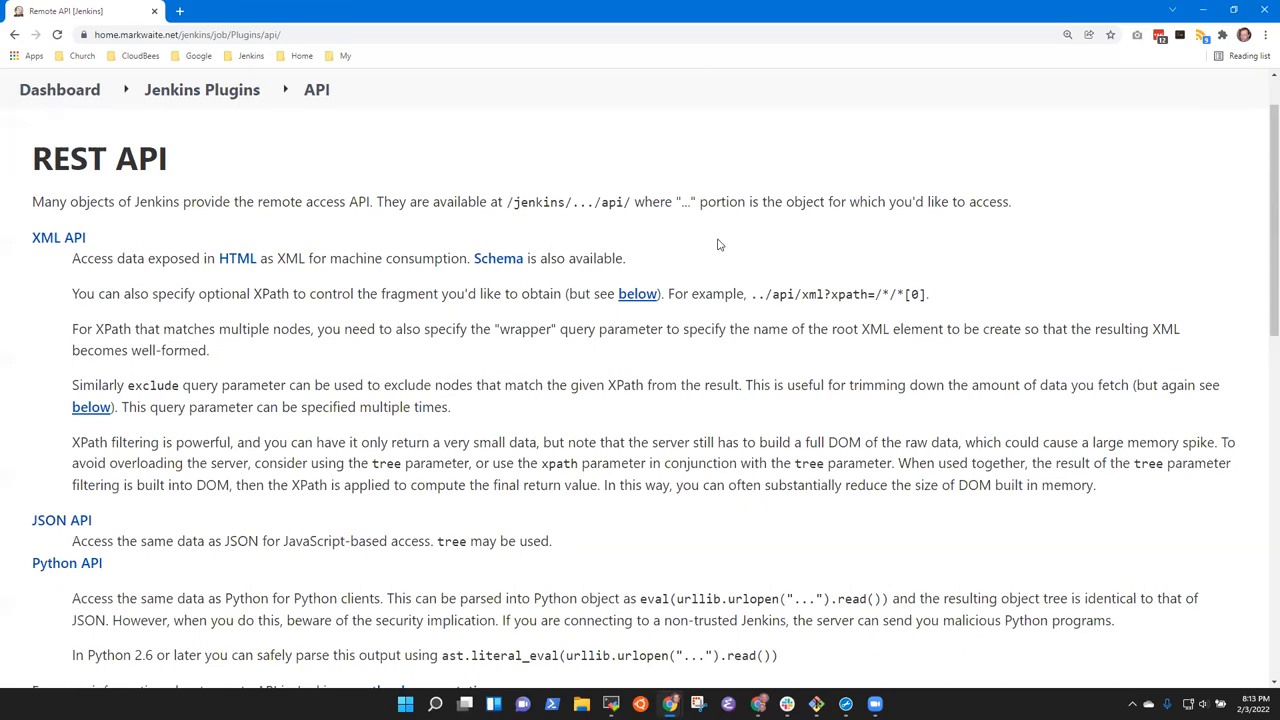
mouse_move(660, 248)
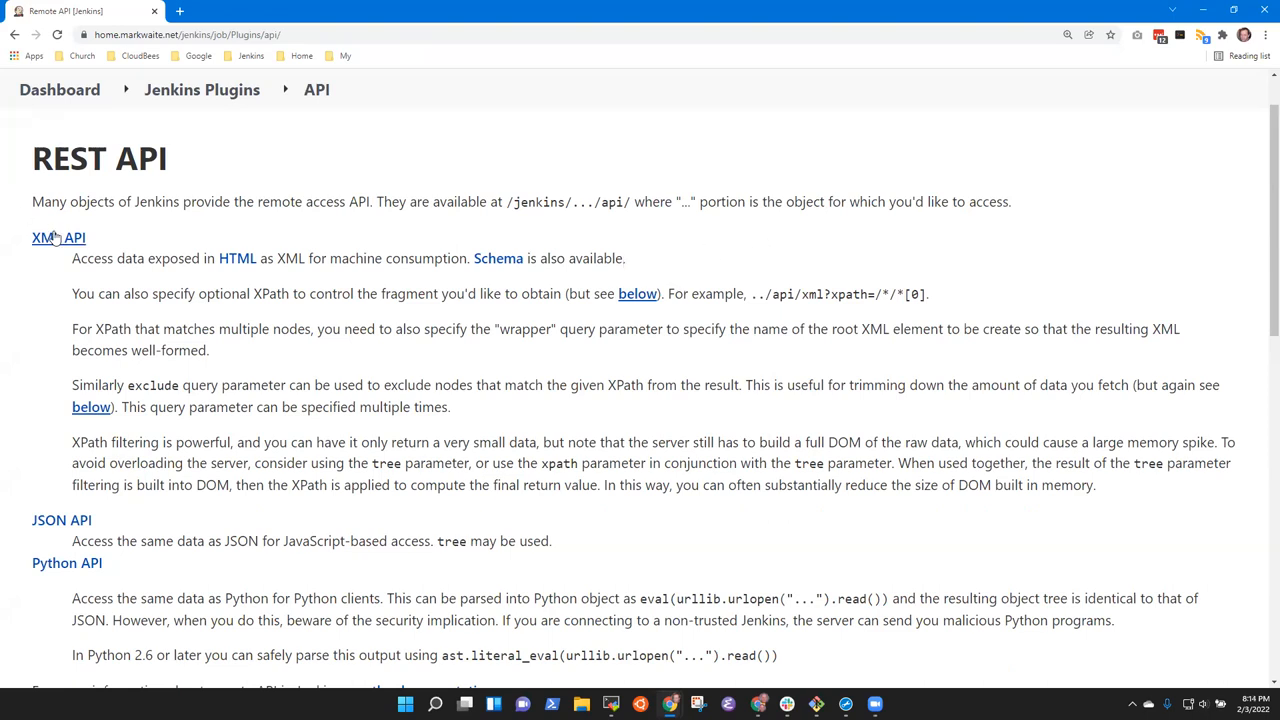
View the Jenkins Plugins folder XML API and the root /api/xml output, then go back to the dashboard.
left_click(58, 238)
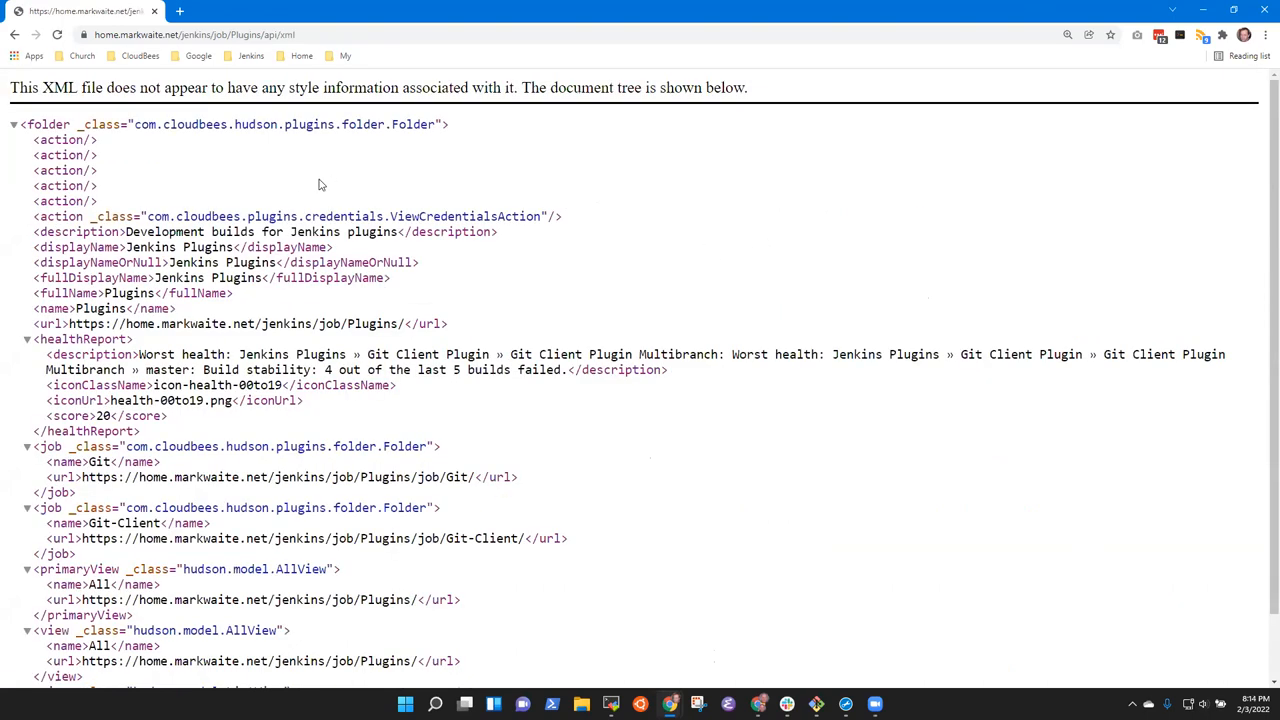
left_click(14, 34)
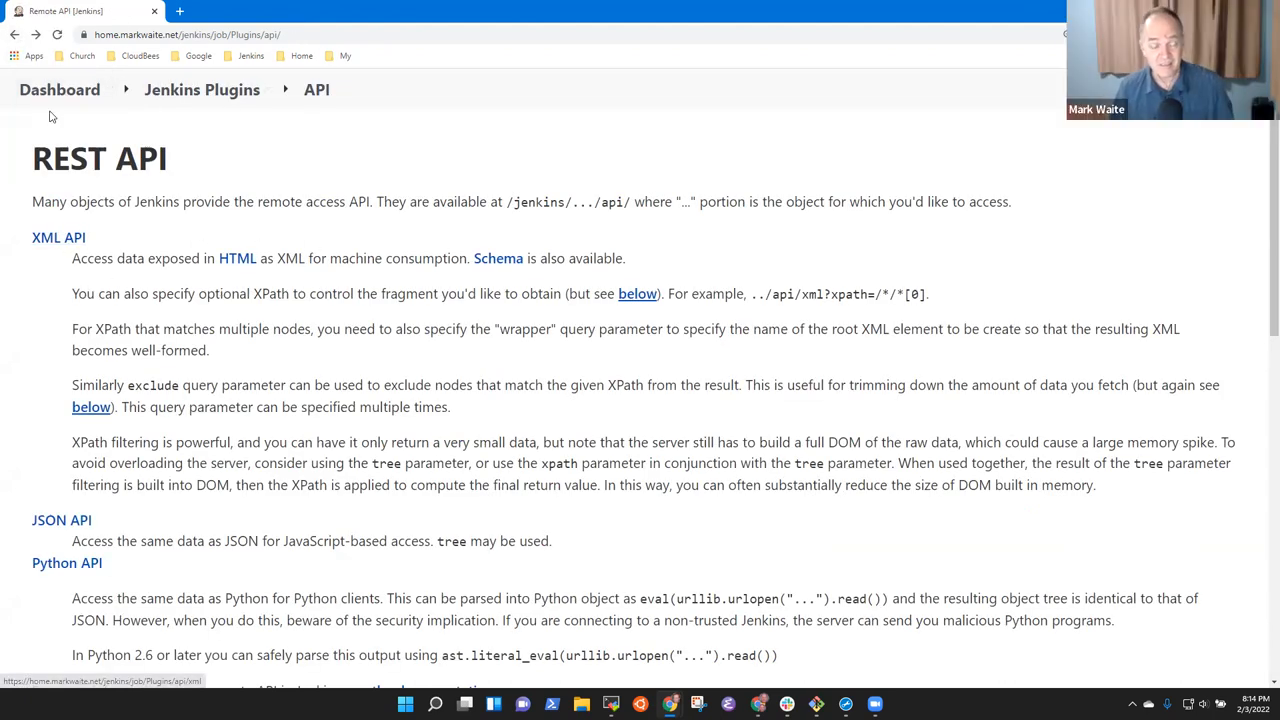
left_click(60, 88)
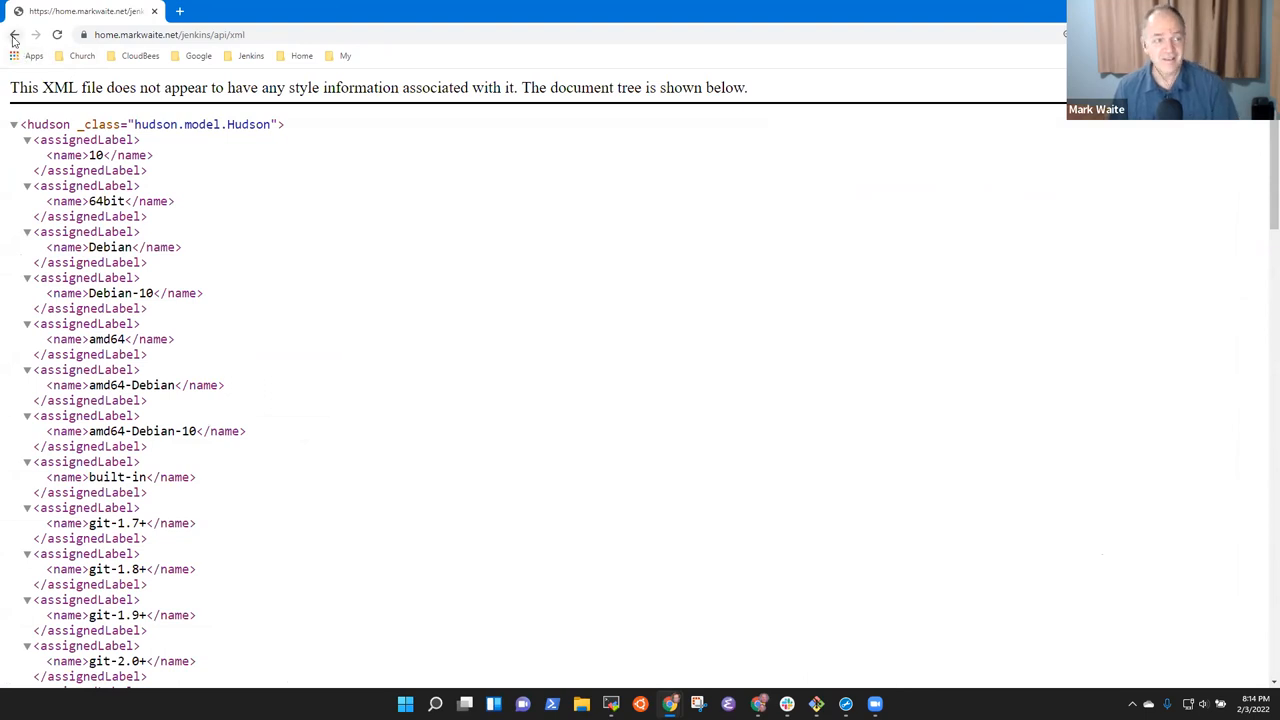
left_click(16, 34)
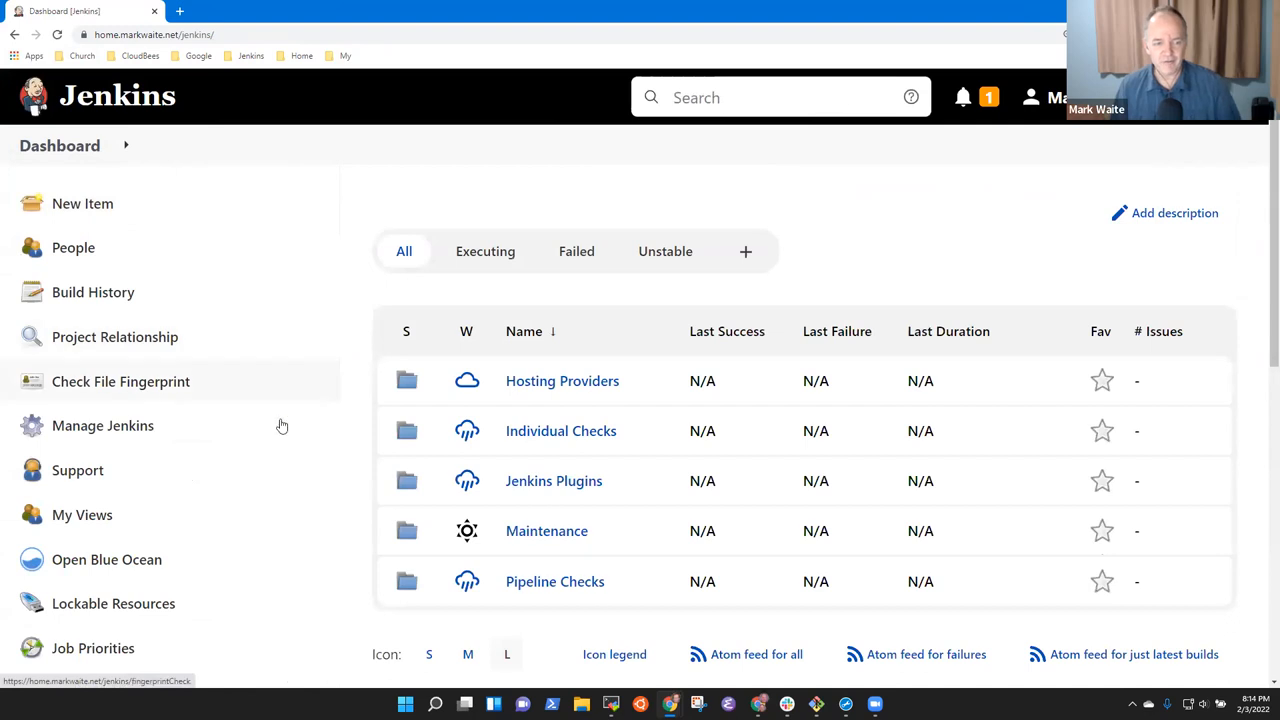
mouse_move(468, 480)
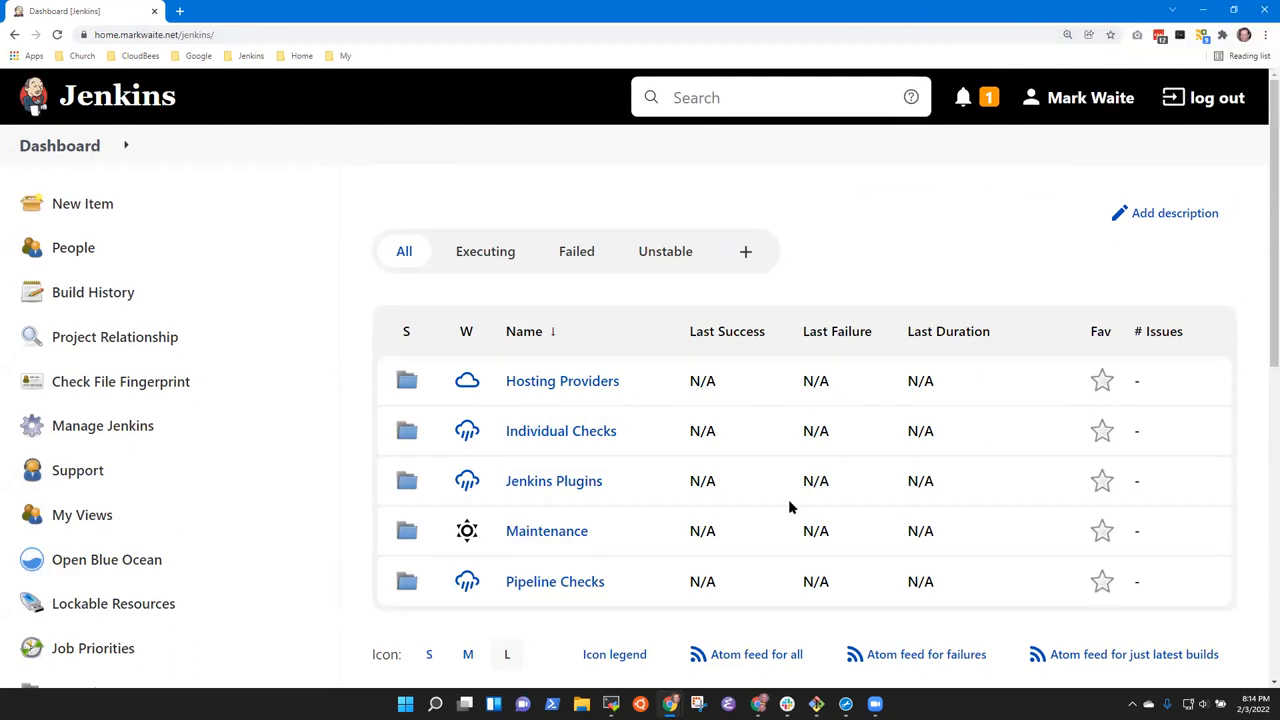
mouse_move(754, 236)
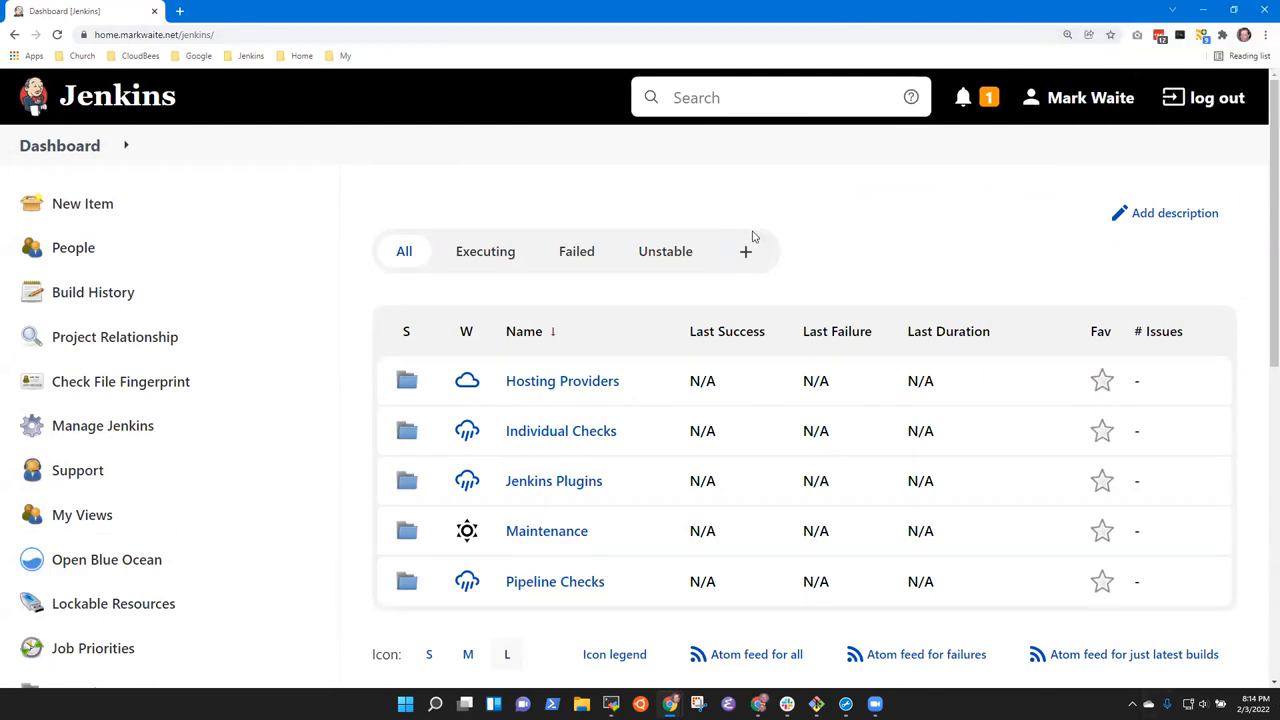
mouse_move(810, 190)
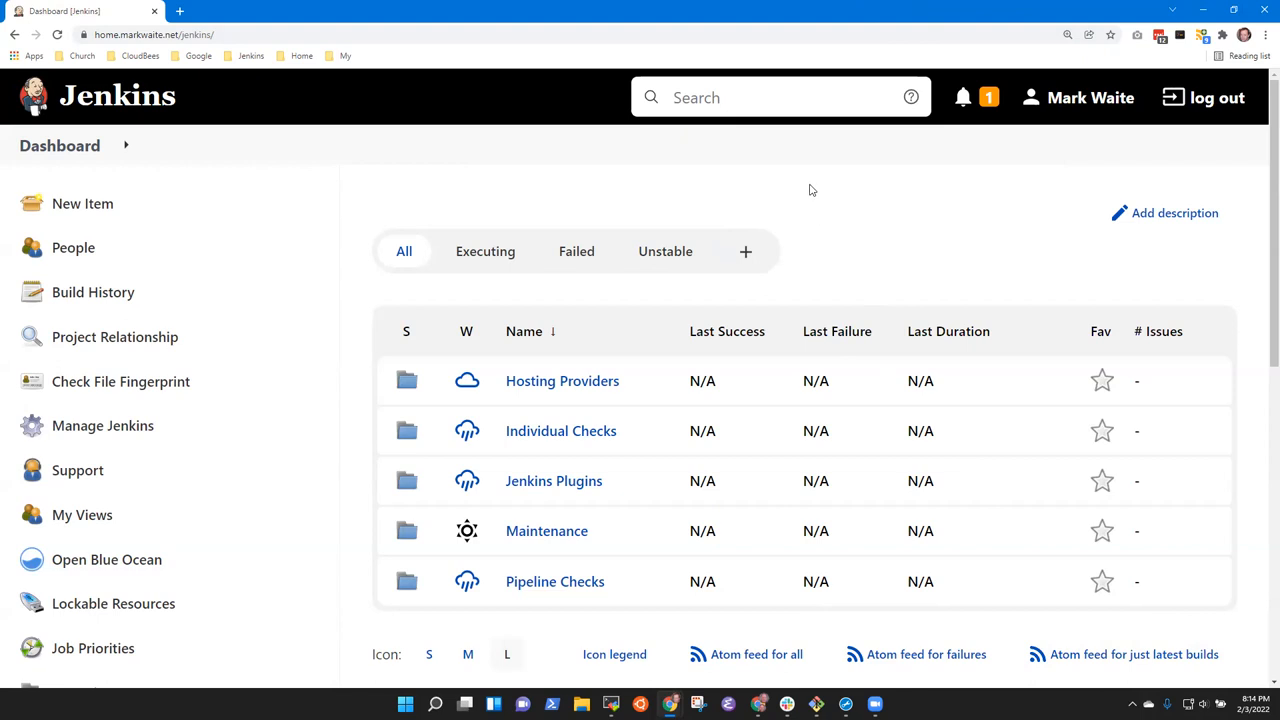
mouse_move(706, 12)
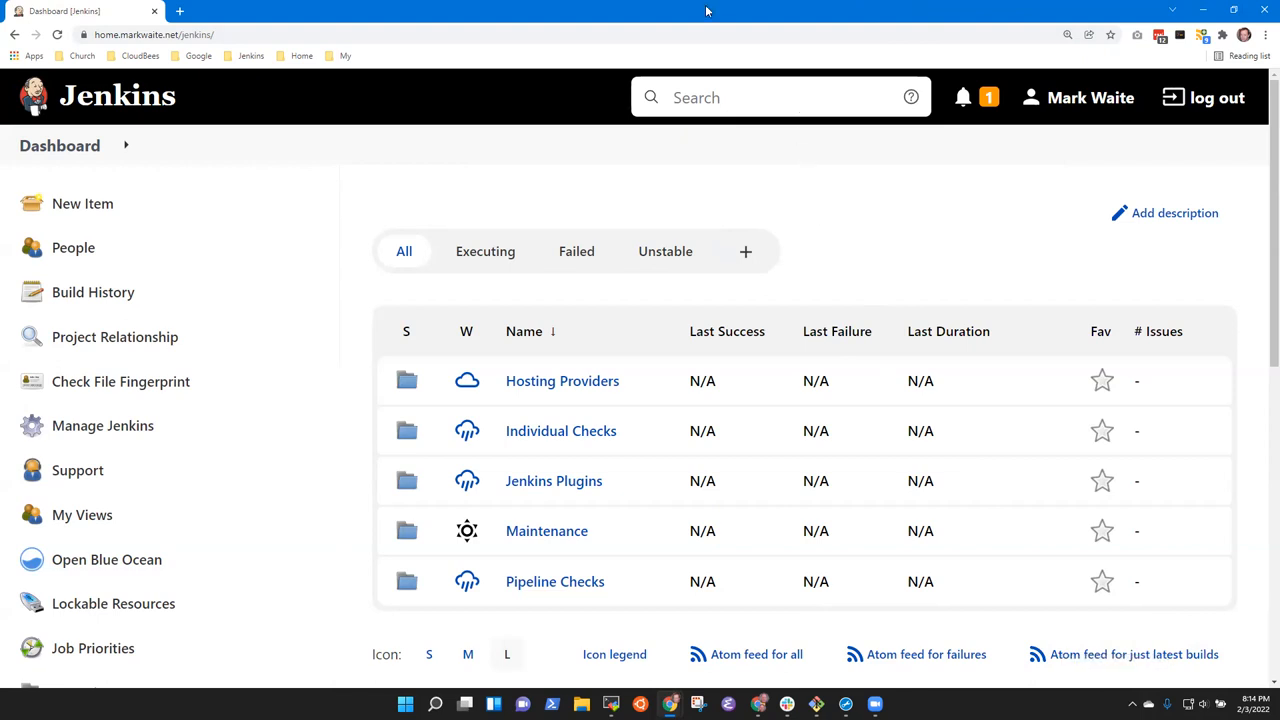
mouse_move(708, 12)
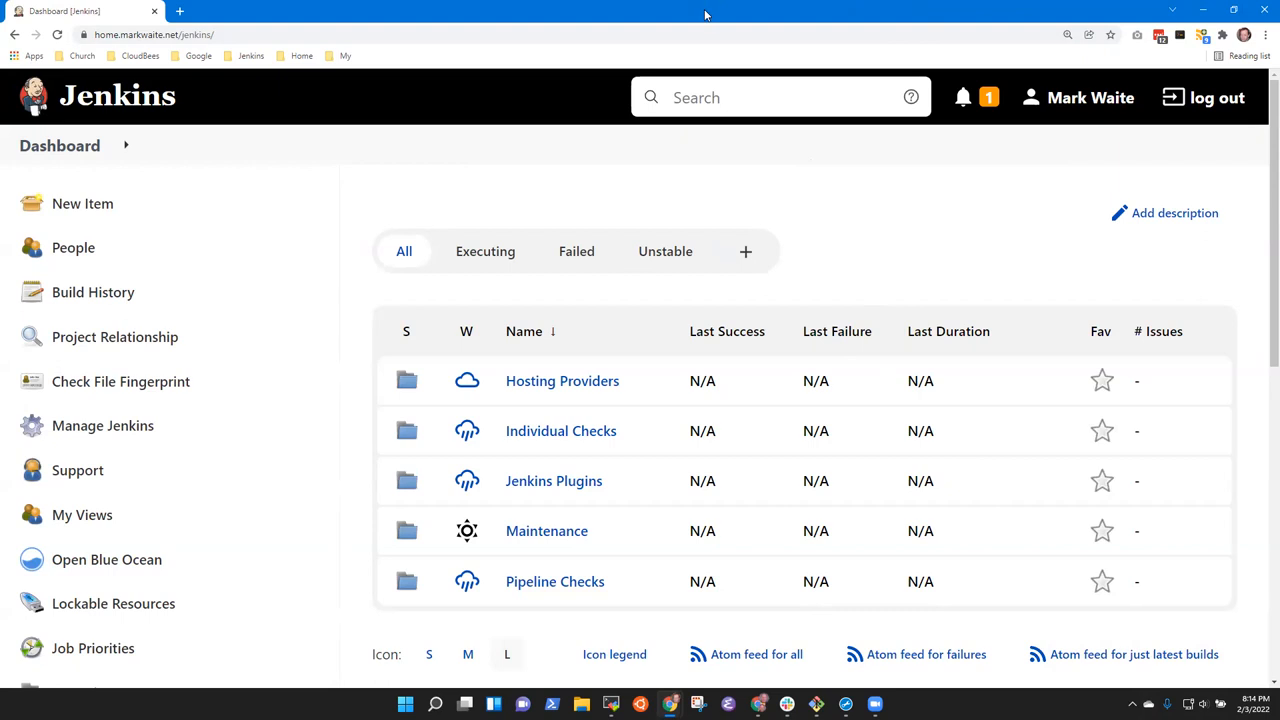